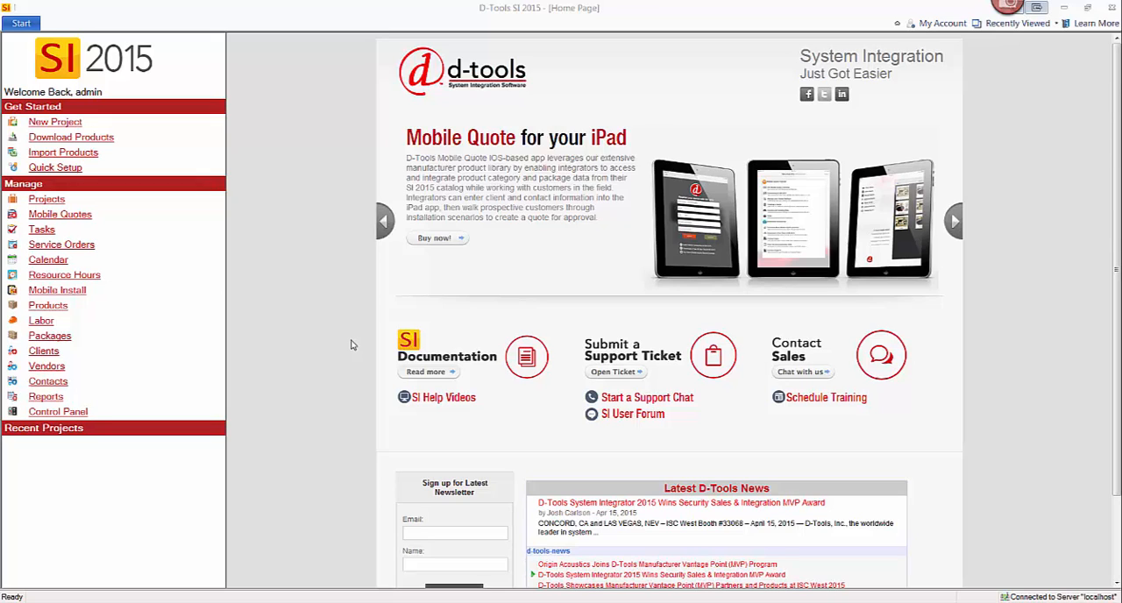
{"action": "mouse_move", "coordinate": [333, 320]}
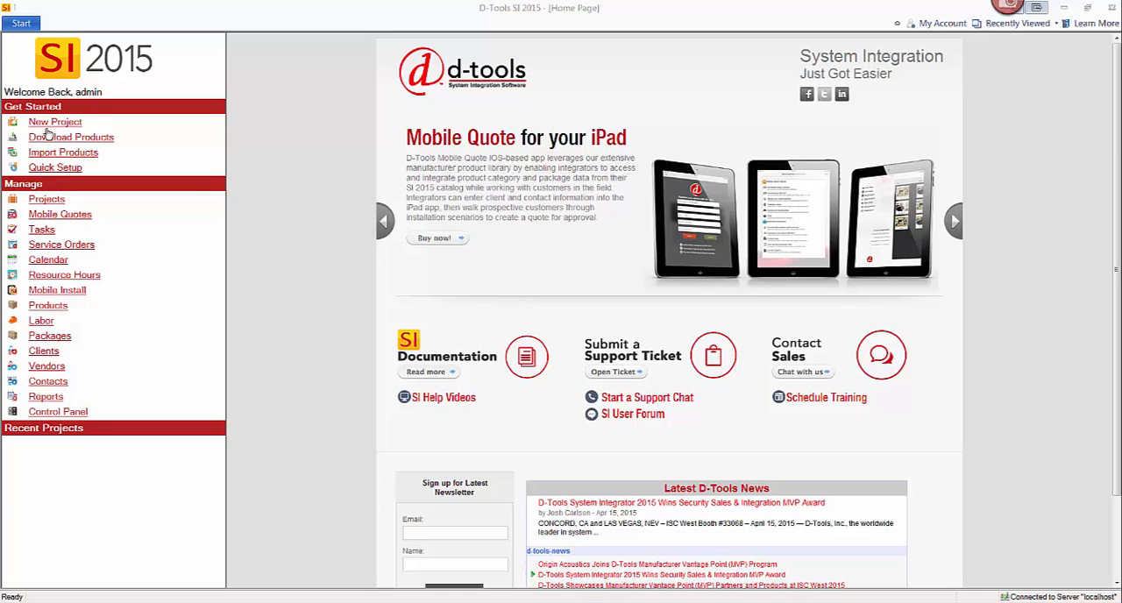
Open Project Explorer from Start > Projects > Manage Projects and show the New choices
{"action": "left_click", "coordinate": [21, 23]}
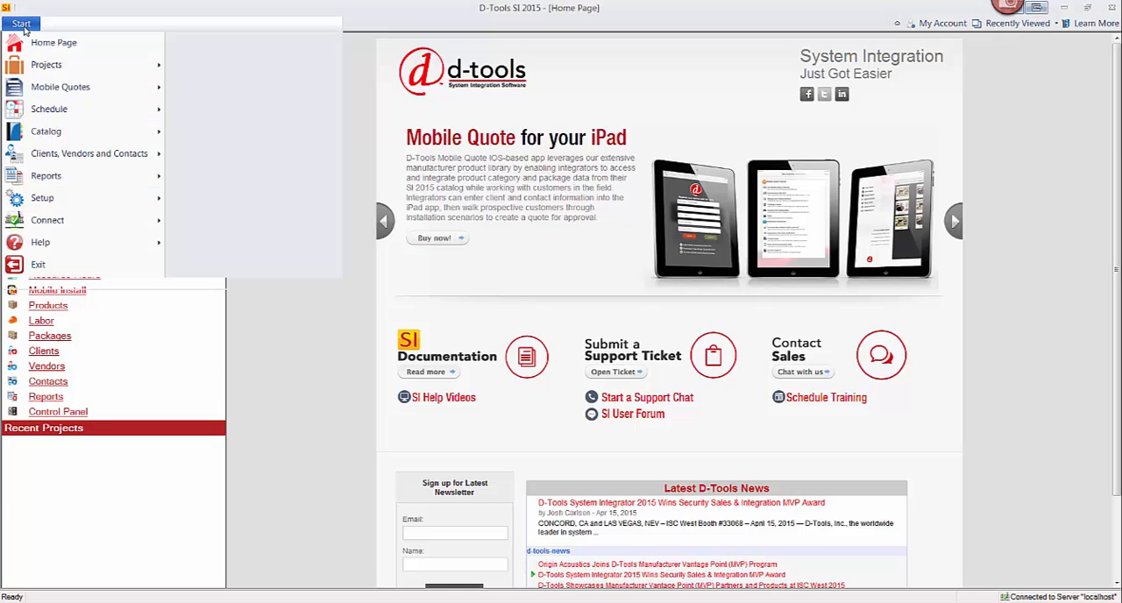
{"action": "left_click", "coordinate": [46, 65]}
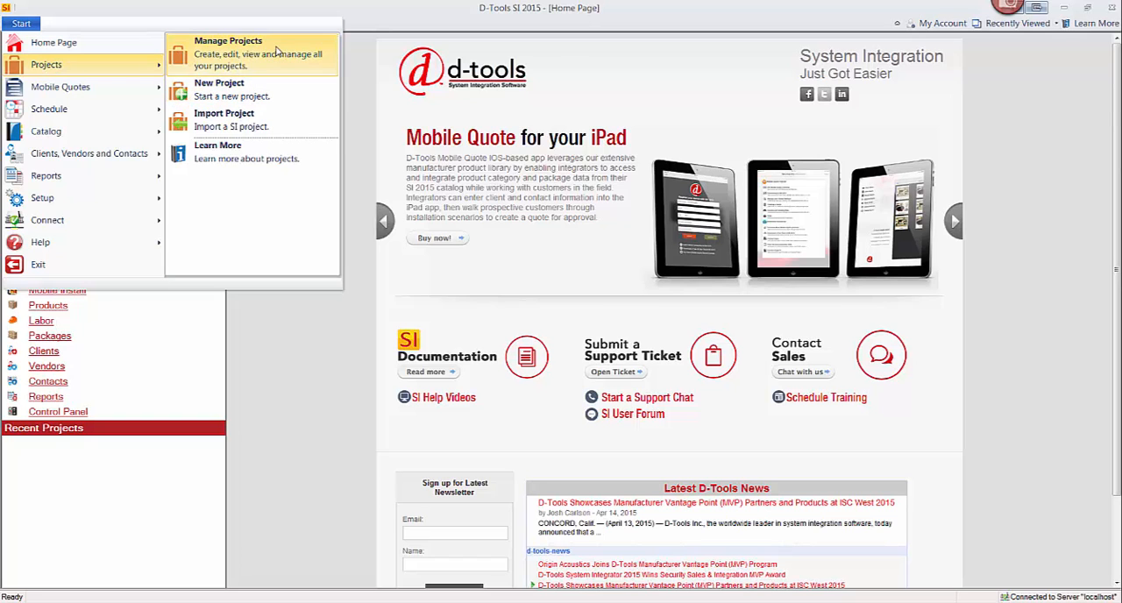
{"action": "left_click", "coordinate": [228, 53]}
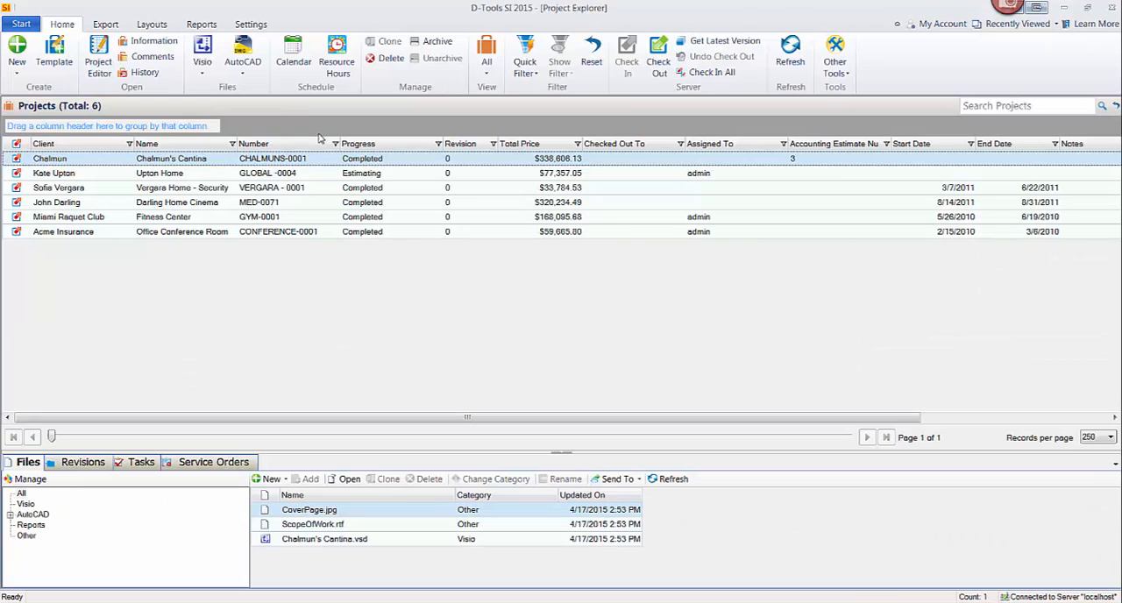
{"action": "mouse_move", "coordinate": [329, 362]}
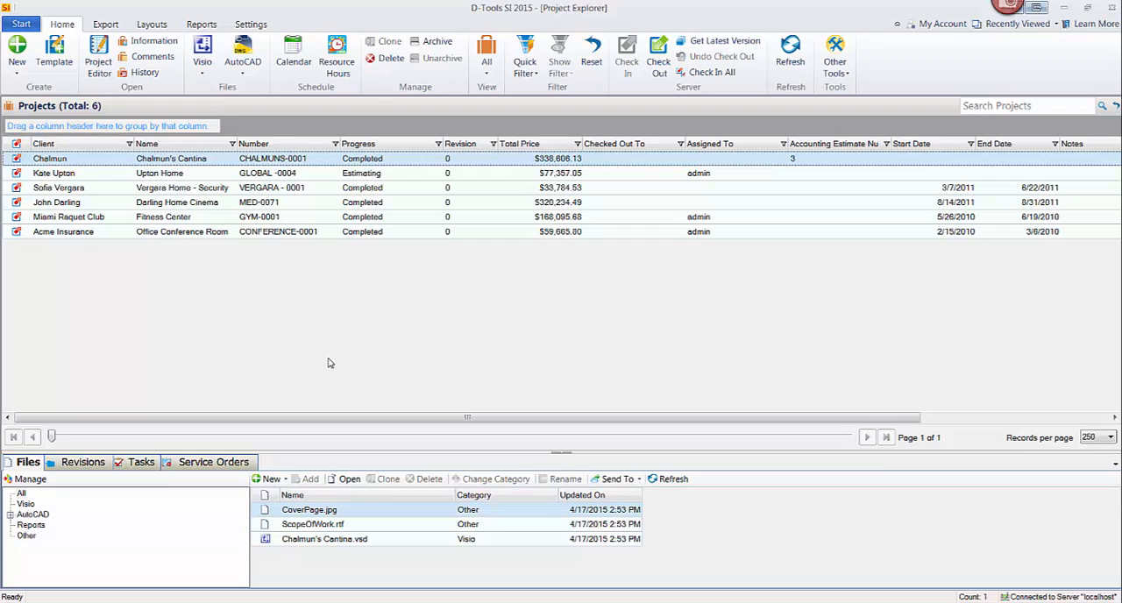
{"action": "left_click", "coordinate": [16, 53]}
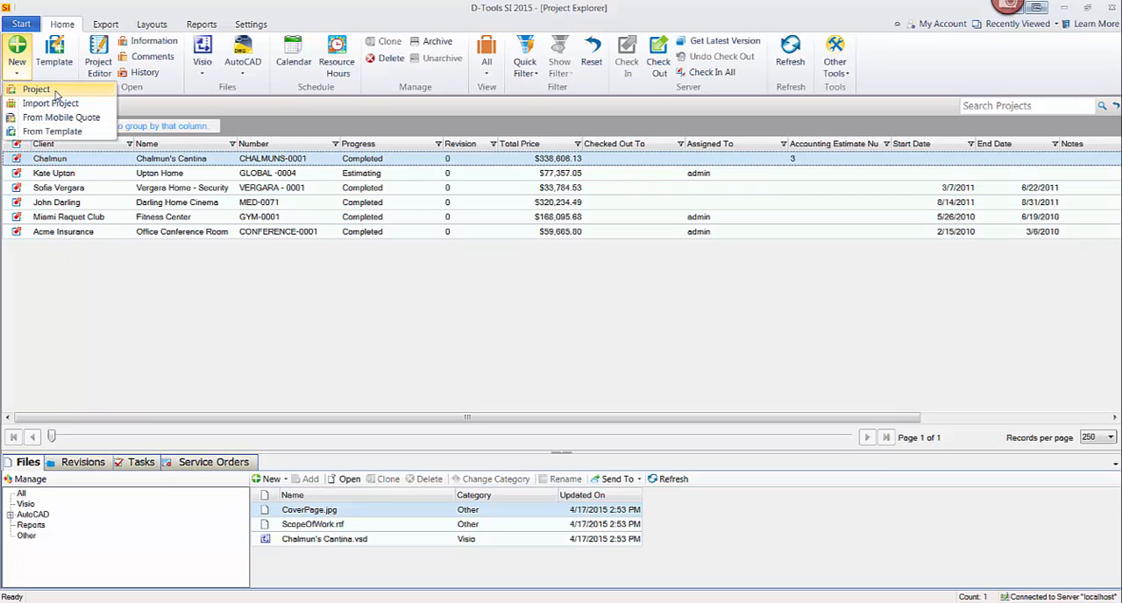
Start a new project in the New Project Wizard with client 'XYZ Corp' and request Create Client
{"action": "left_click", "coordinate": [35, 89]}
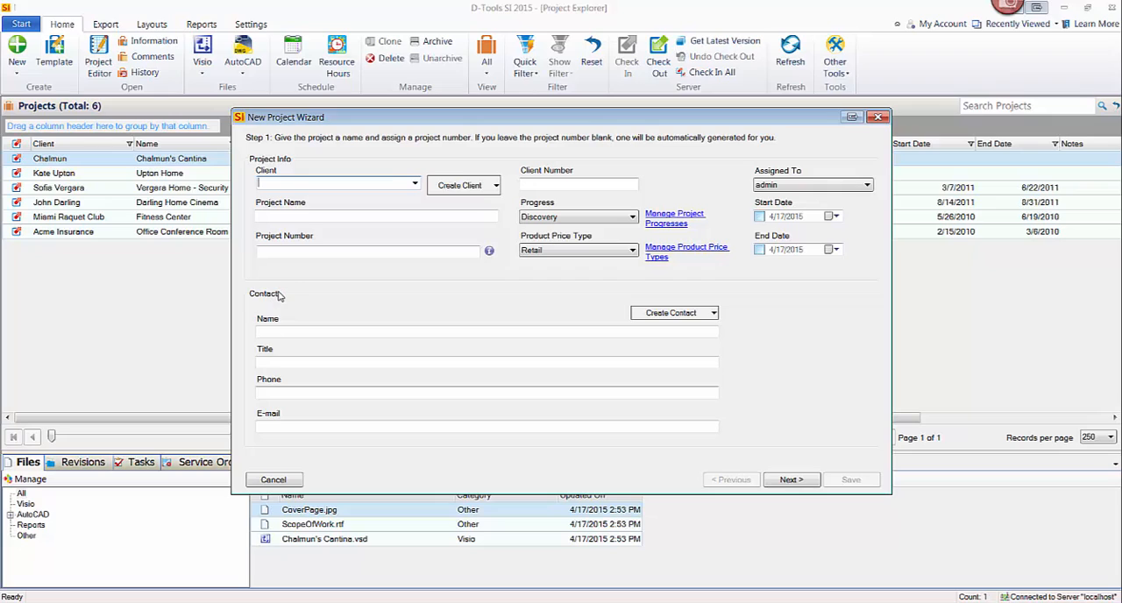
{"action": "mouse_move", "coordinate": [470, 296]}
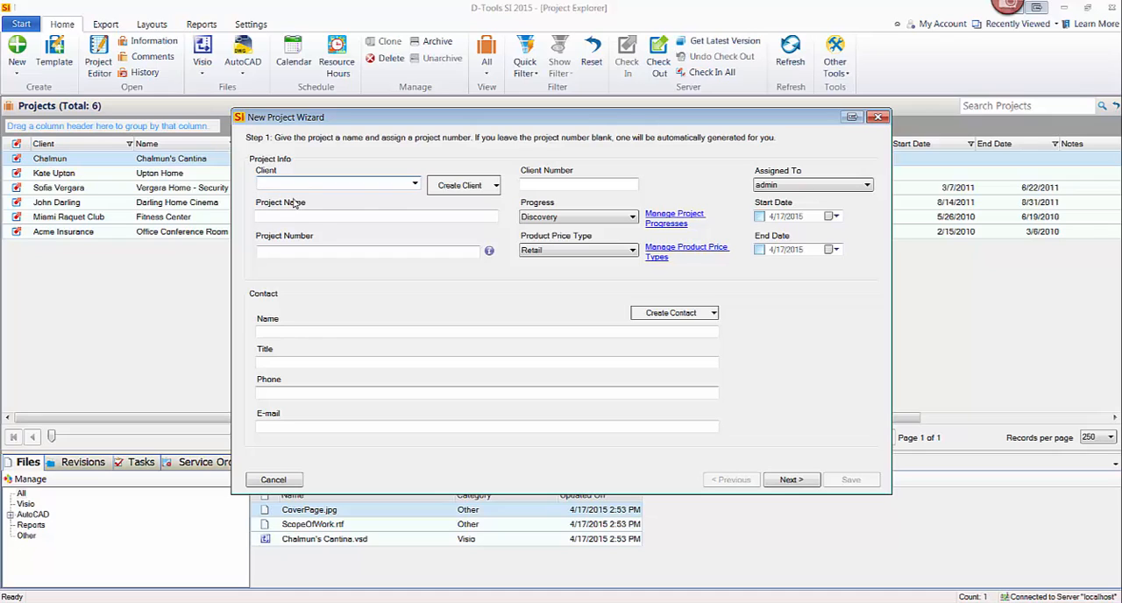
{"action": "left_click", "coordinate": [413, 184]}
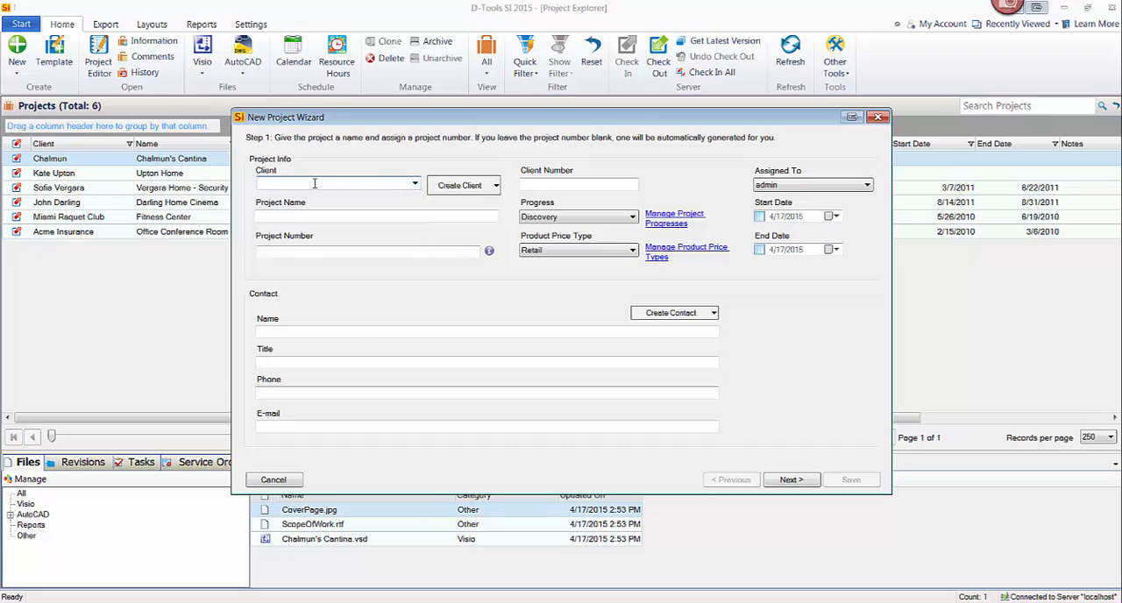
{"action": "type", "text": "XYZ C"}
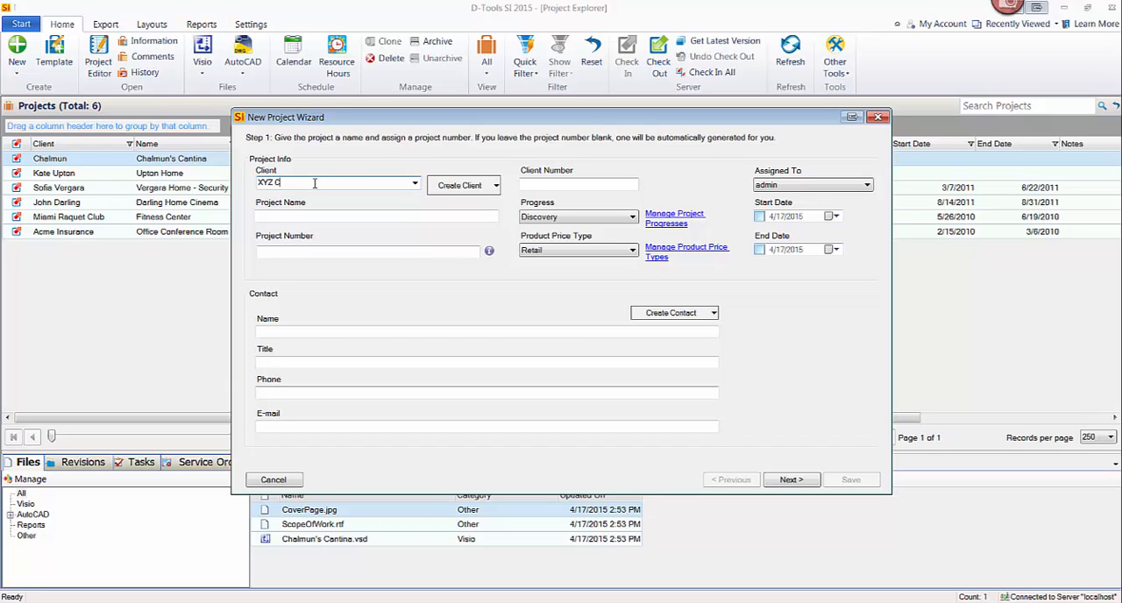
{"action": "type", "text": "orp"}
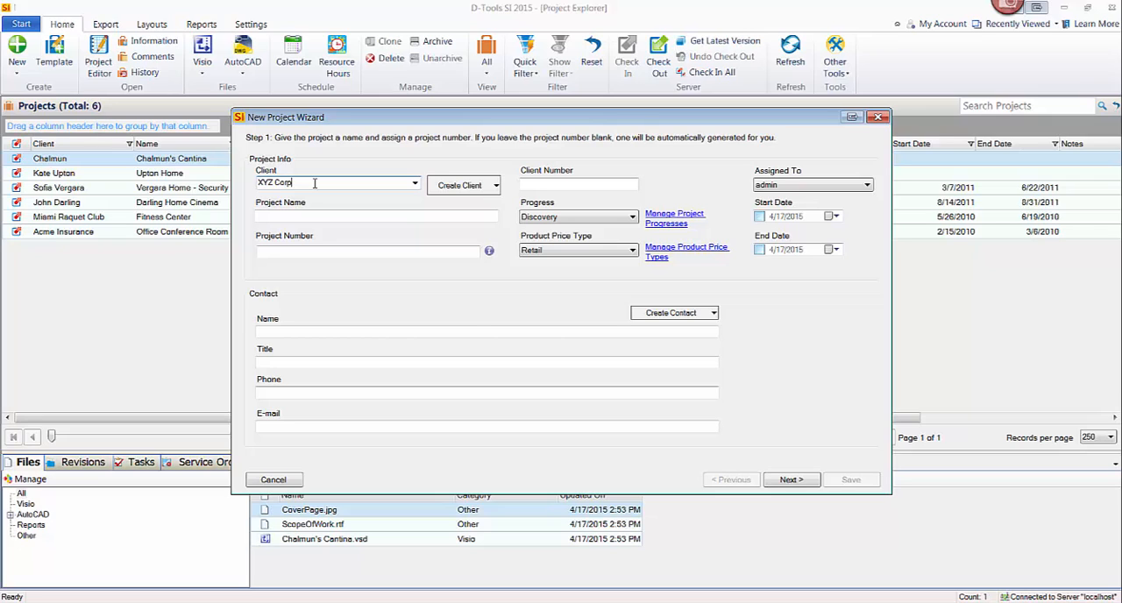
{"action": "left_click", "coordinate": [459, 186]}
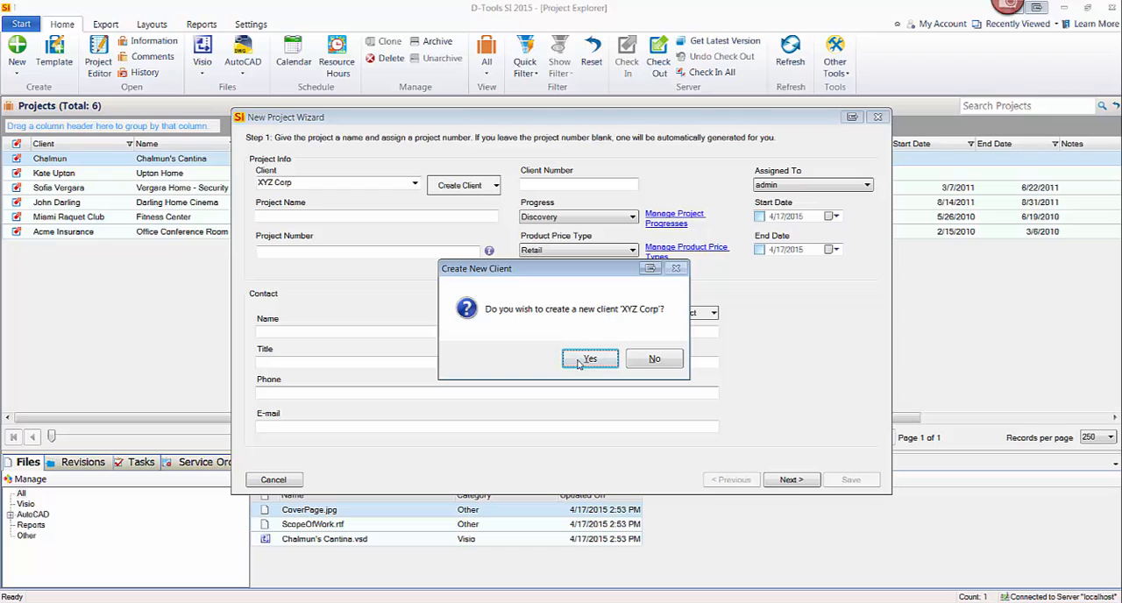
Confirm creating client XYZ Corp and show its Addresses section
{"action": "left_click", "coordinate": [588, 357]}
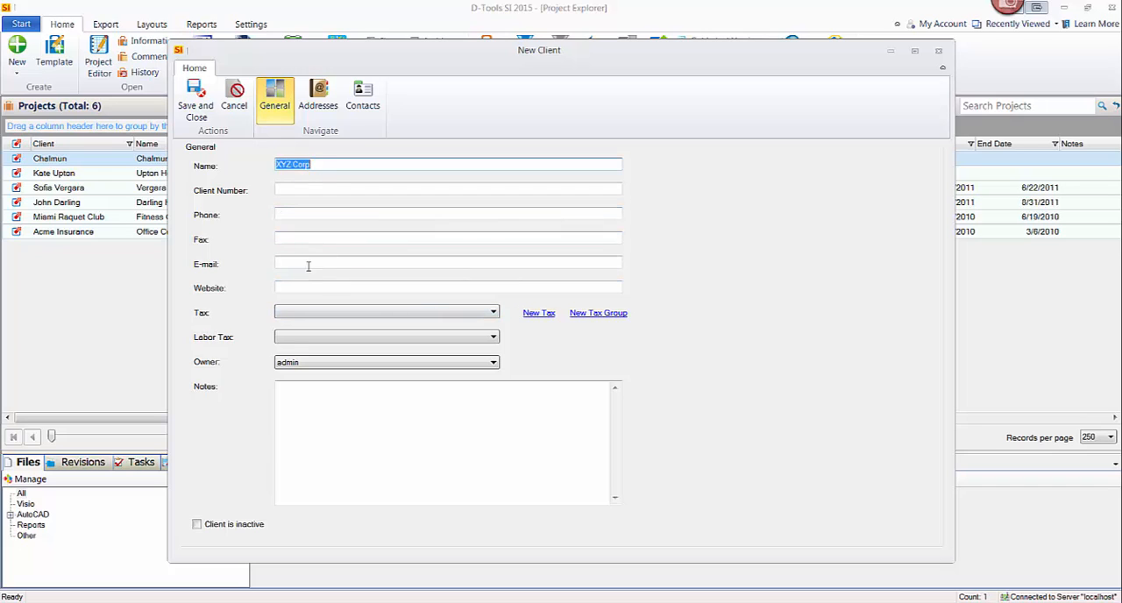
{"action": "mouse_move", "coordinate": [308, 308]}
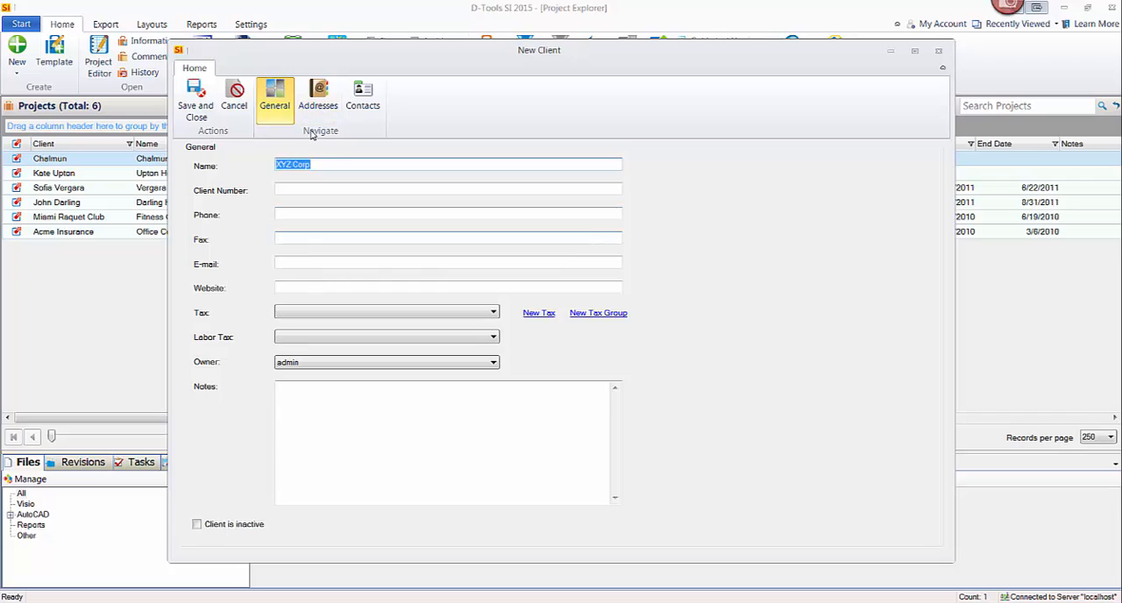
{"action": "left_click", "coordinate": [319, 96]}
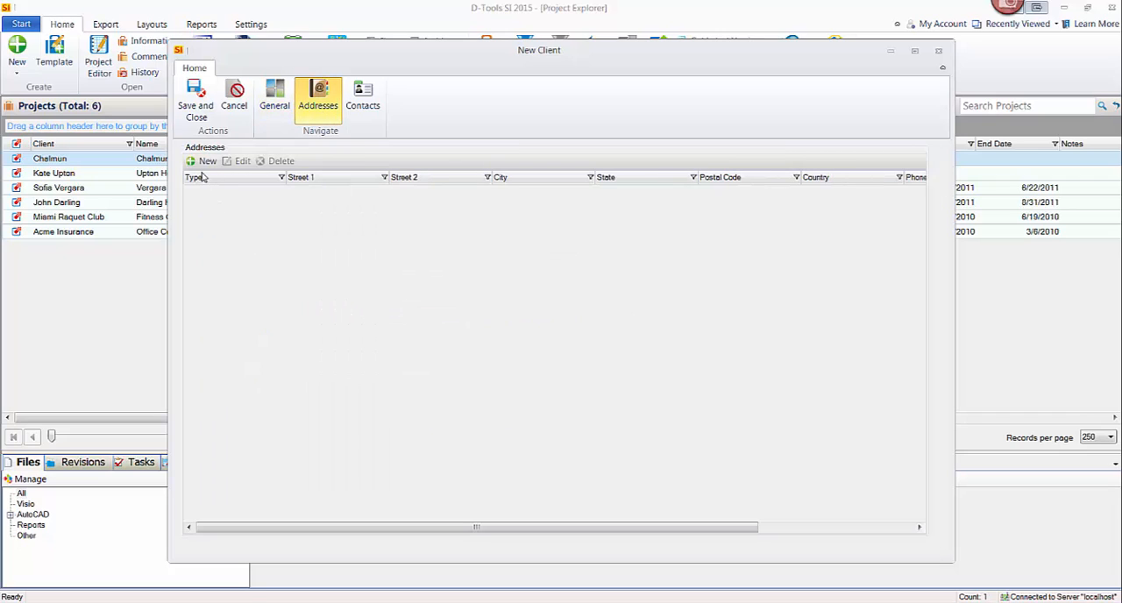
Add and save a Site address: 123 Pine Lane, Atlanta, GA 32525
{"action": "left_click", "coordinate": [207, 159]}
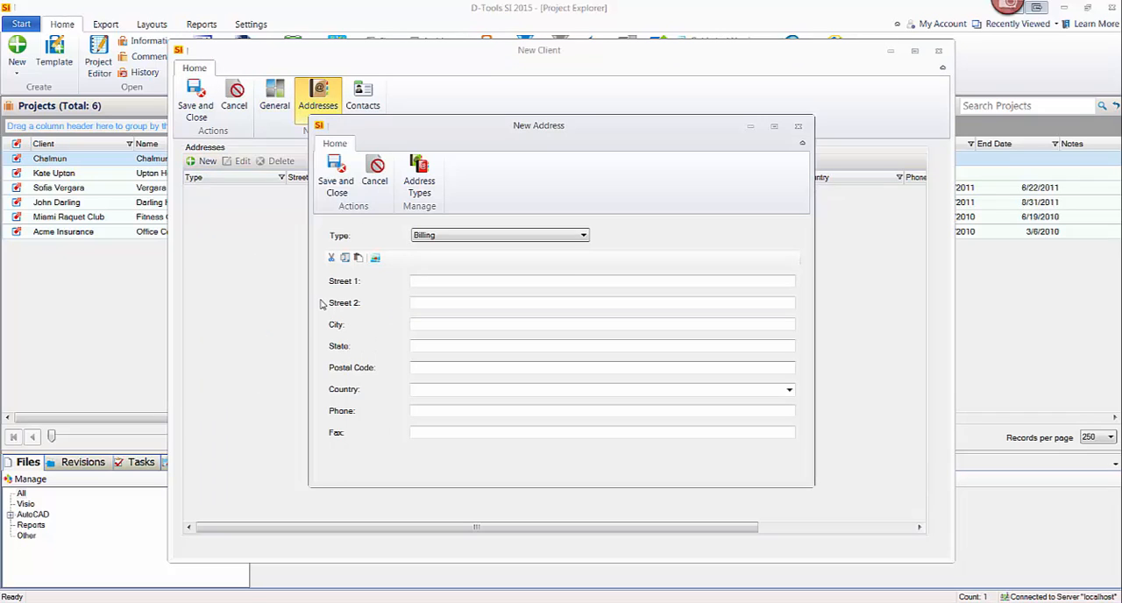
{"action": "left_click", "coordinate": [582, 235]}
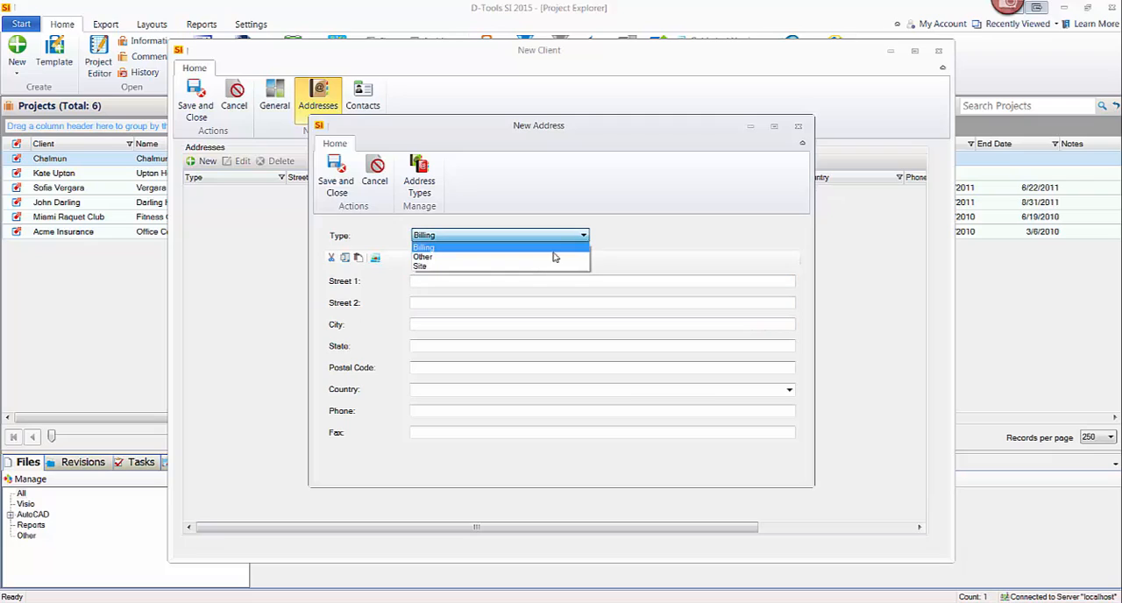
{"action": "mouse_move", "coordinate": [534, 266]}
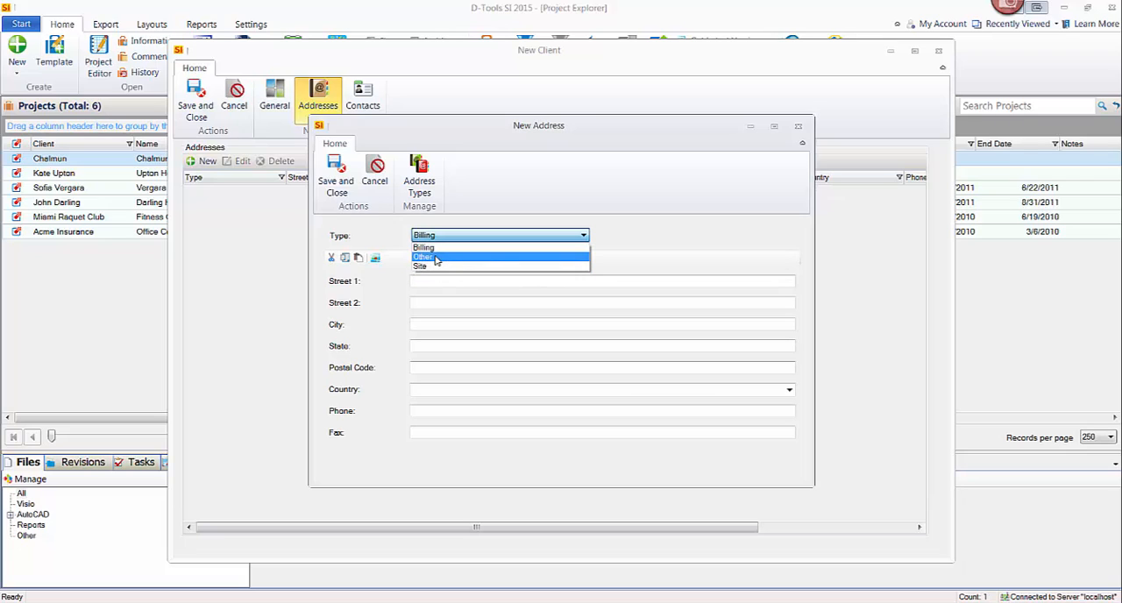
{"action": "left_click", "coordinate": [420, 267]}
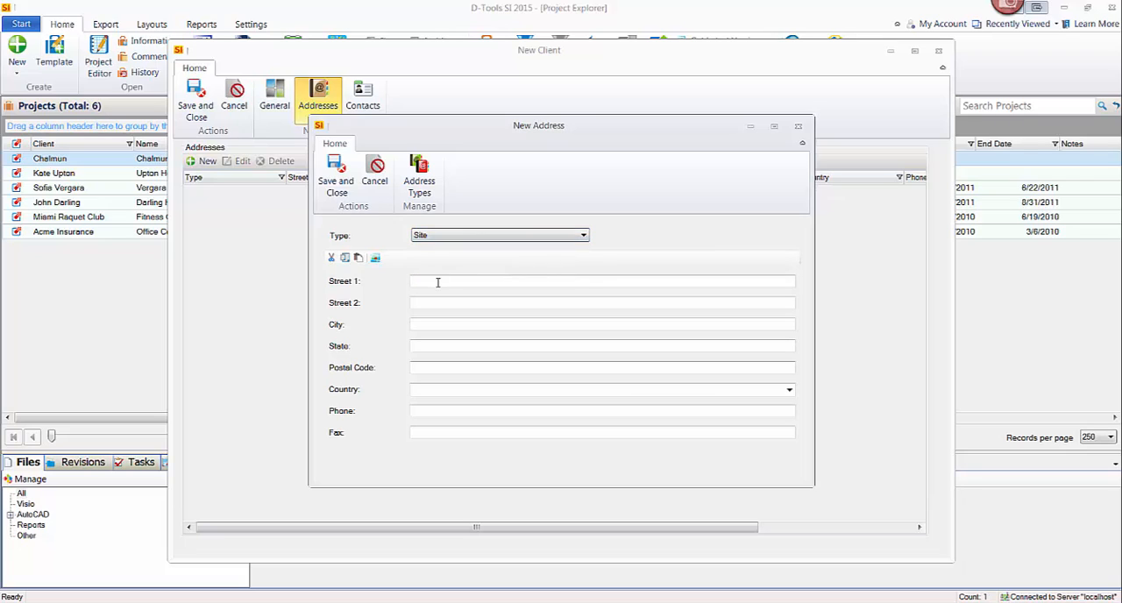
{"action": "type", "text": "123"}
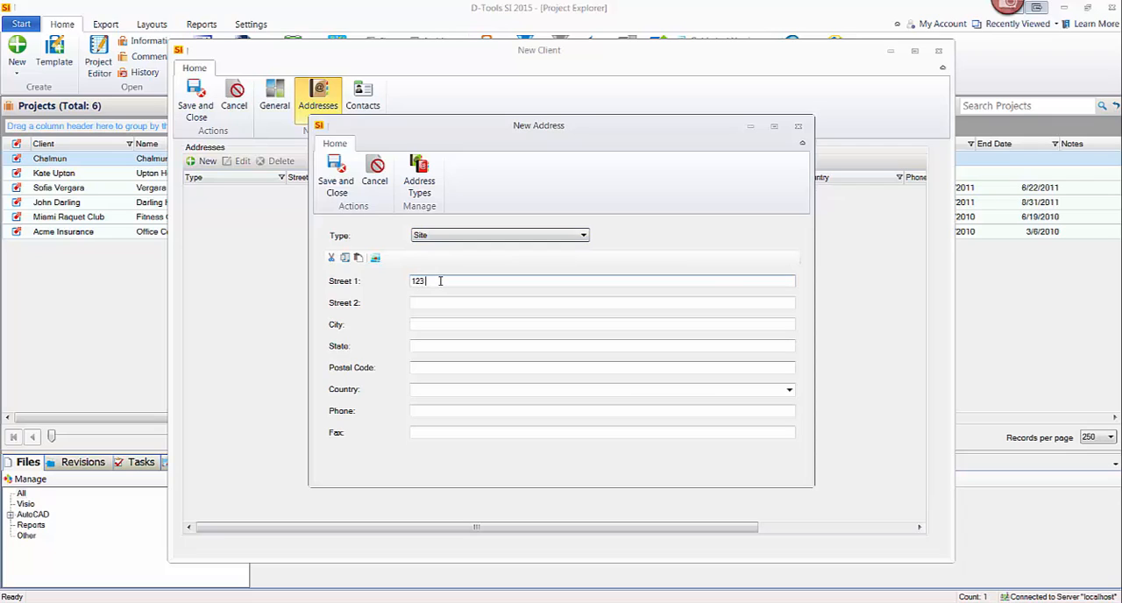
{"action": "type", "text": "Pine Lane"}
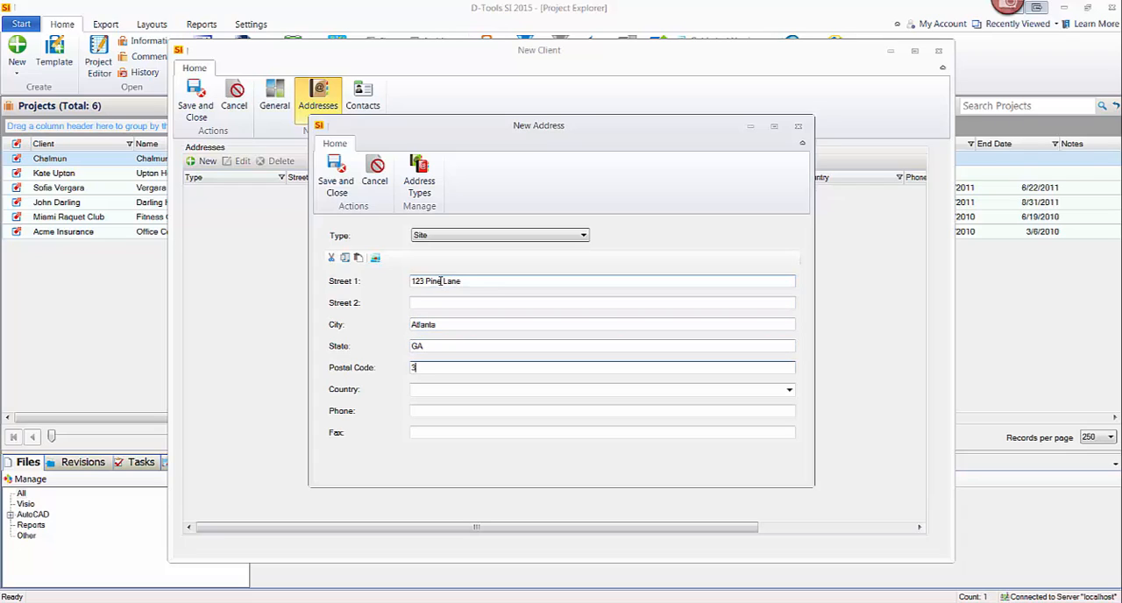
{"action": "type", "text": "2525"}
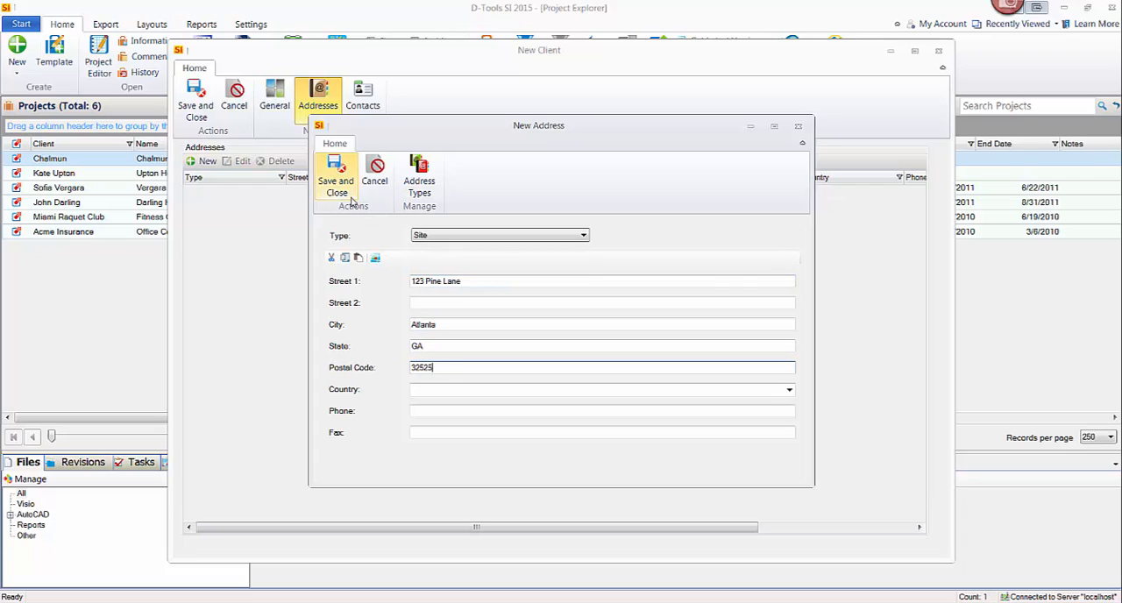
{"action": "left_click", "coordinate": [337, 179]}
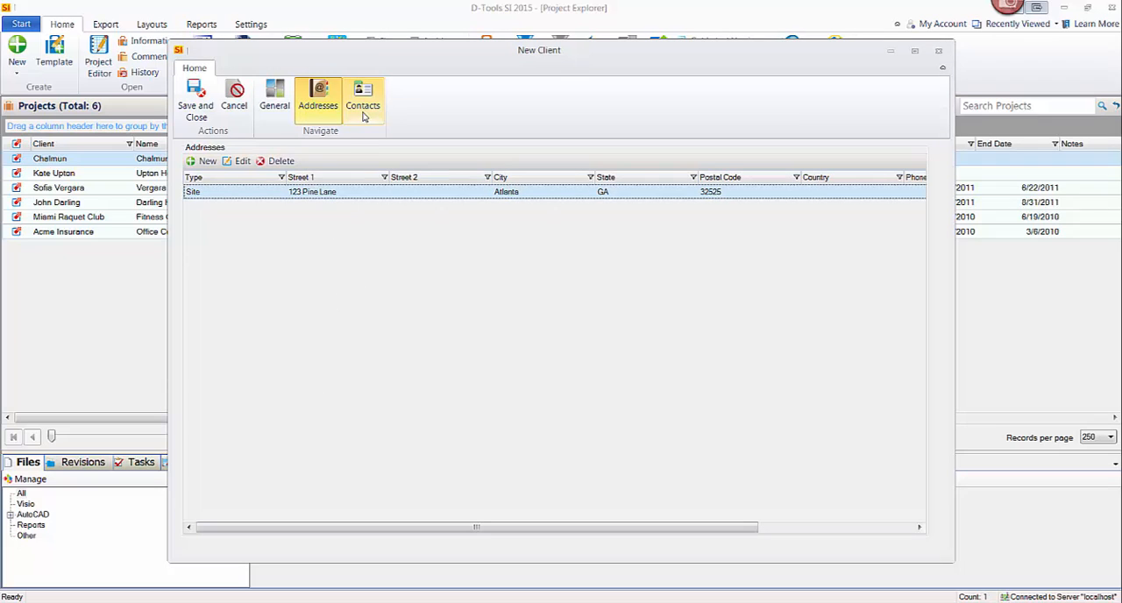
{"action": "left_click", "coordinate": [363, 96]}
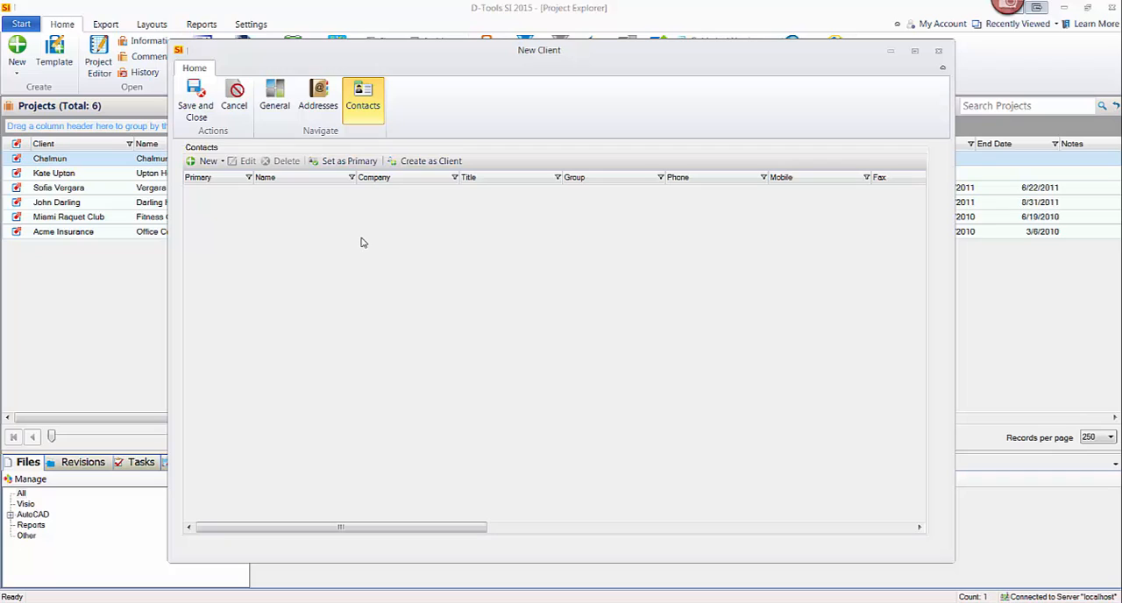
{"action": "mouse_move", "coordinate": [385, 119]}
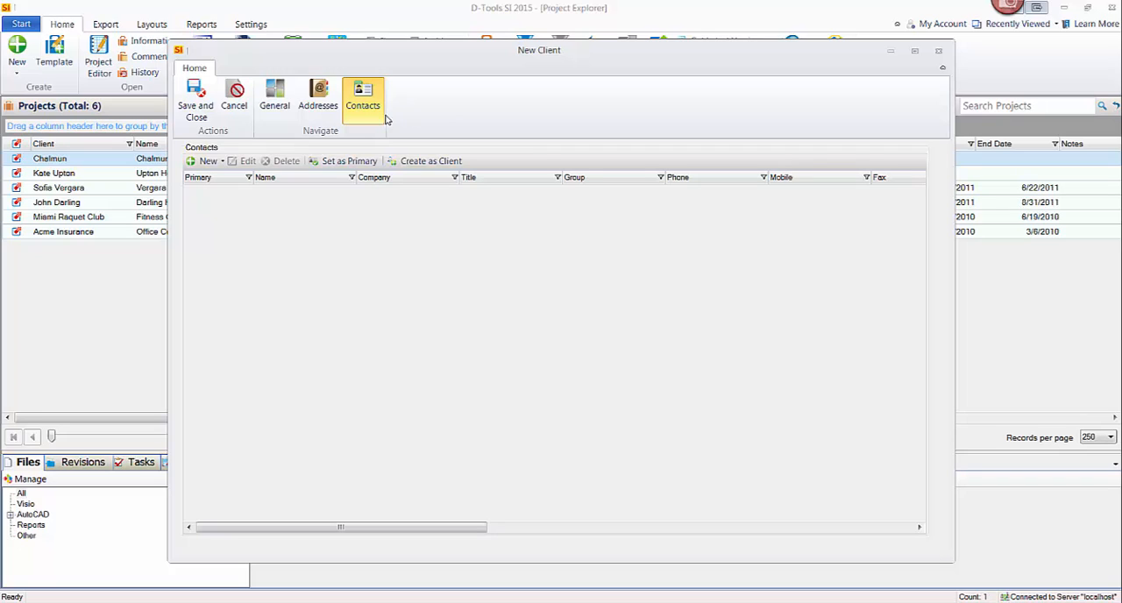
{"action": "left_click", "coordinate": [207, 159]}
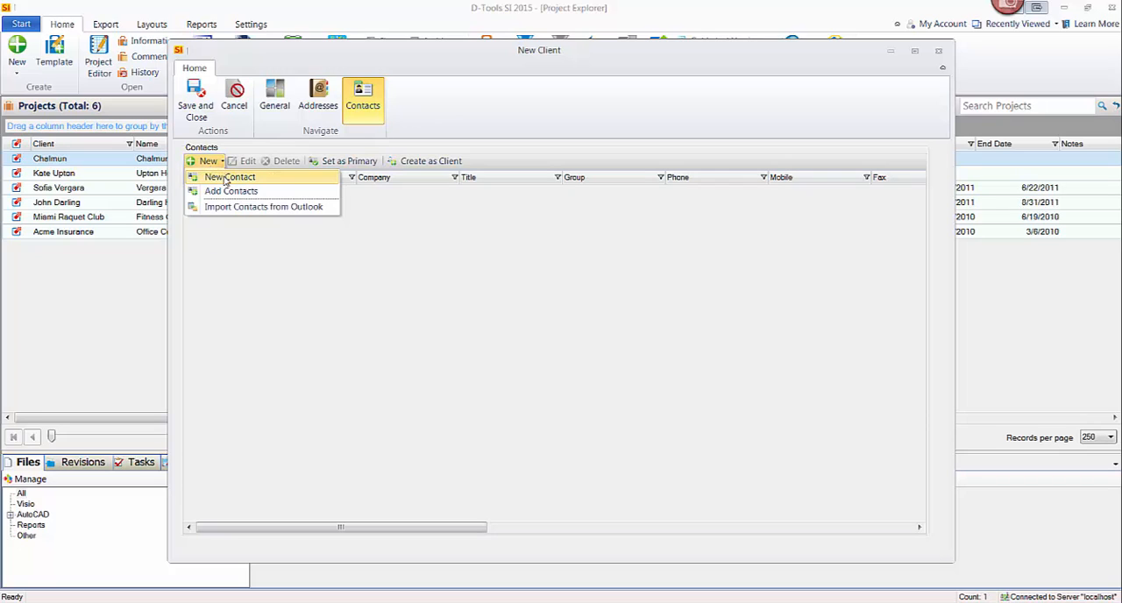
{"action": "left_click", "coordinate": [229, 175]}
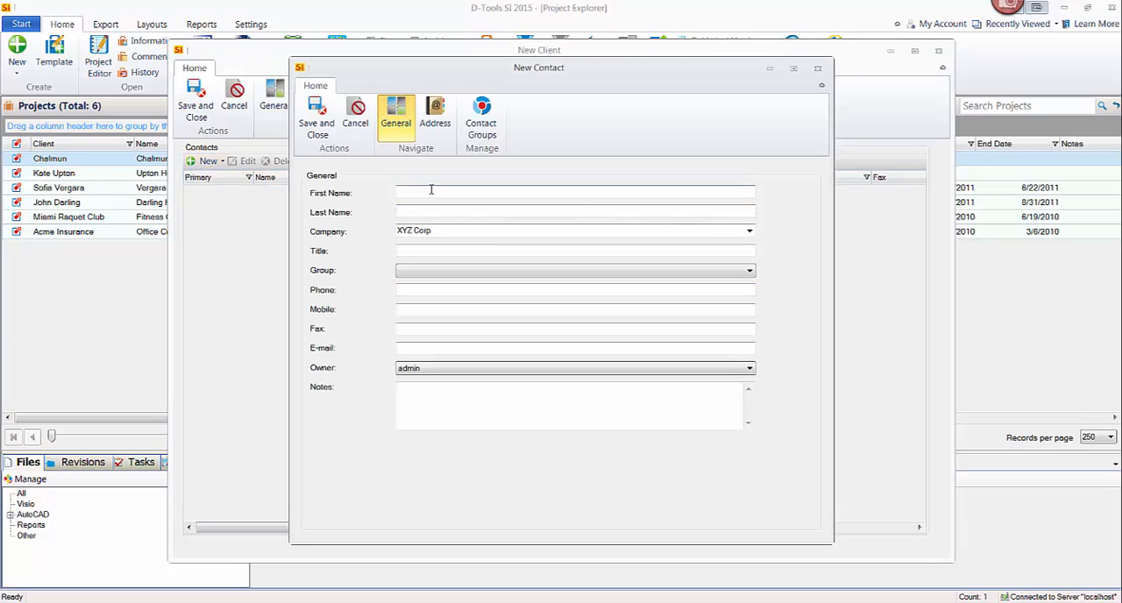
{"action": "type", "text": "Mike"}
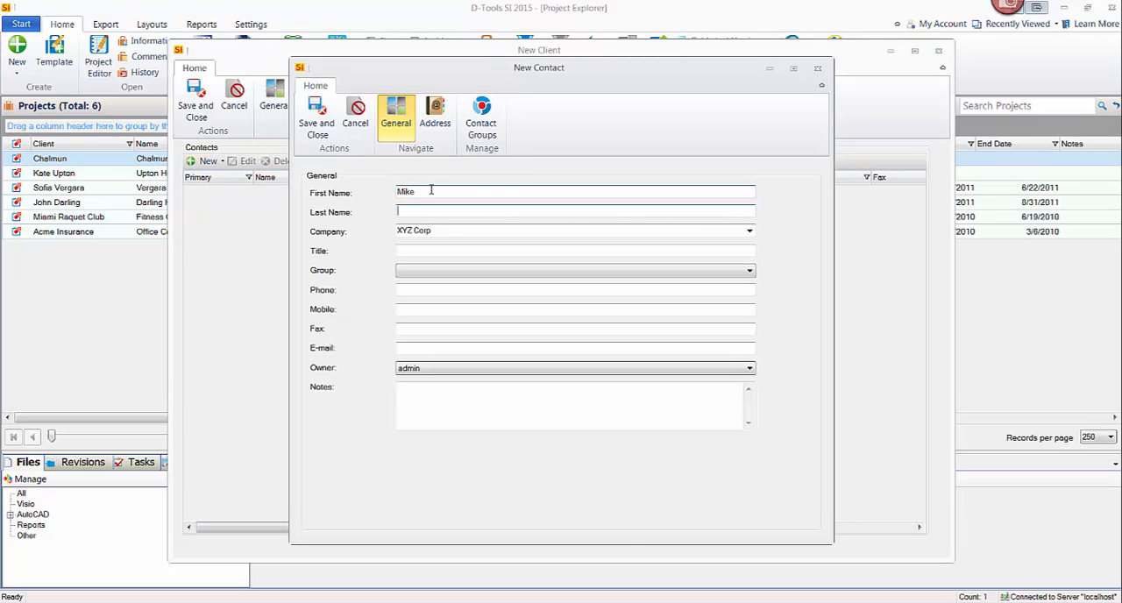
{"action": "type", "text": "Smith"}
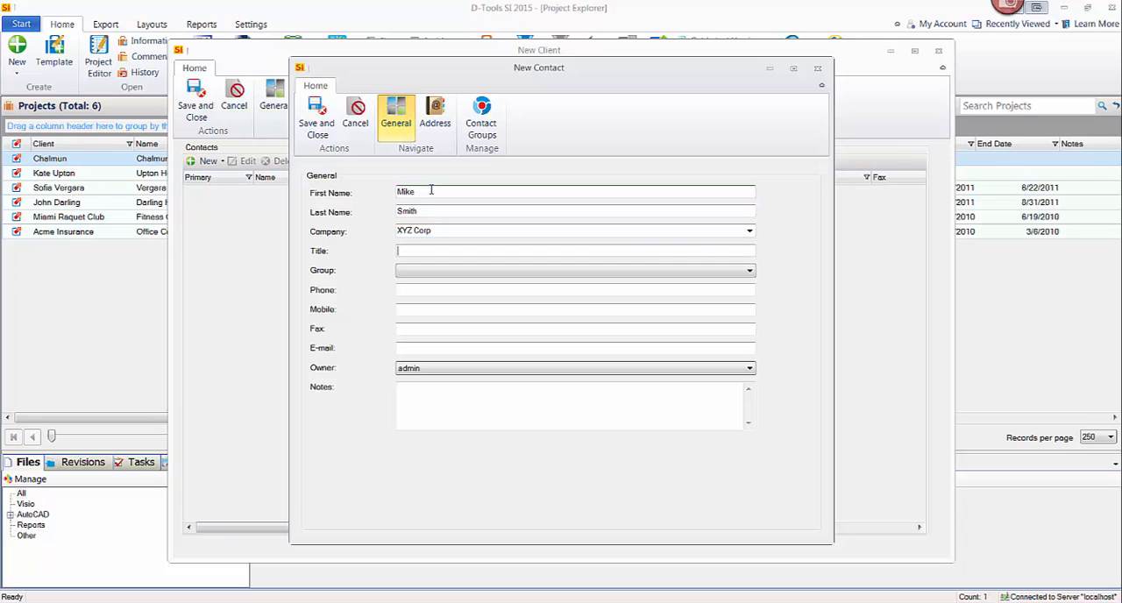
{"action": "type", "text": "Owner"}
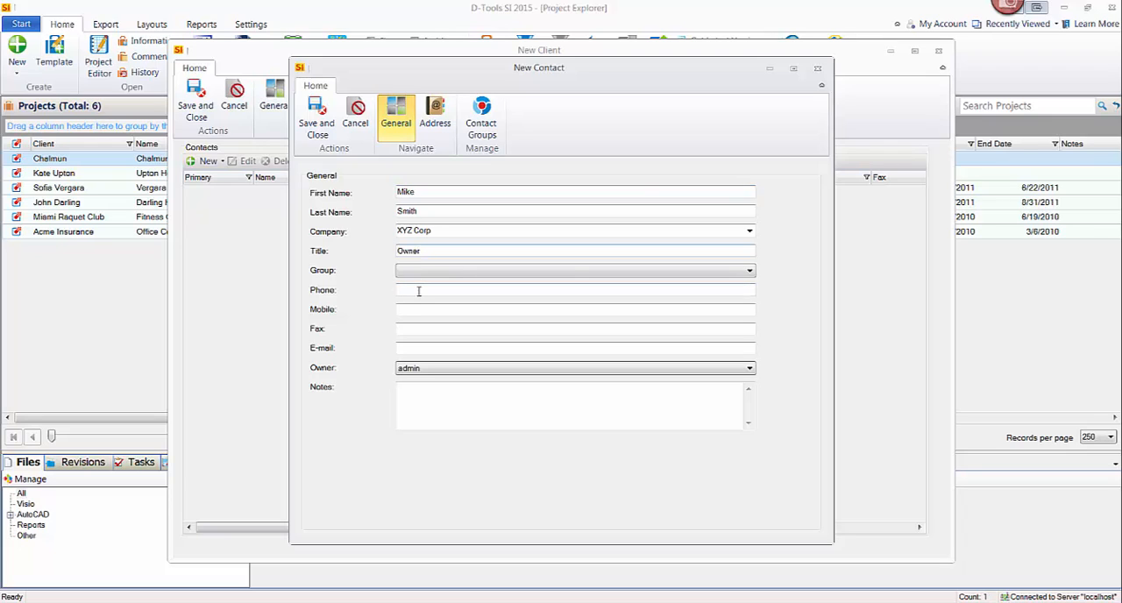
{"action": "type", "text": "555.236"}
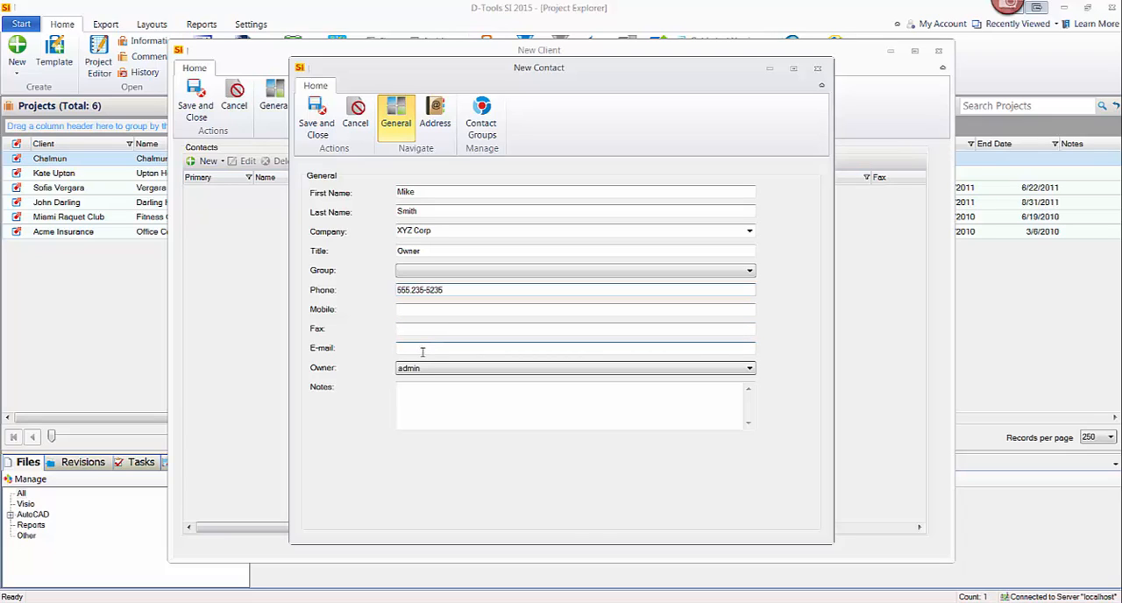
{"action": "type", "text": "a@a"}
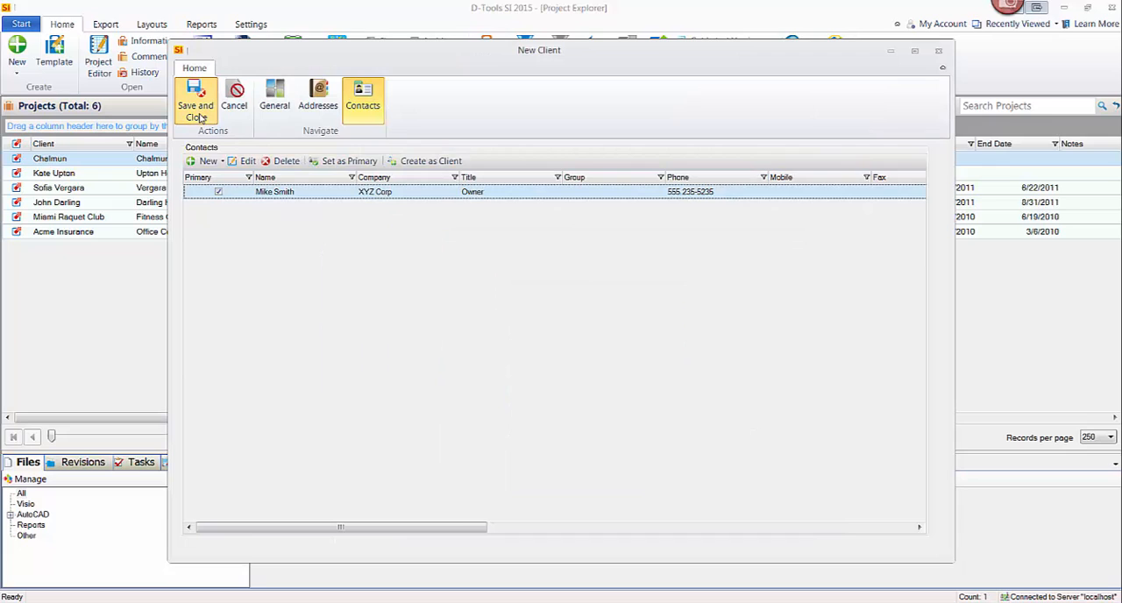
Save the client, name the project 'Sample Project' and set Progress to Estimating
{"action": "left_click", "coordinate": [196, 101]}
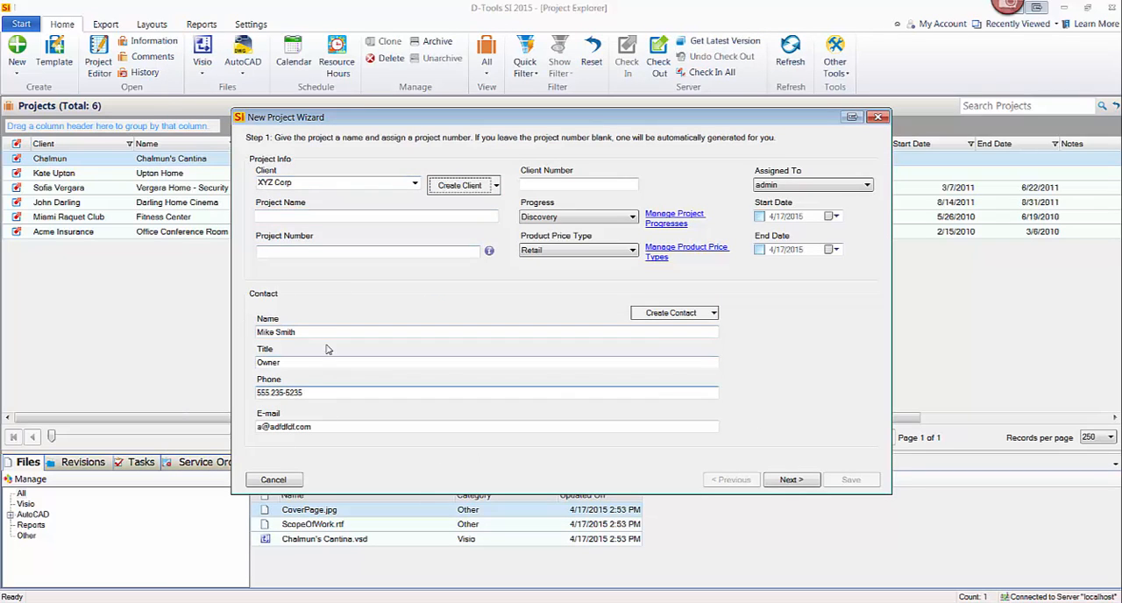
{"action": "mouse_move", "coordinate": [319, 449]}
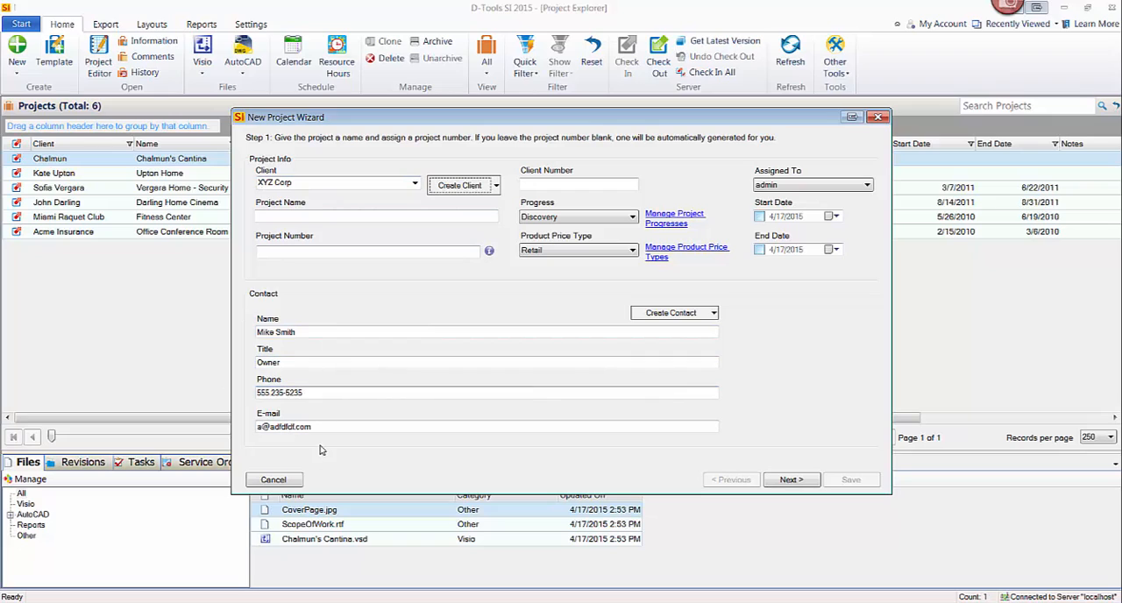
{"action": "left_click", "coordinate": [375, 216]}
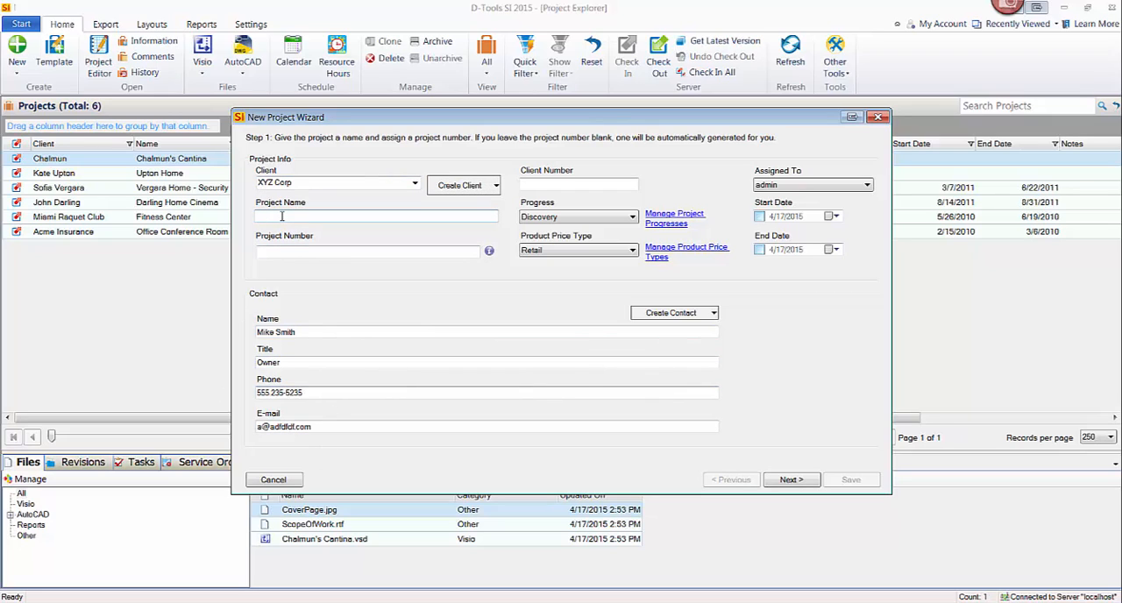
{"action": "type", "text": "Sample Project"}
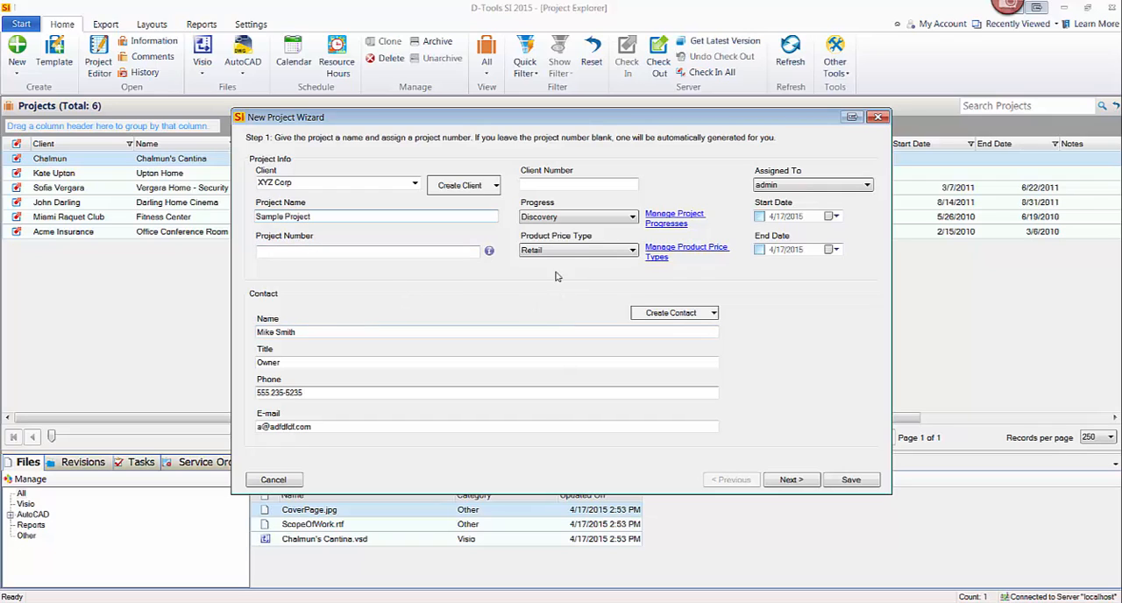
{"action": "left_click", "coordinate": [630, 217]}
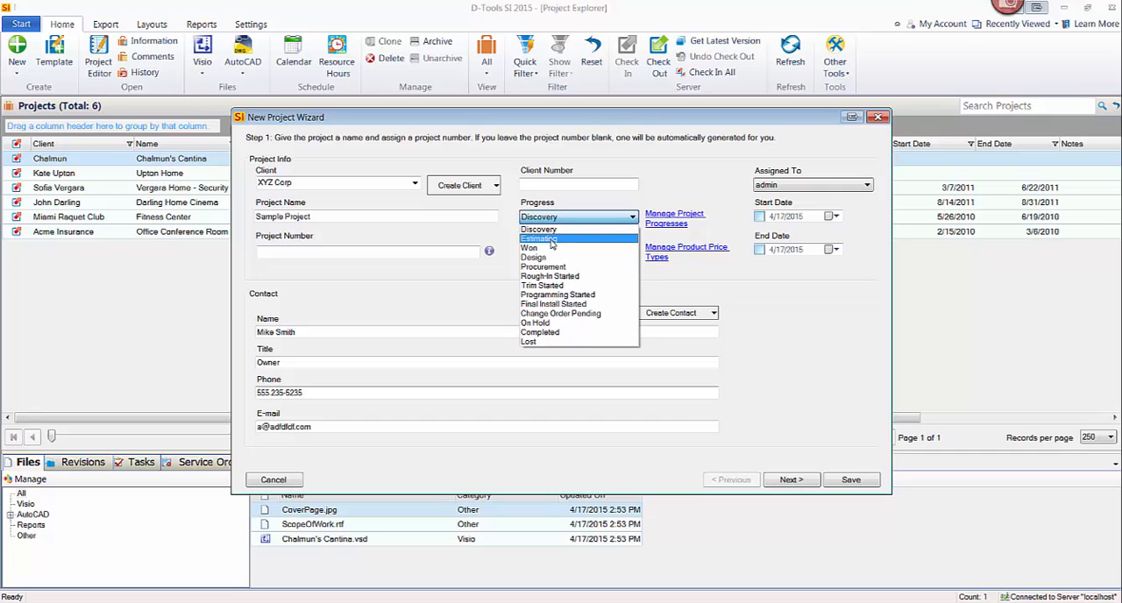
{"action": "left_click", "coordinate": [538, 239]}
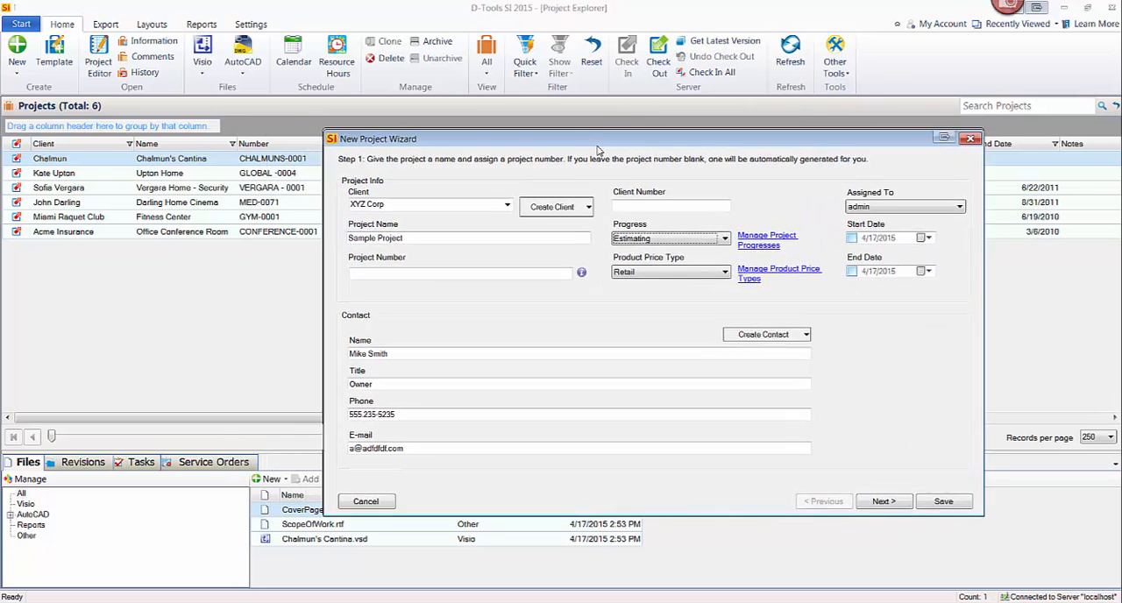
{"action": "left_click_drag", "start_coordinate": [596, 139], "coordinate": [522, 260]}
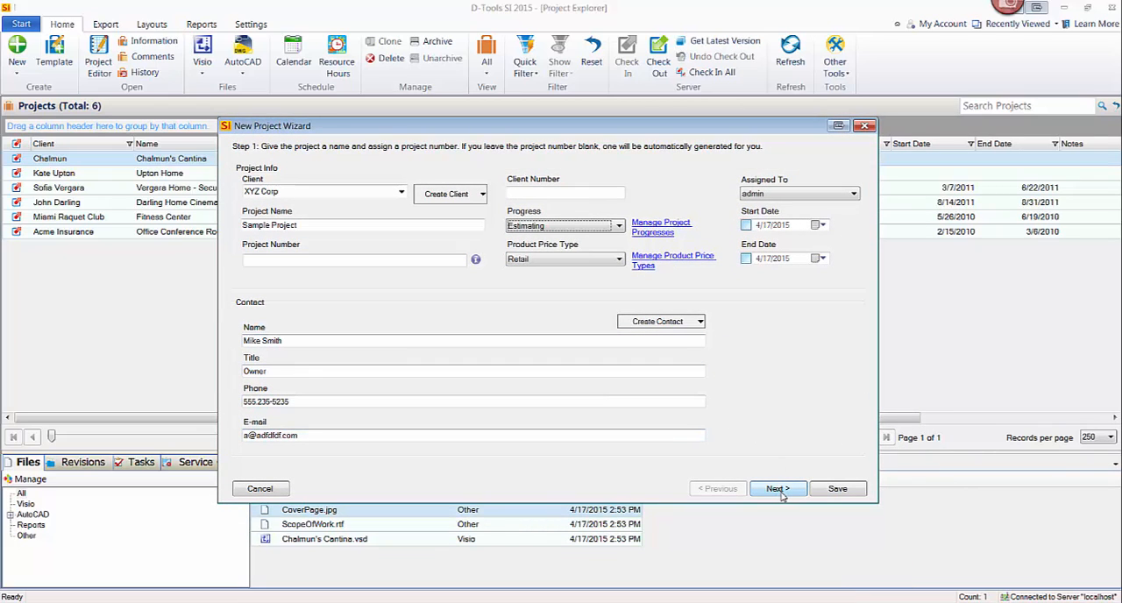
Accept the site address and copy 123 Pine Lane, Atlanta, GA 32525 into the billing address
{"action": "left_click", "coordinate": [777, 487]}
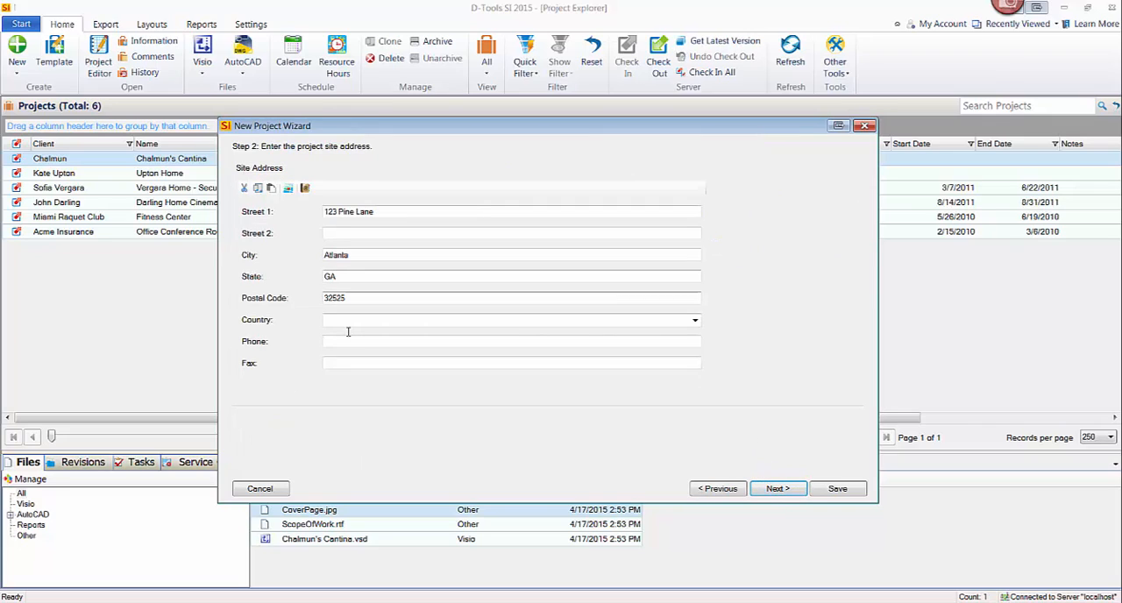
{"action": "left_click", "coordinate": [776, 487]}
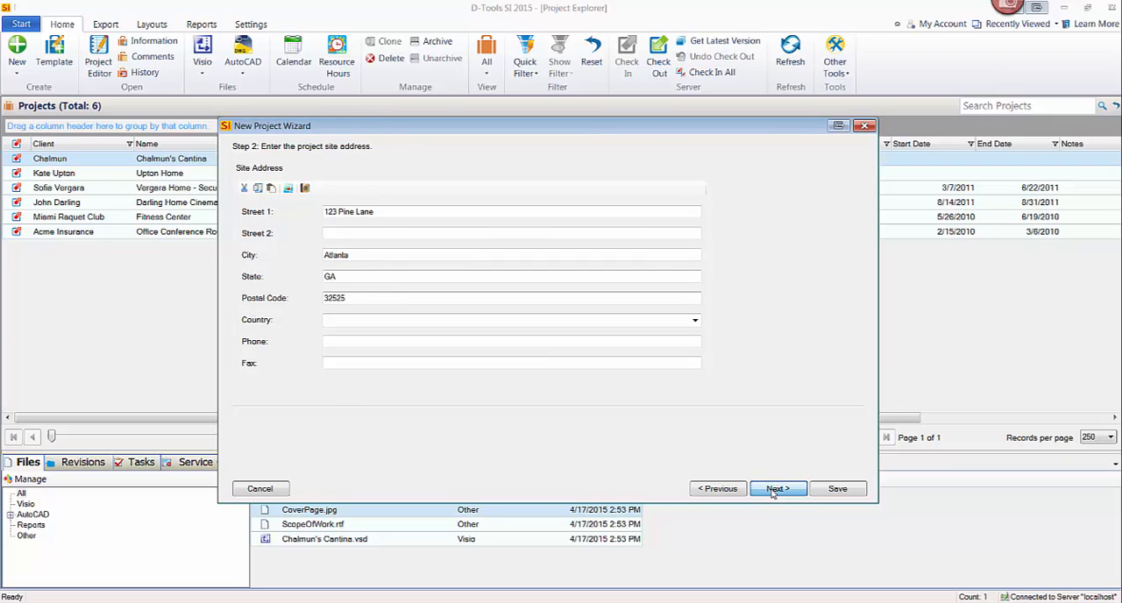
{"action": "left_click", "coordinate": [776, 487]}
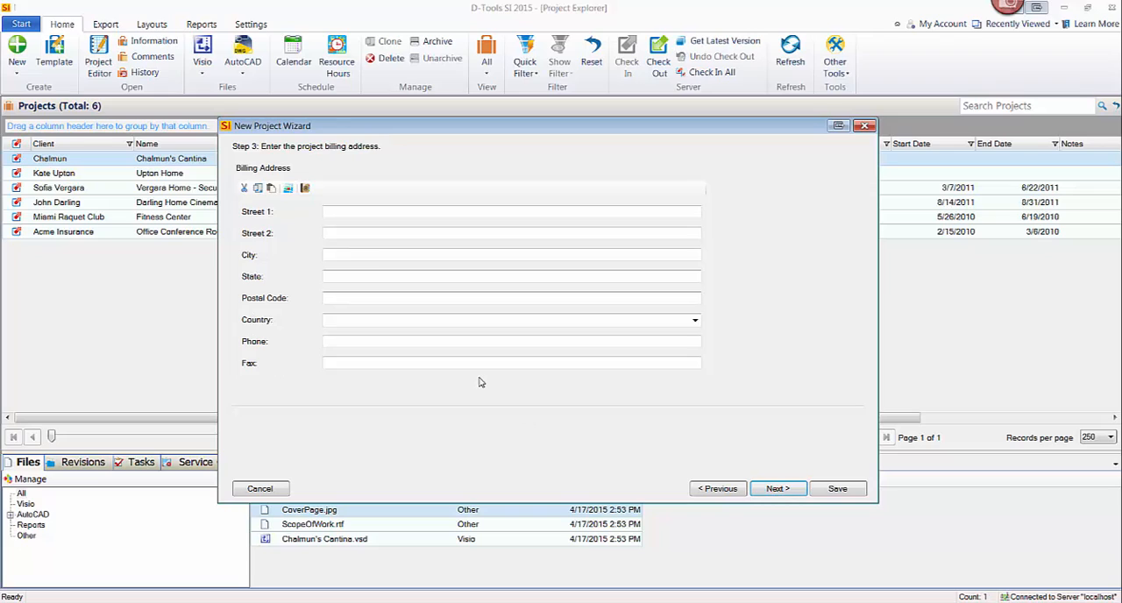
{"action": "mouse_move", "coordinate": [273, 355]}
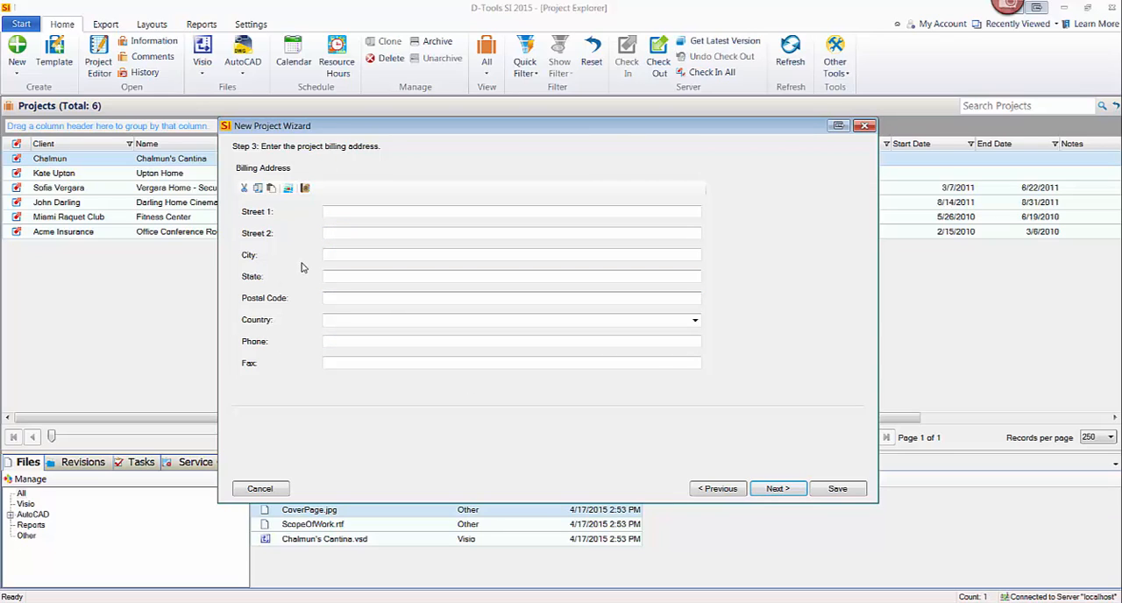
{"action": "mouse_move", "coordinate": [300, 269]}
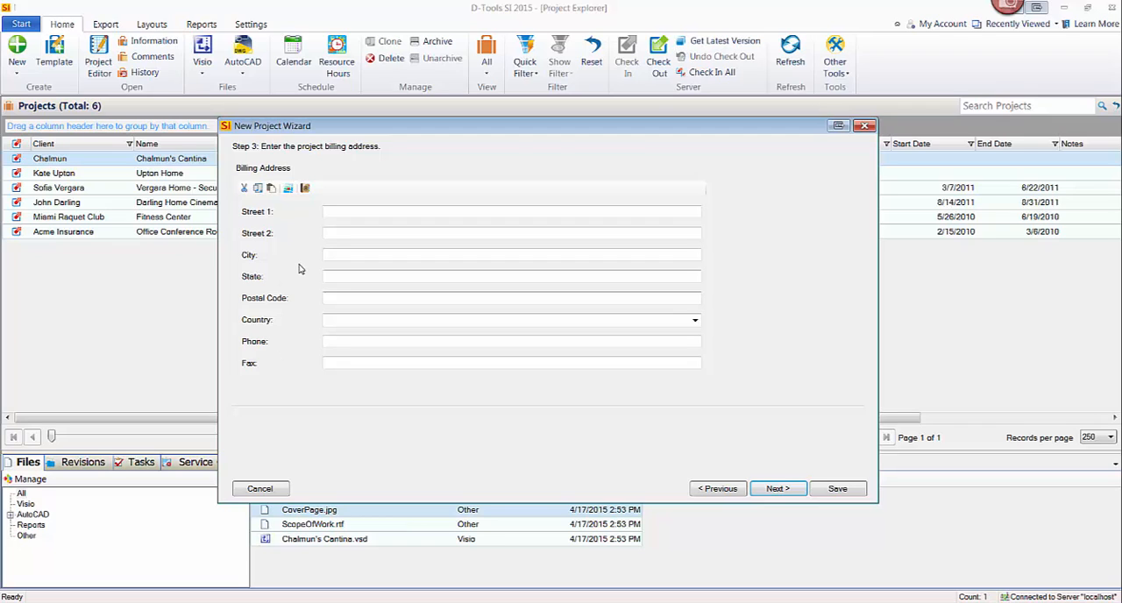
{"action": "mouse_move", "coordinate": [305, 187]}
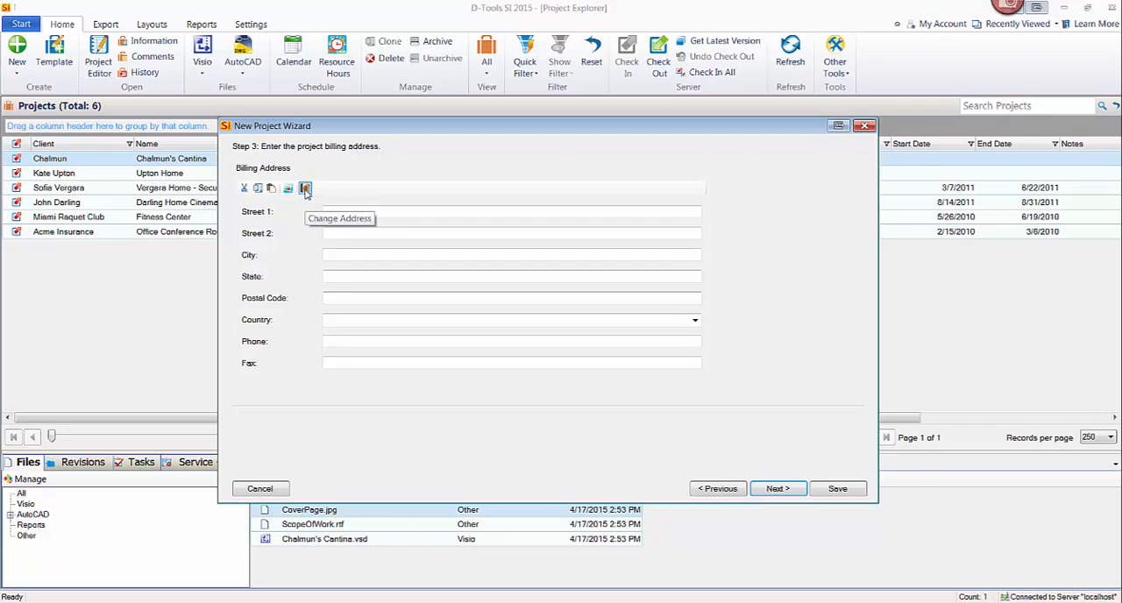
{"action": "left_click", "coordinate": [305, 188]}
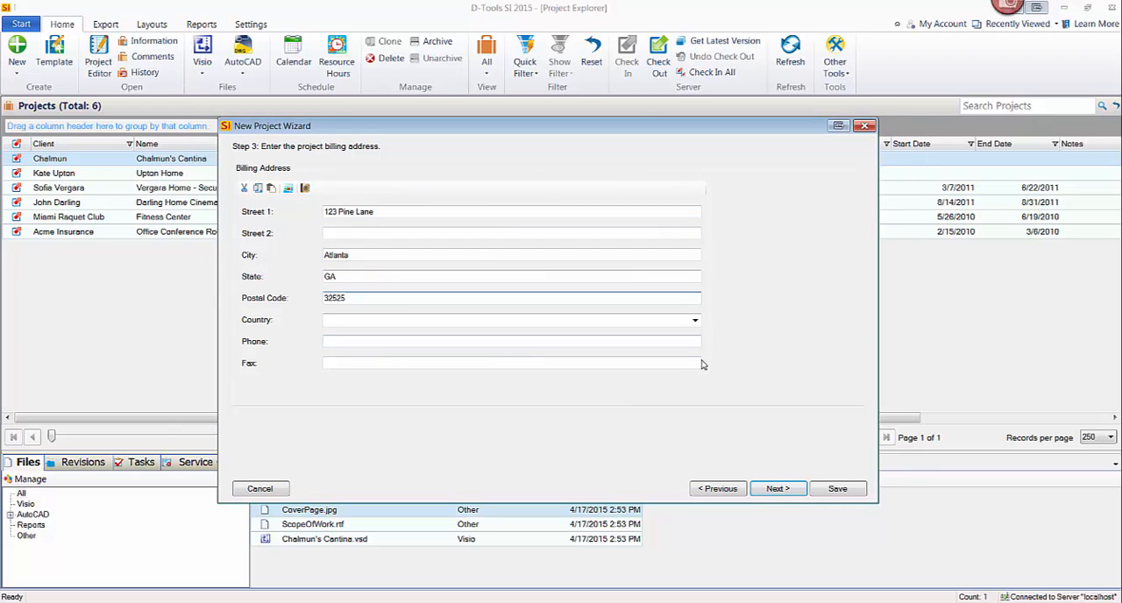
{"action": "mouse_move", "coordinate": [540, 382]}
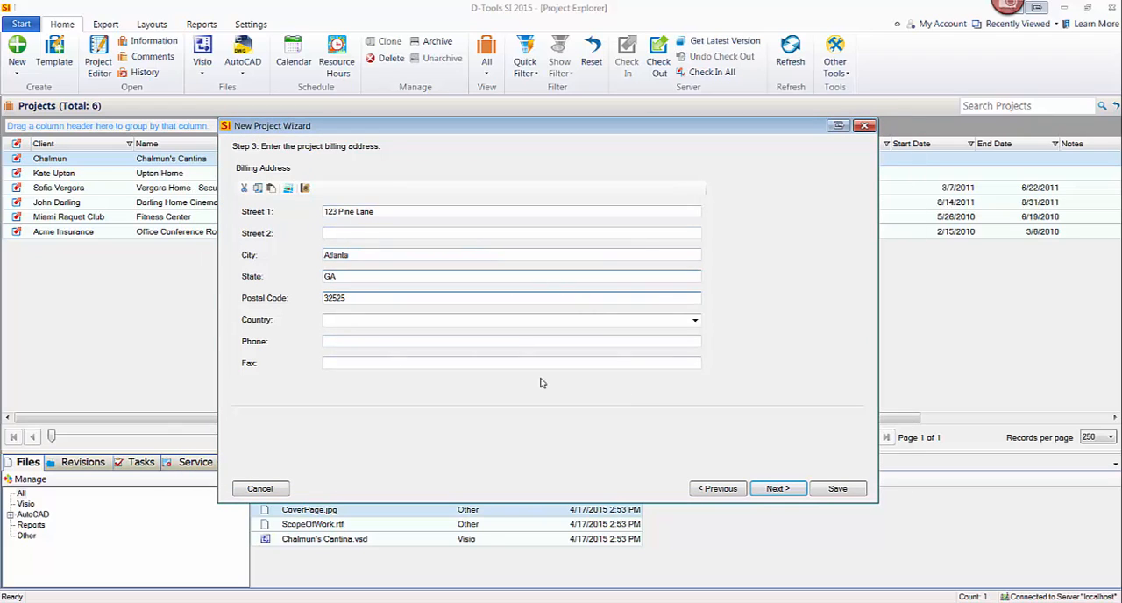
Advance to step 4, keeping 'Do not apply a price rule when adding products'
{"action": "left_click", "coordinate": [776, 487]}
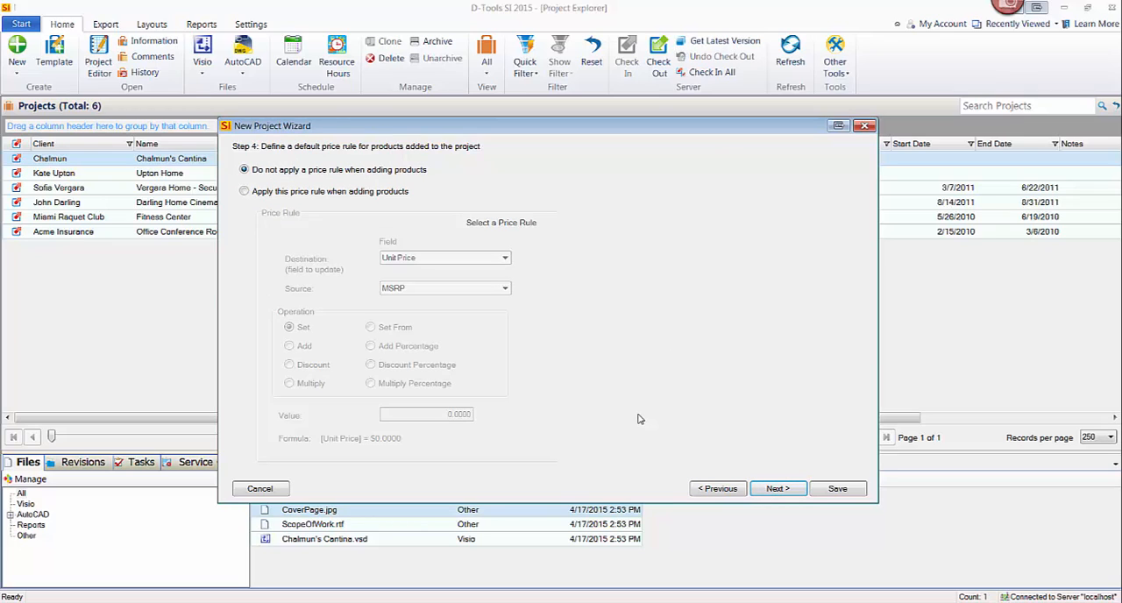
{"action": "mouse_move", "coordinate": [554, 335]}
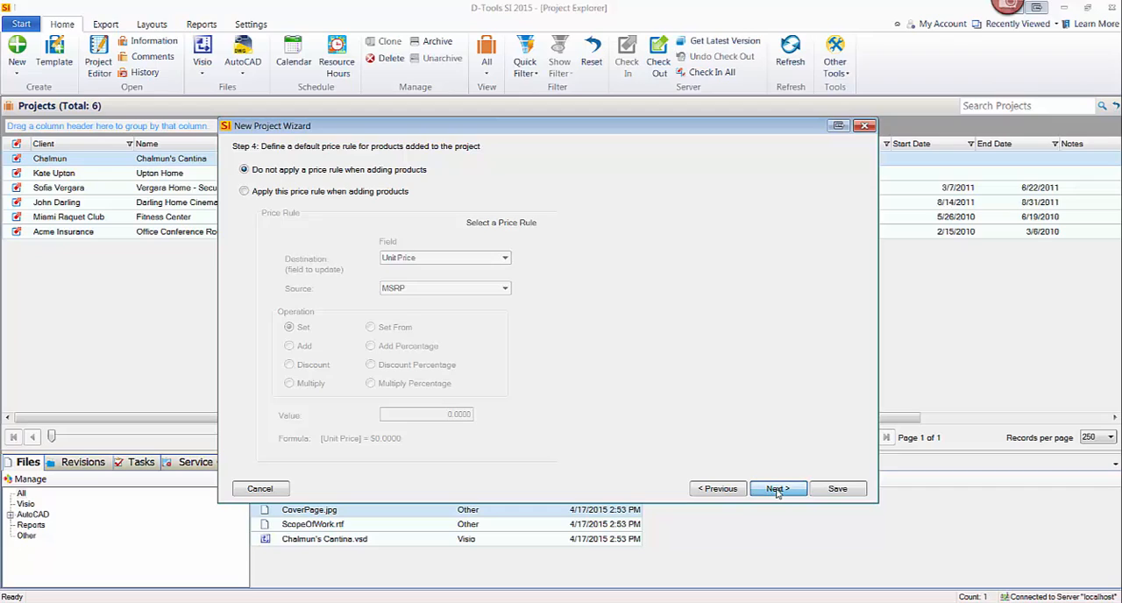
Set labor tax to Labor Tax at 7% and advance to resource assignment with admin listed
{"action": "left_click", "coordinate": [777, 487]}
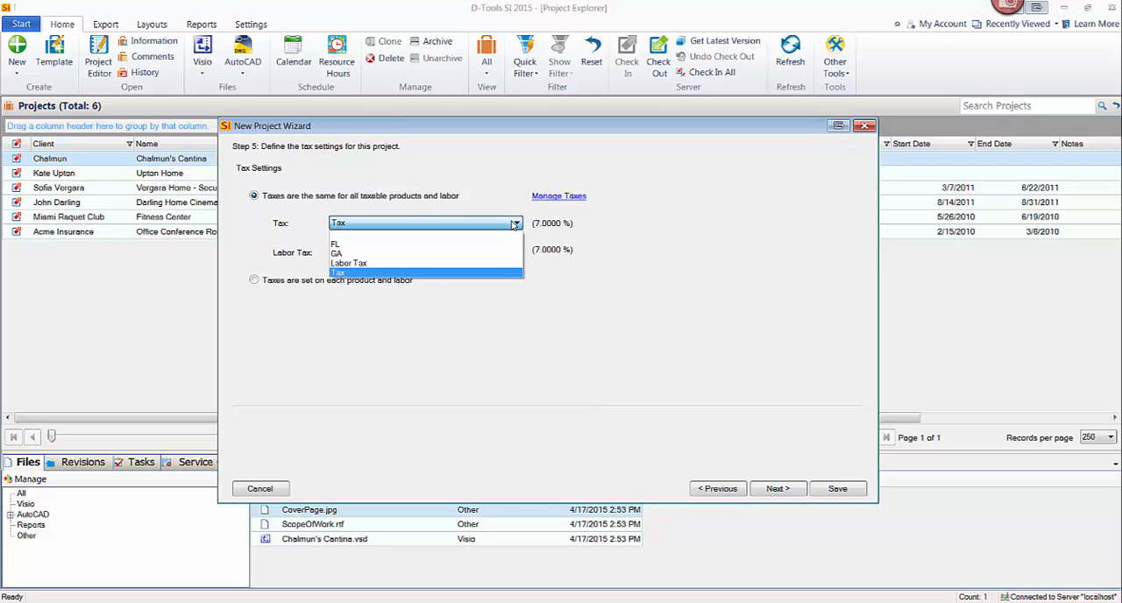
{"action": "left_click", "coordinate": [347, 263]}
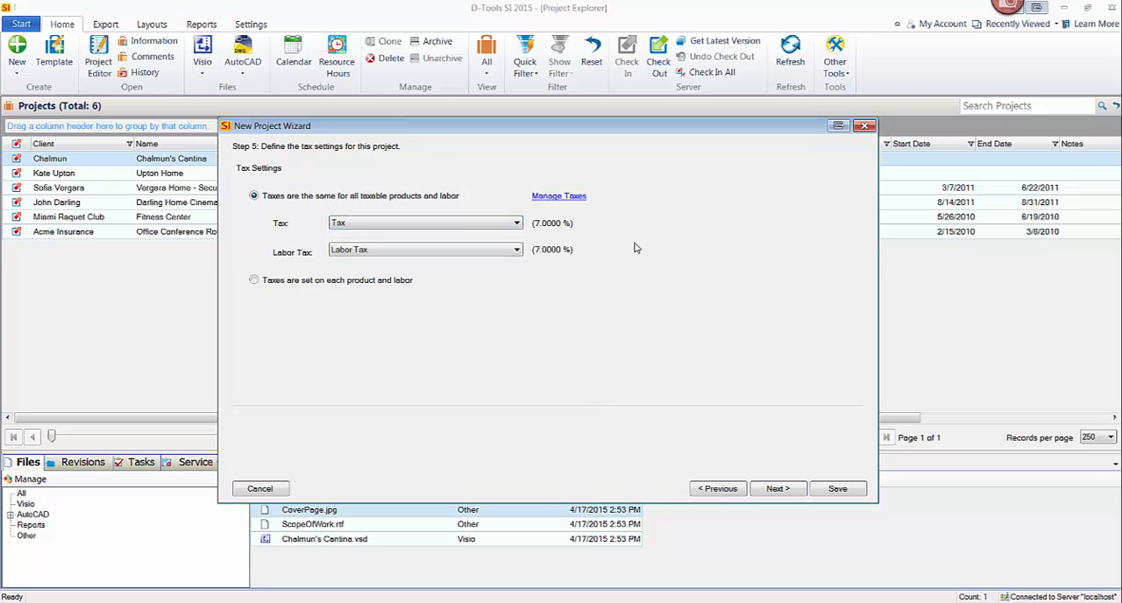
{"action": "mouse_move", "coordinate": [603, 294]}
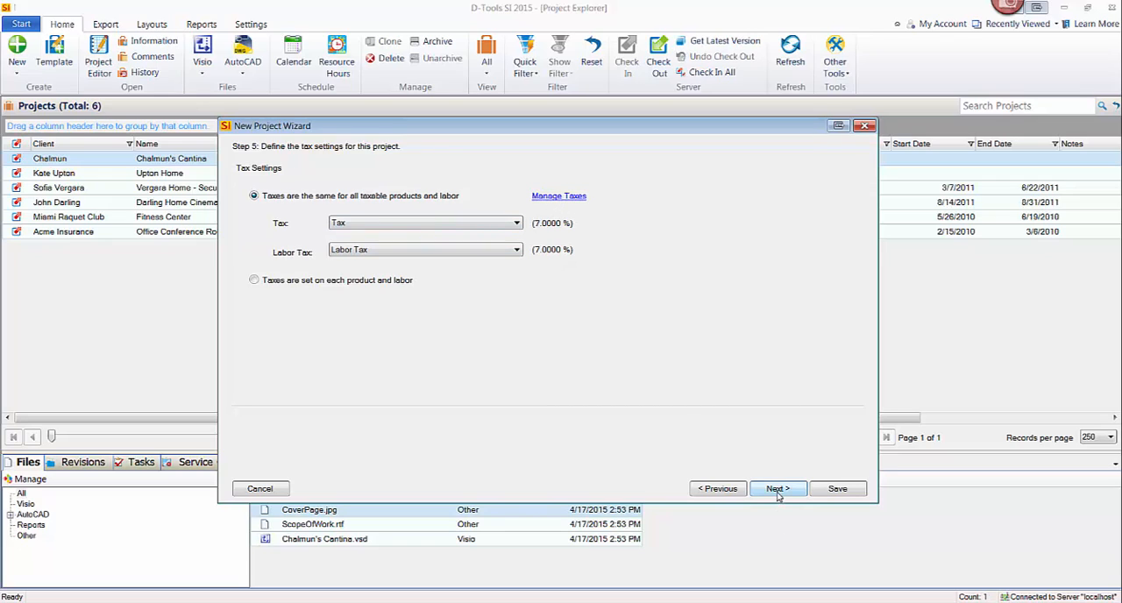
{"action": "left_click", "coordinate": [777, 487]}
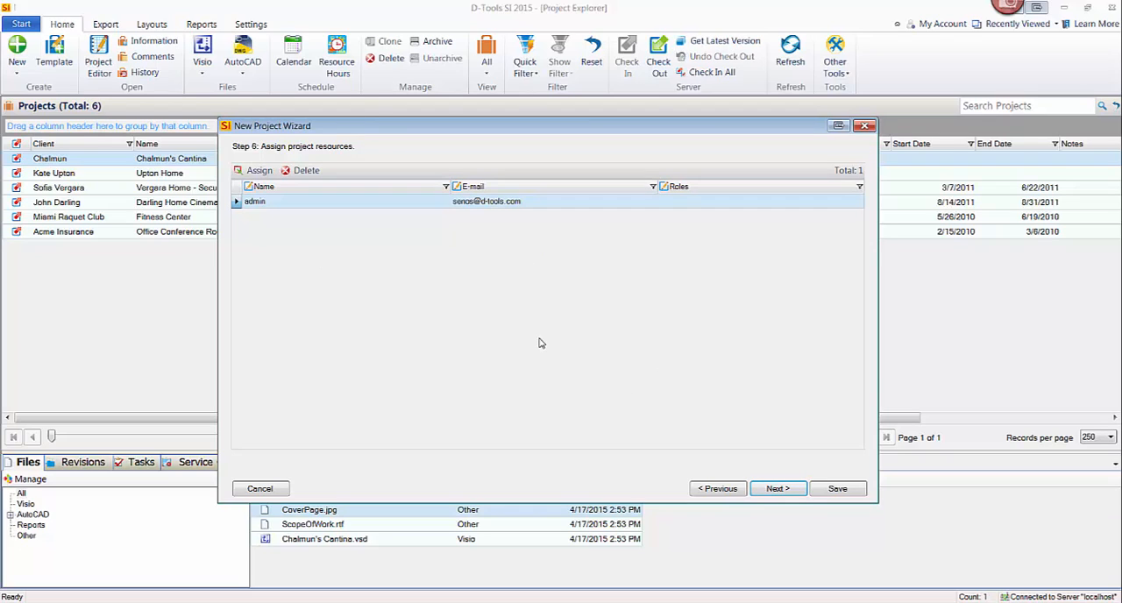
{"action": "mouse_move", "coordinate": [403, 235]}
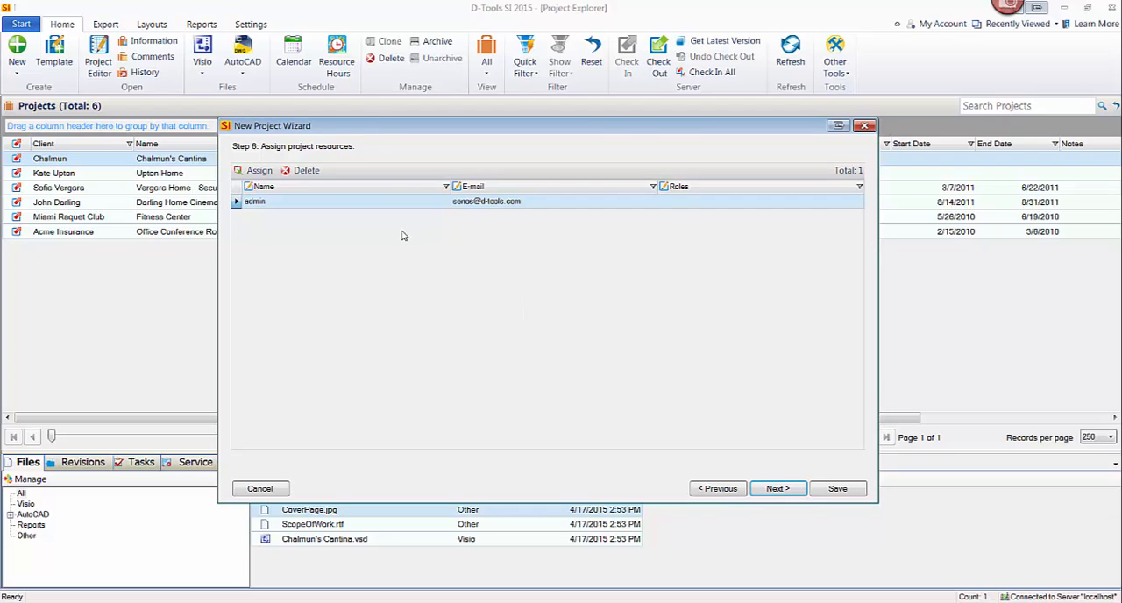
{"action": "mouse_move", "coordinate": [538, 263]}
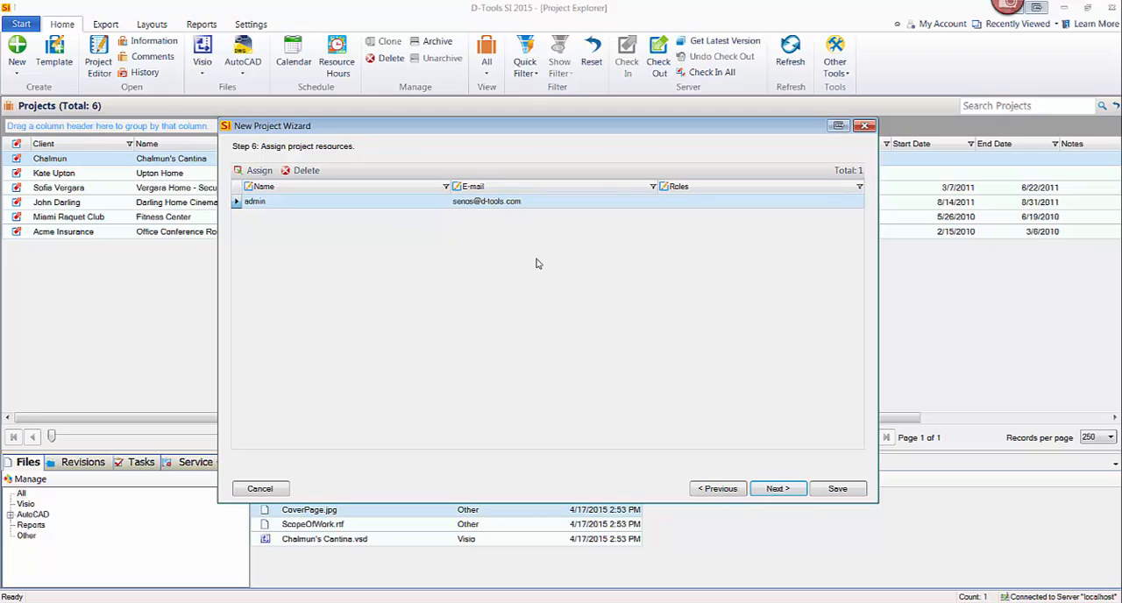
{"action": "mouse_move", "coordinate": [497, 291]}
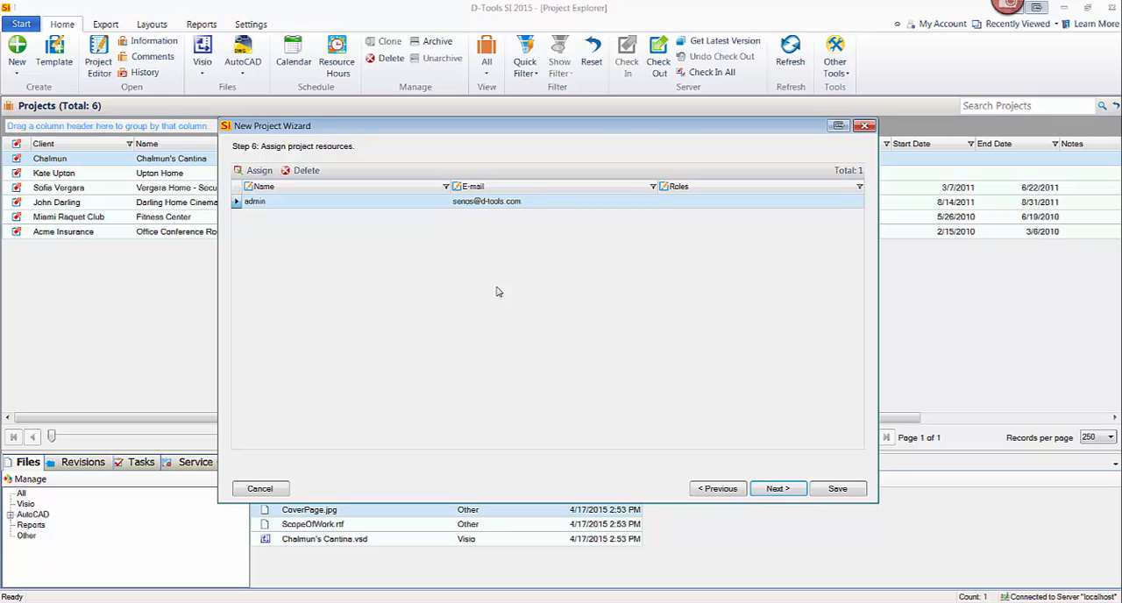
{"action": "mouse_move", "coordinate": [425, 301]}
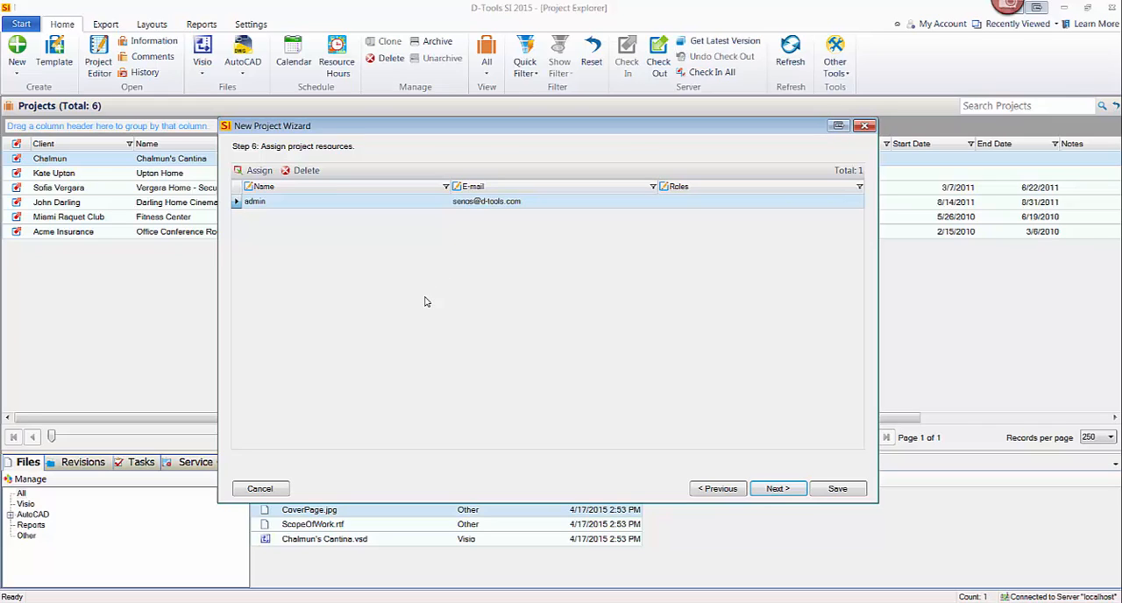
{"action": "mouse_move", "coordinate": [406, 272]}
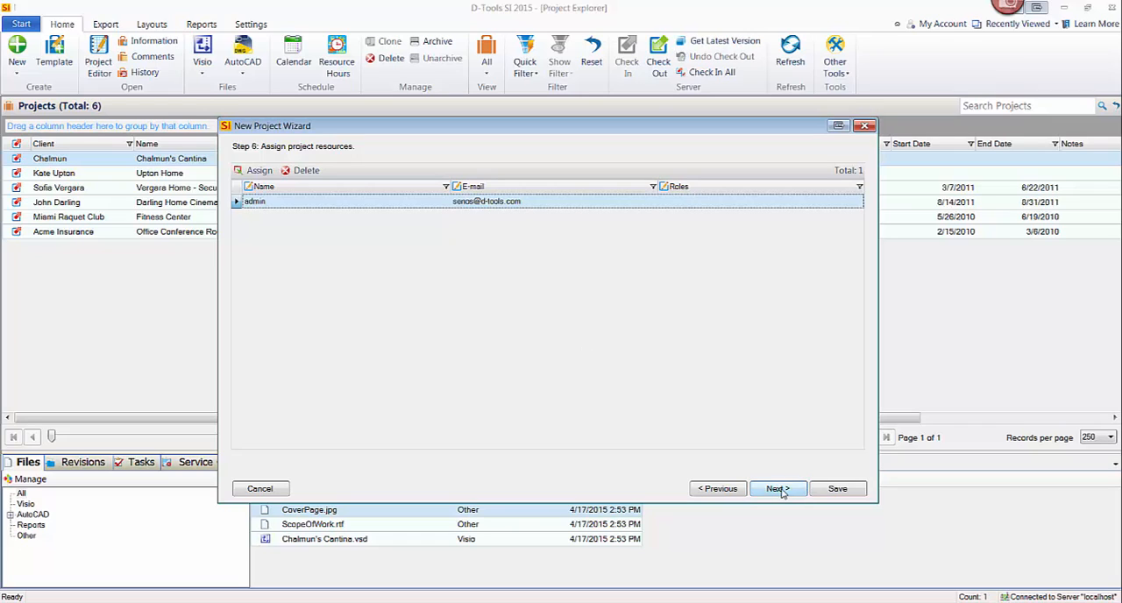
{"action": "left_click", "coordinate": [776, 487]}
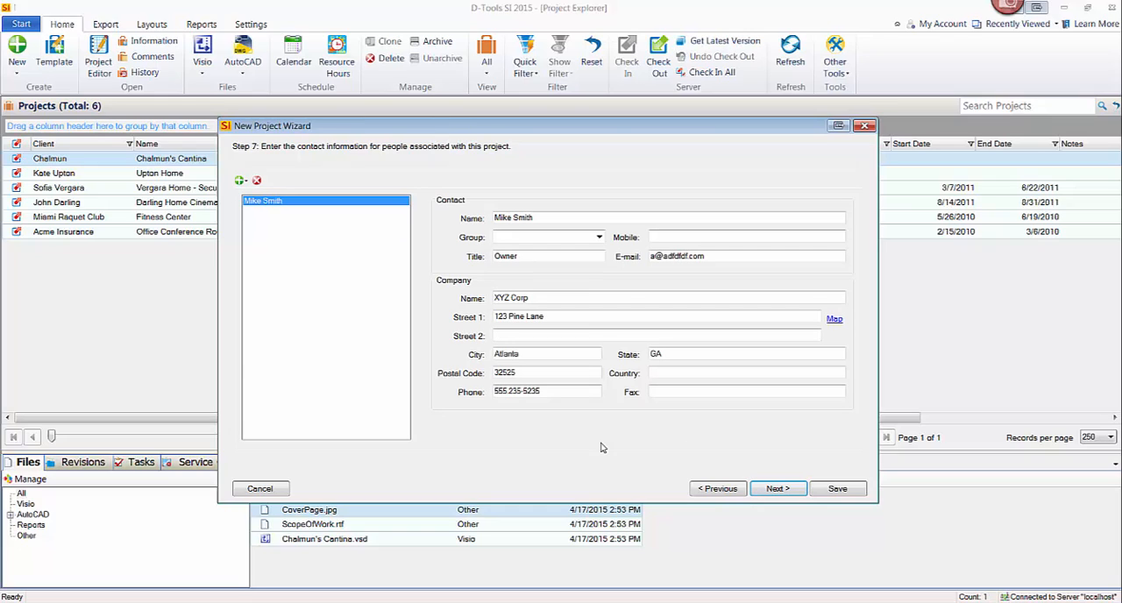
{"action": "left_click", "coordinate": [582, 297]}
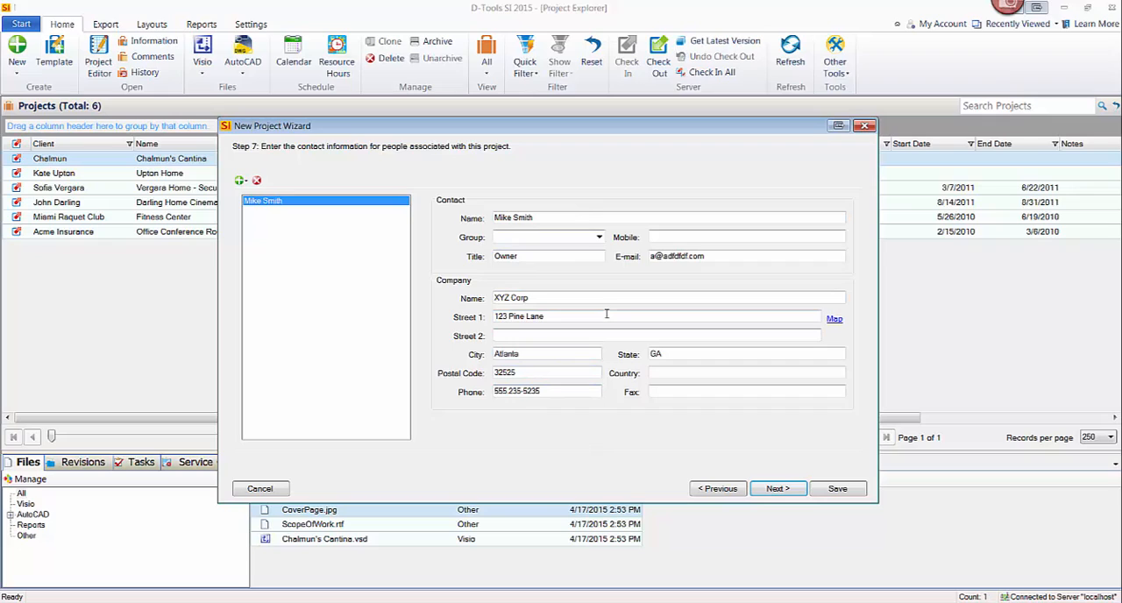
{"action": "mouse_move", "coordinate": [582, 296]}
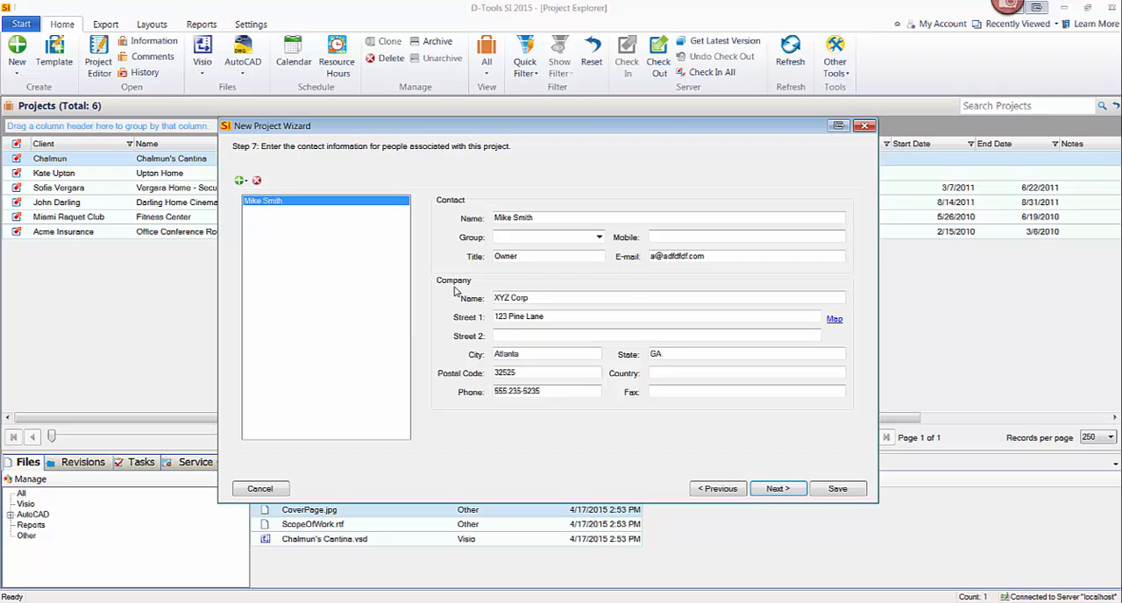
{"action": "mouse_move", "coordinate": [441, 294]}
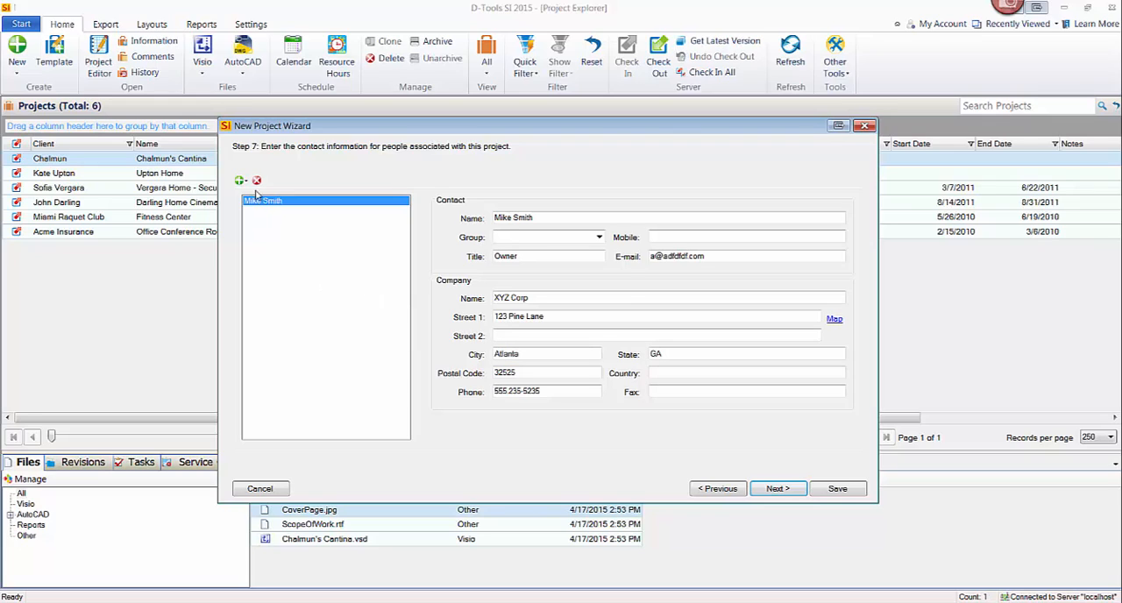
{"action": "left_click", "coordinate": [240, 181]}
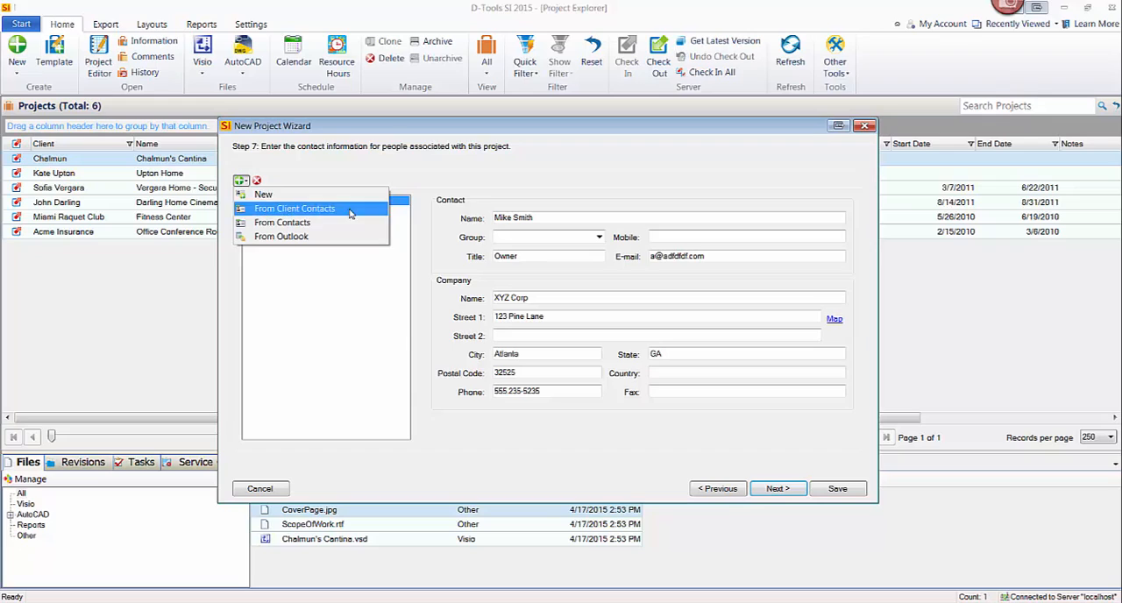
{"action": "mouse_move", "coordinate": [282, 220]}
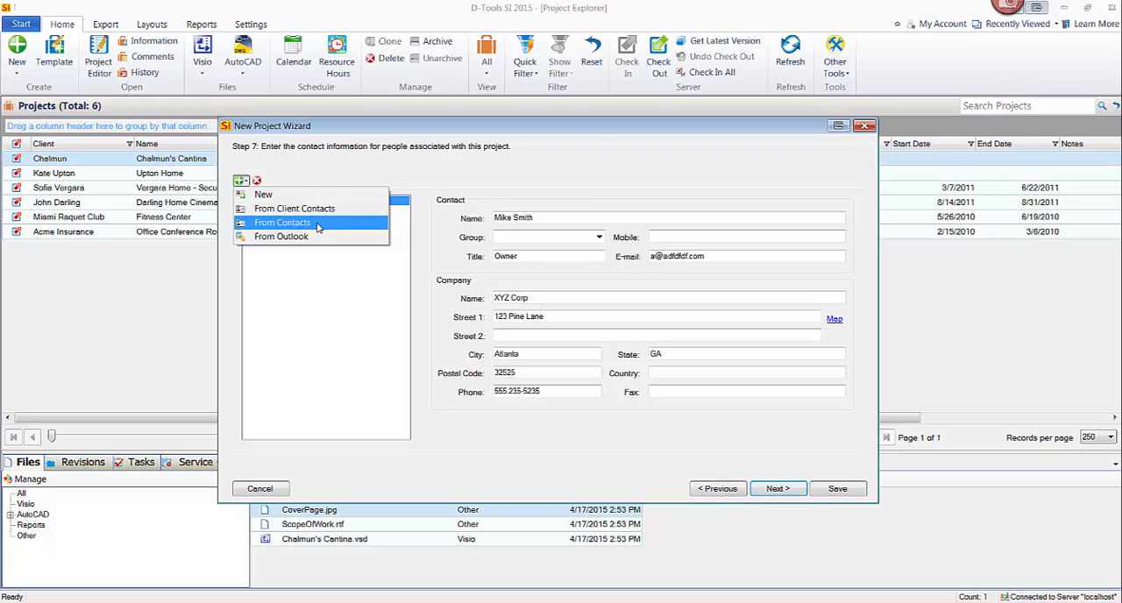
{"action": "mouse_move", "coordinate": [280, 221]}
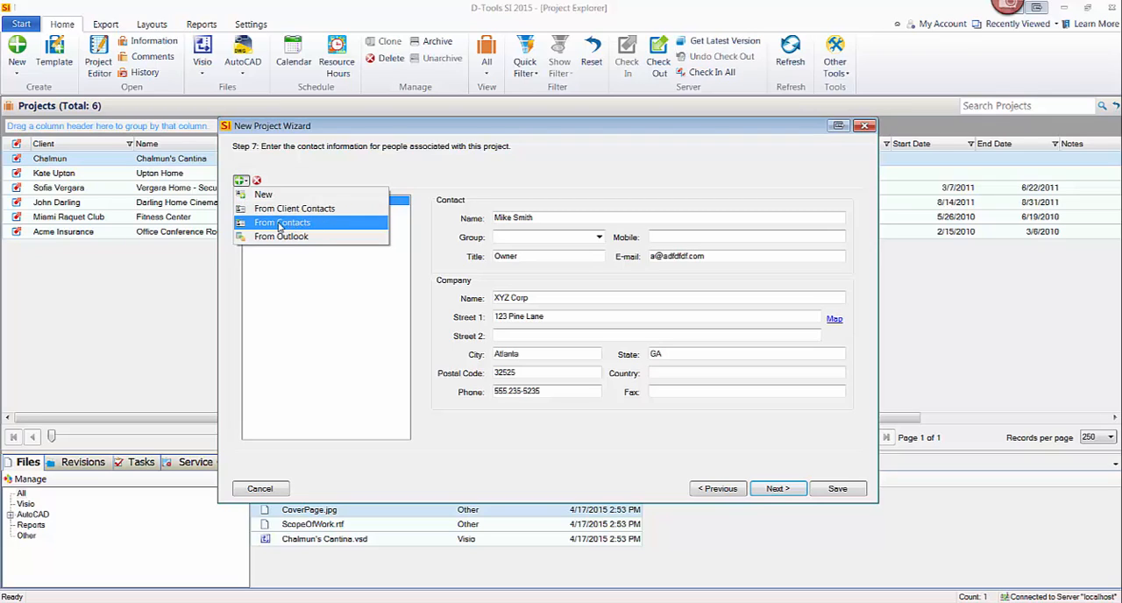
{"action": "left_click", "coordinate": [282, 221]}
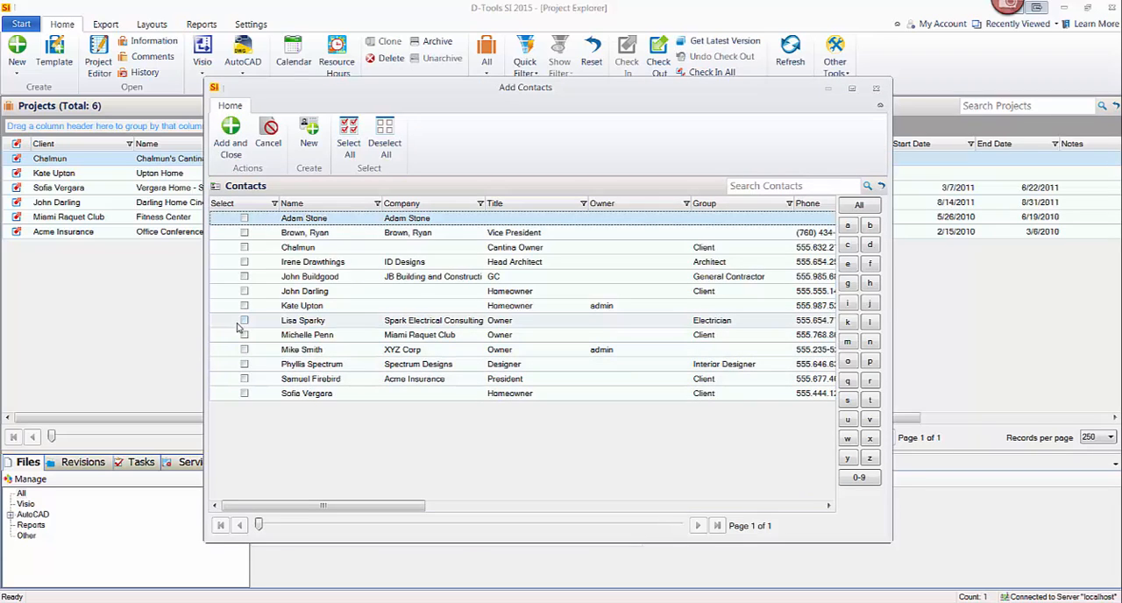
{"action": "left_click", "coordinate": [245, 320]}
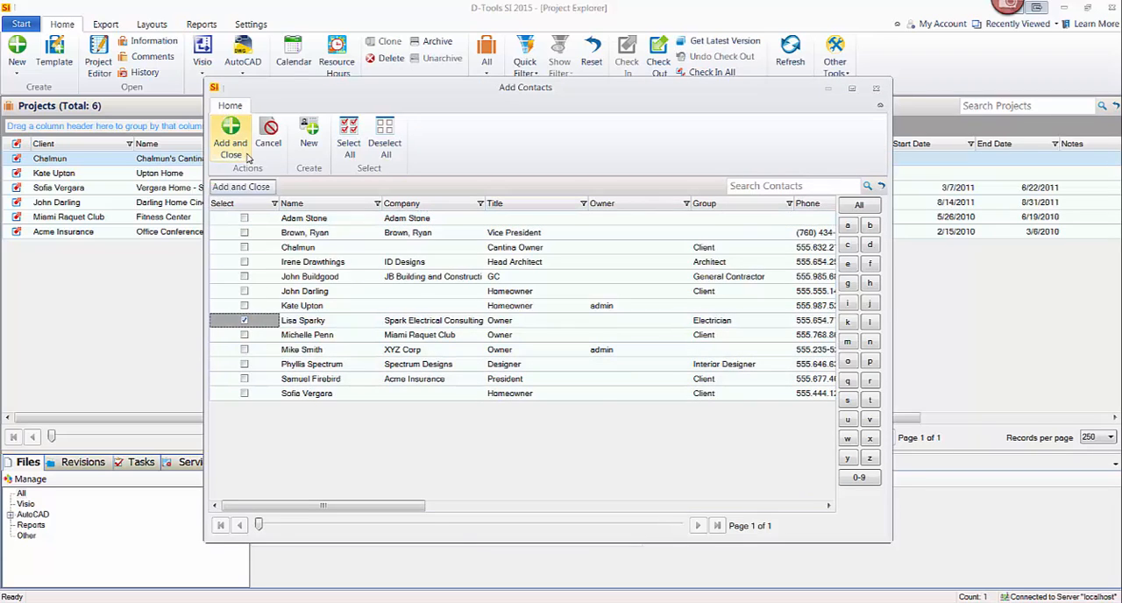
{"action": "left_click", "coordinate": [231, 141]}
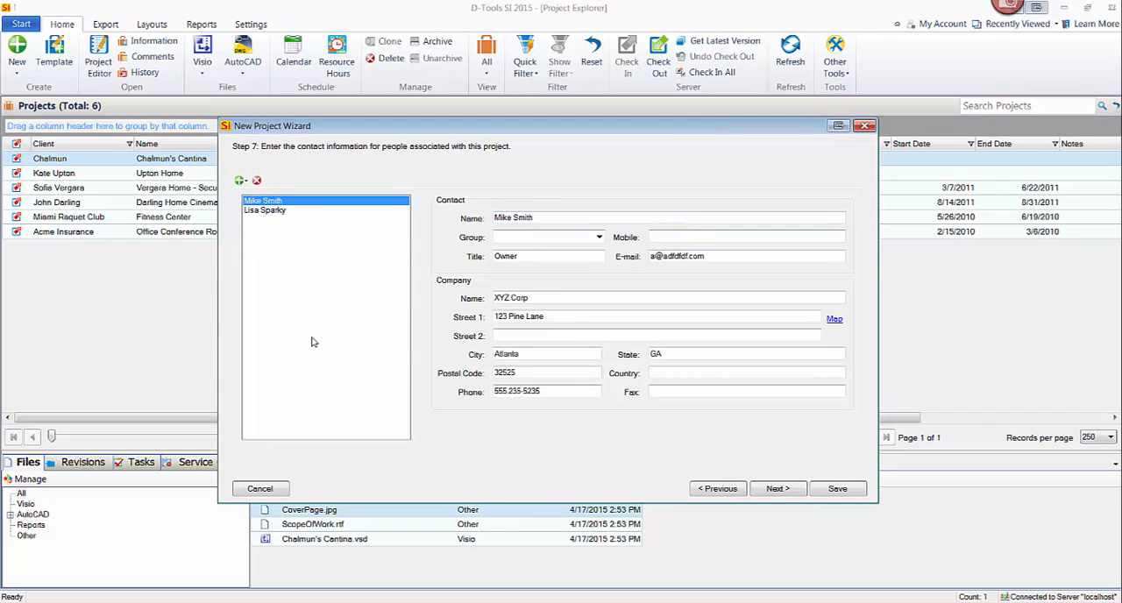
{"action": "left_click", "coordinate": [777, 487]}
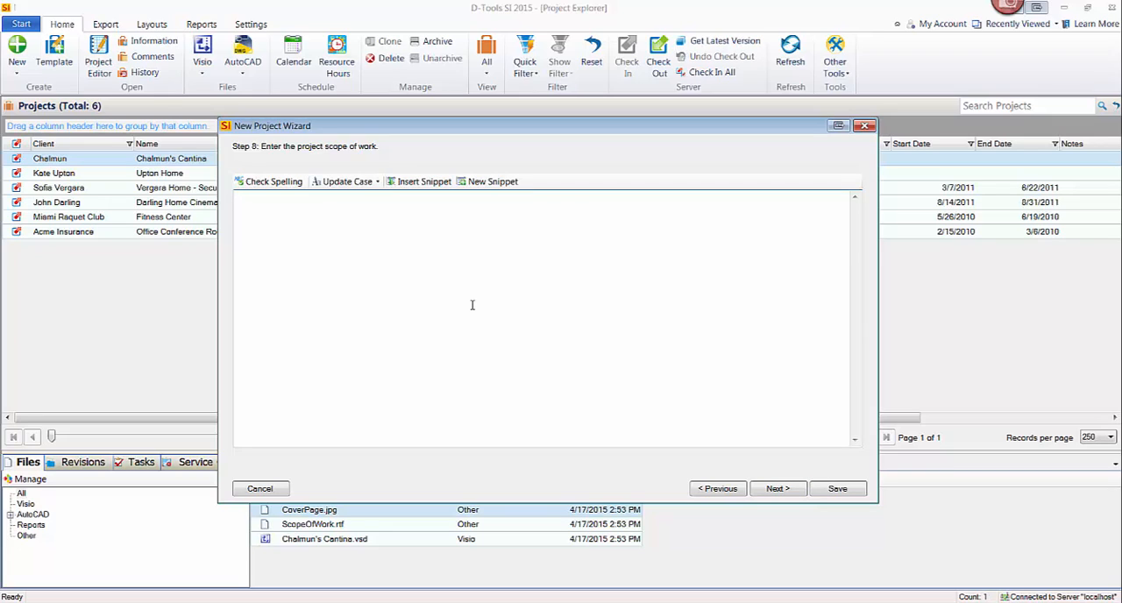
{"action": "left_click", "coordinate": [235, 196]}
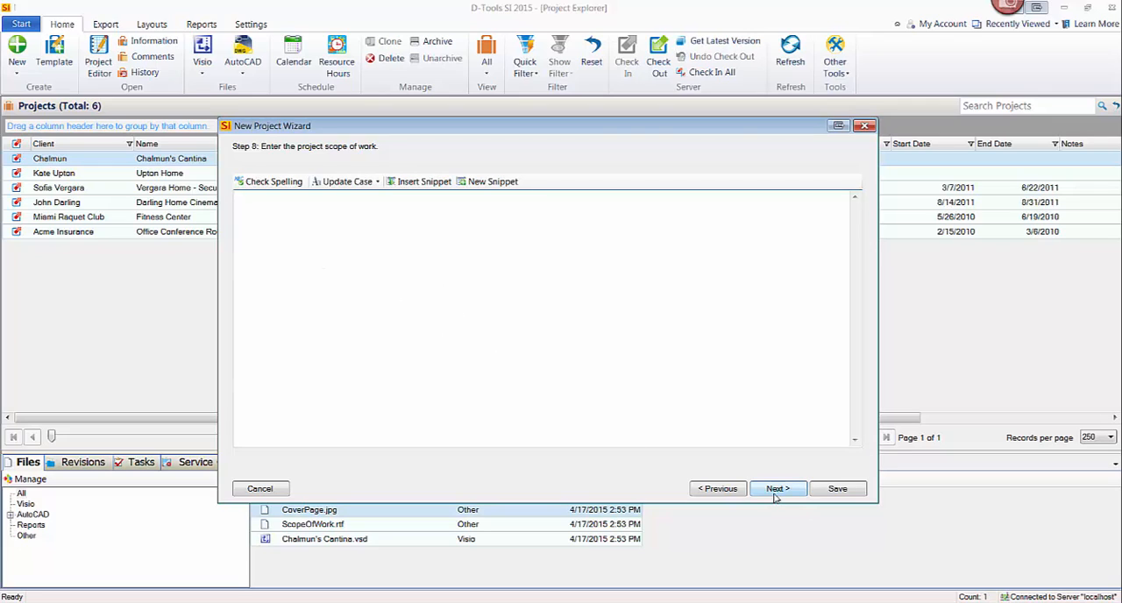
Reach the locations step and bring up the standard list of locations to choose from
{"action": "left_click", "coordinate": [777, 487]}
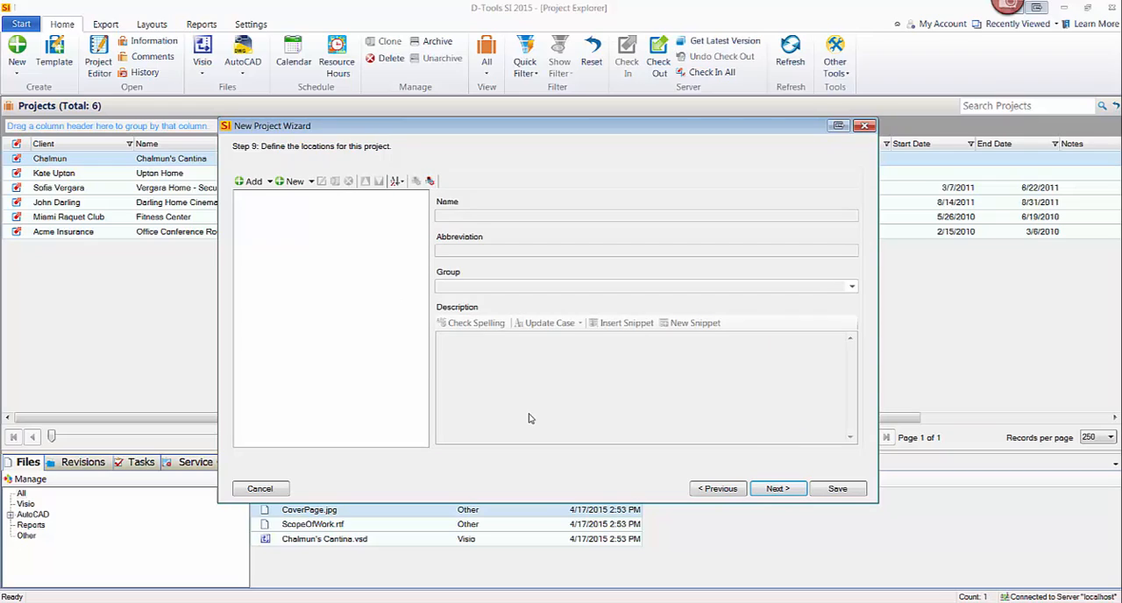
{"action": "mouse_move", "coordinate": [373, 329]}
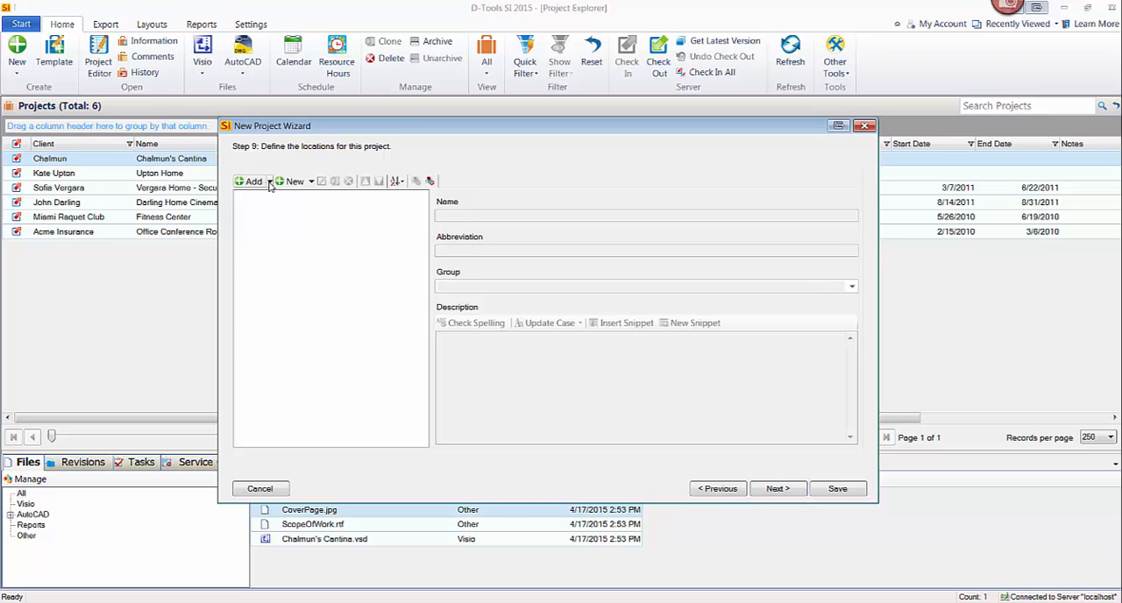
{"action": "left_click", "coordinate": [270, 183]}
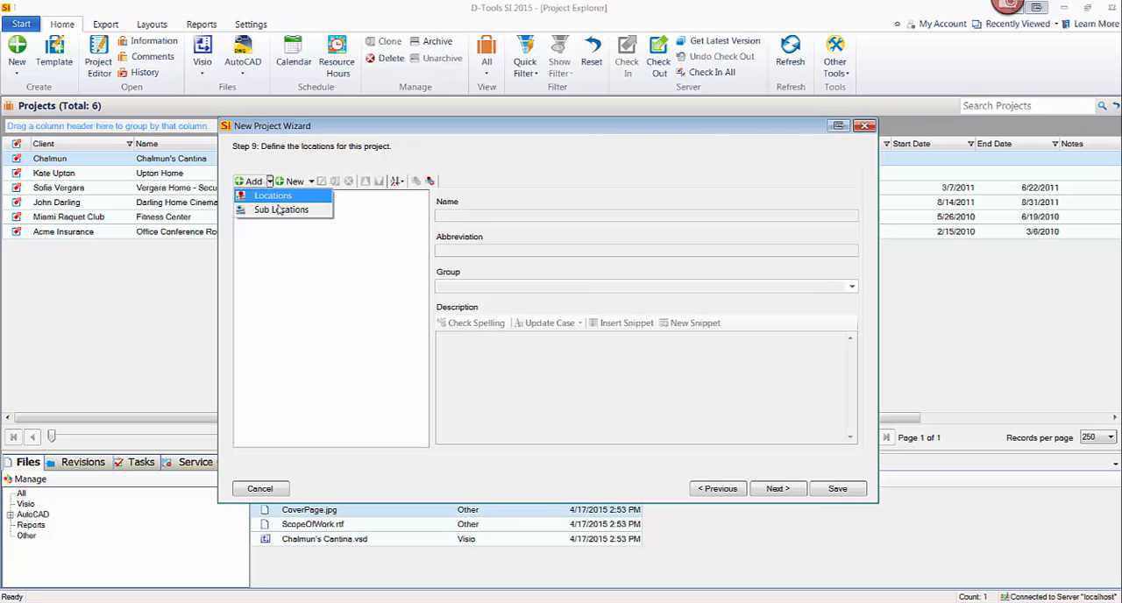
{"action": "left_click", "coordinate": [274, 195]}
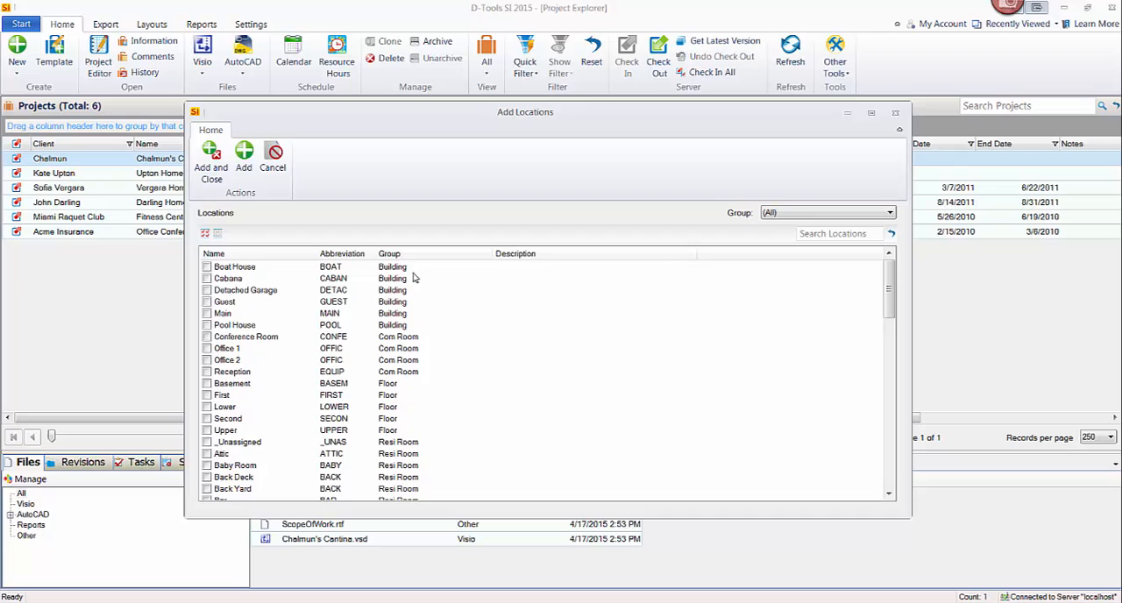
{"action": "mouse_move", "coordinate": [395, 291]}
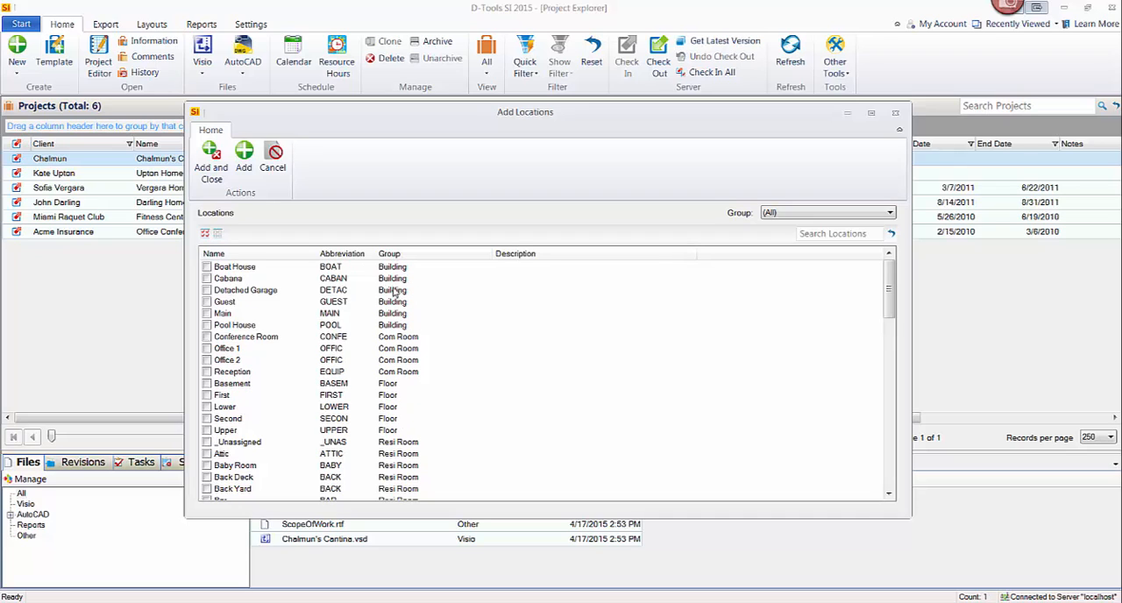
{"action": "scroll", "scroll_direction": "down", "scroll_amount": 3}
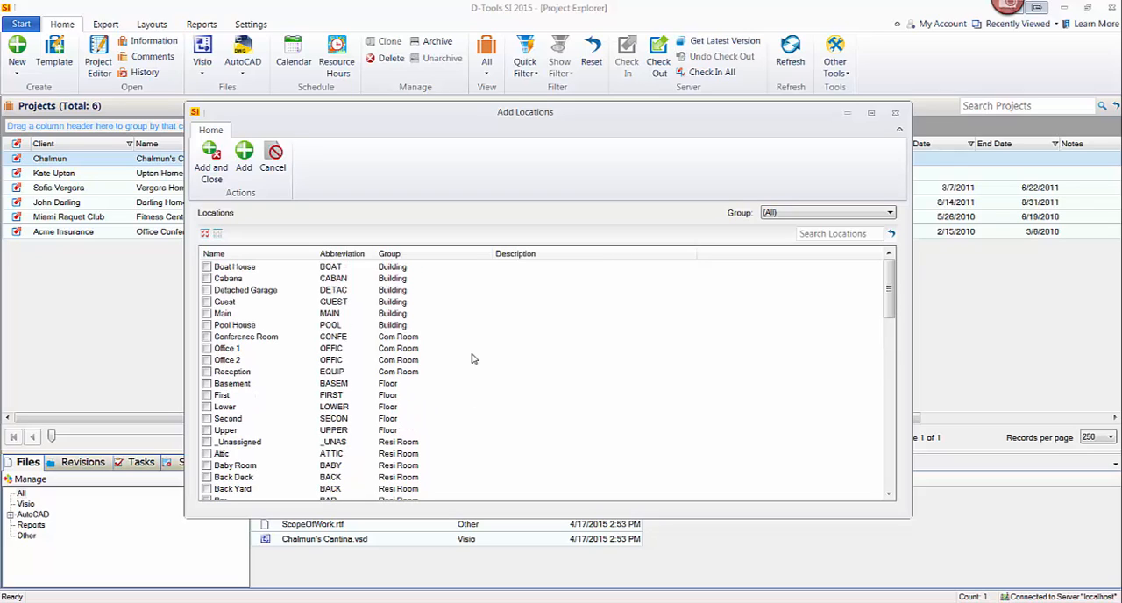
{"action": "mouse_move", "coordinate": [463, 382]}
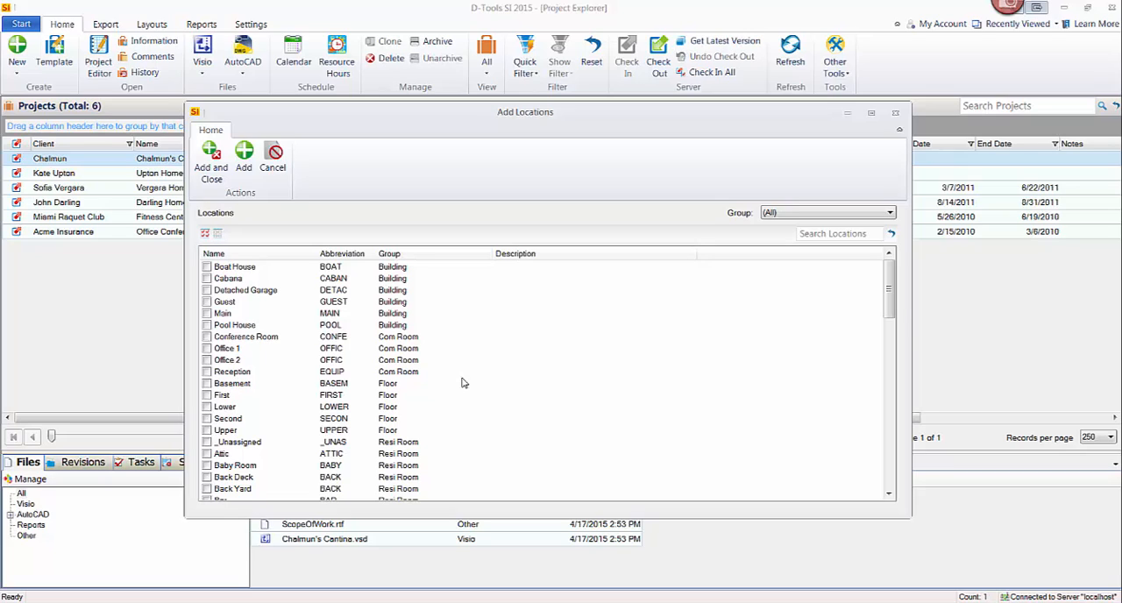
{"action": "mouse_move", "coordinate": [417, 388]}
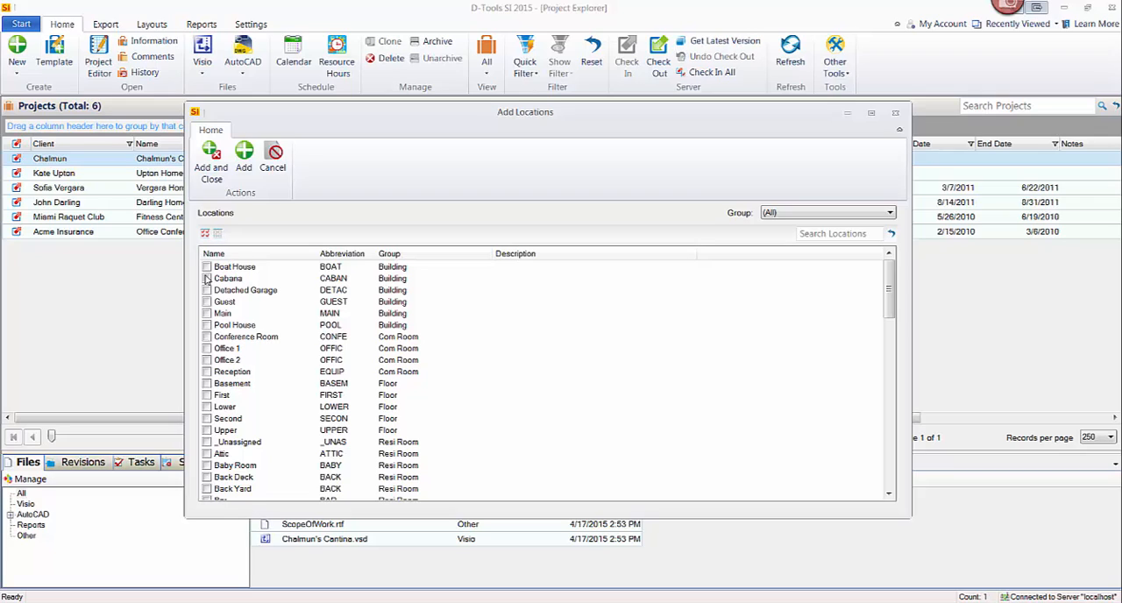
Tick Boat House, Guest and Main and add them as the project's locations
{"action": "left_click", "coordinate": [207, 266]}
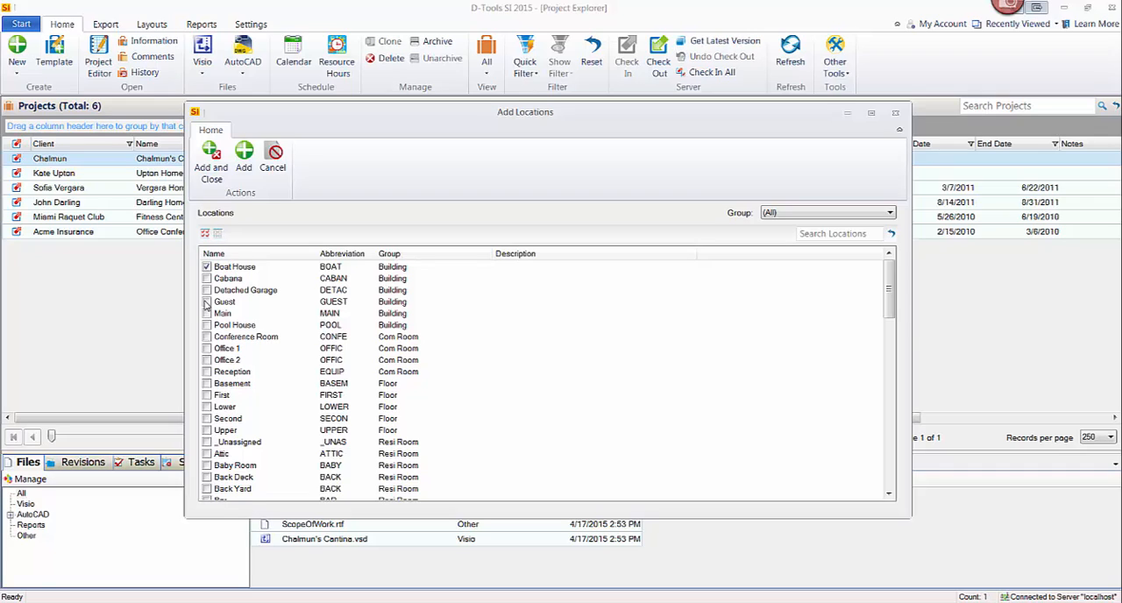
{"action": "left_click", "coordinate": [207, 312]}
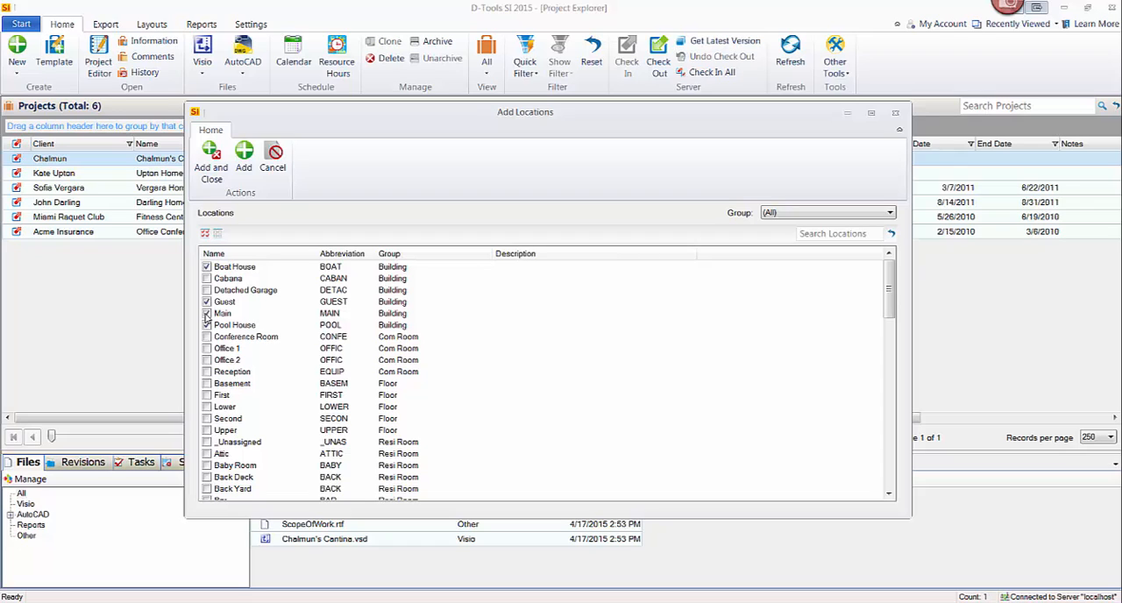
{"action": "left_click", "coordinate": [211, 162]}
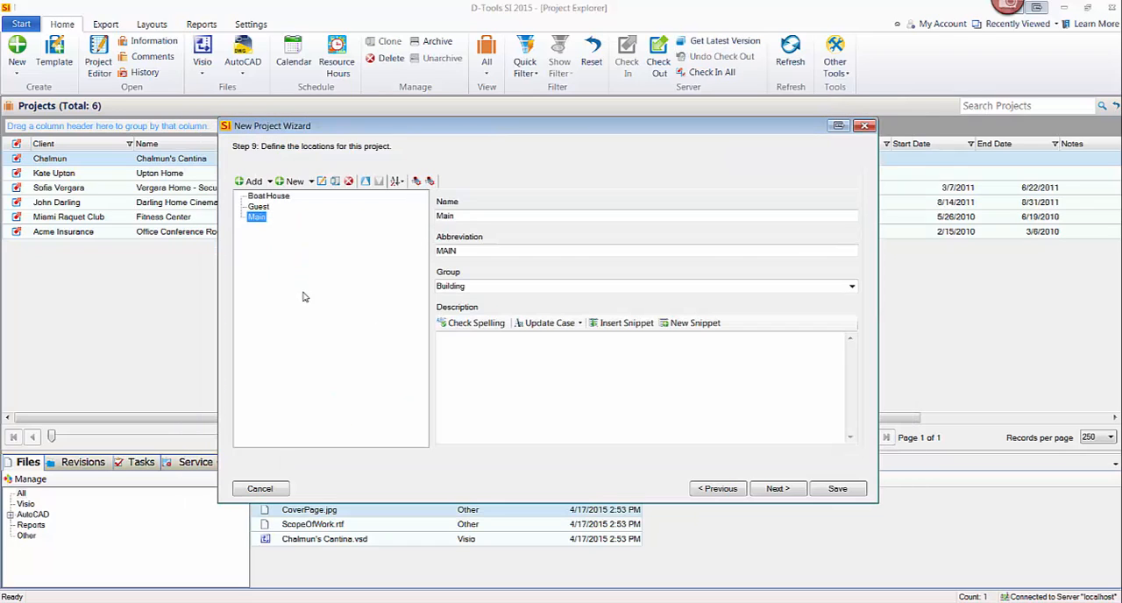
{"action": "mouse_move", "coordinate": [358, 194]}
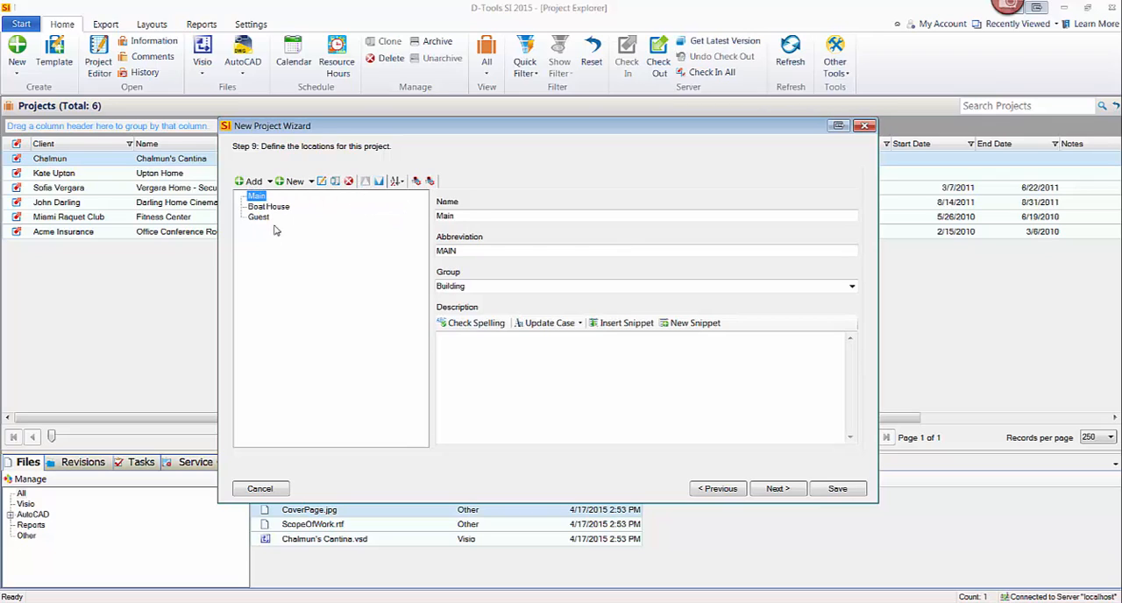
Delete the Main, Guest and Boat House locations, confirming each, leaving the list empty
{"action": "left_click", "coordinate": [270, 217]}
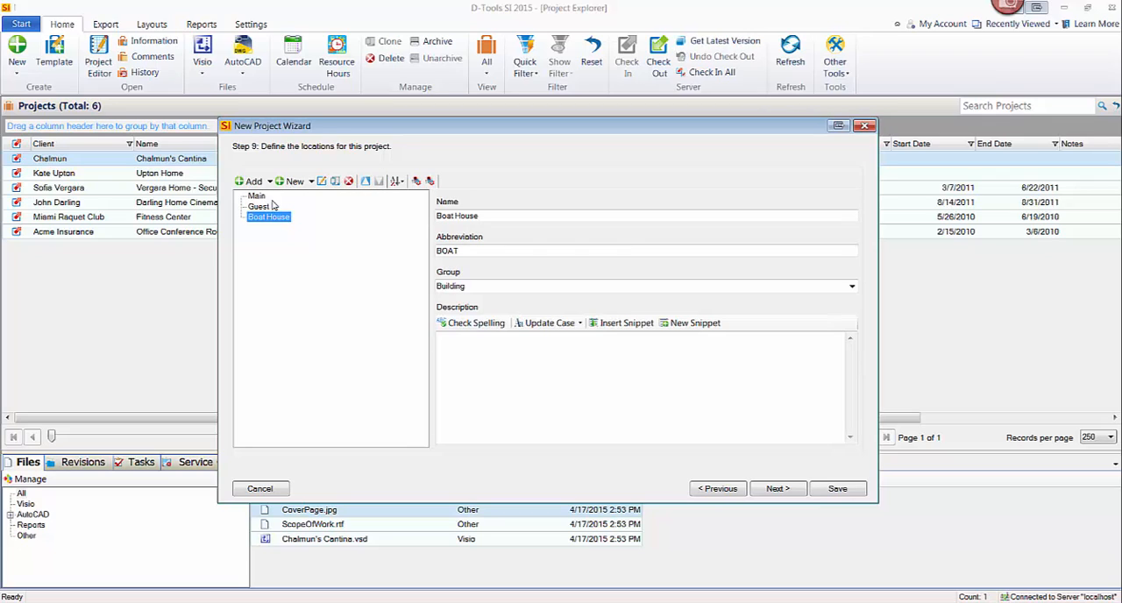
{"action": "left_click", "coordinate": [256, 195]}
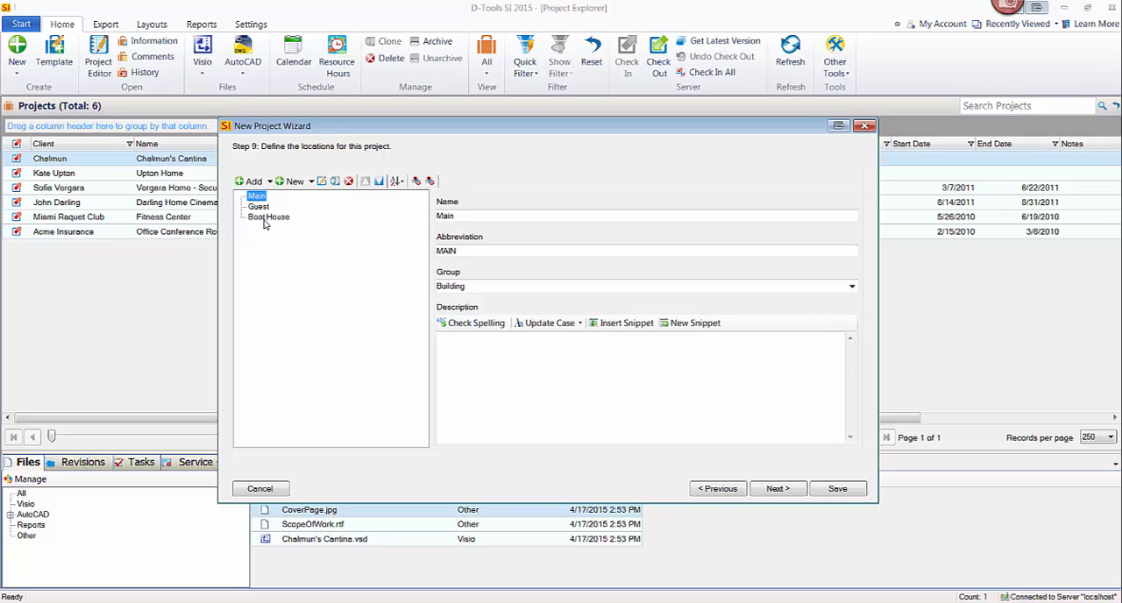
{"action": "mouse_move", "coordinate": [263, 221]}
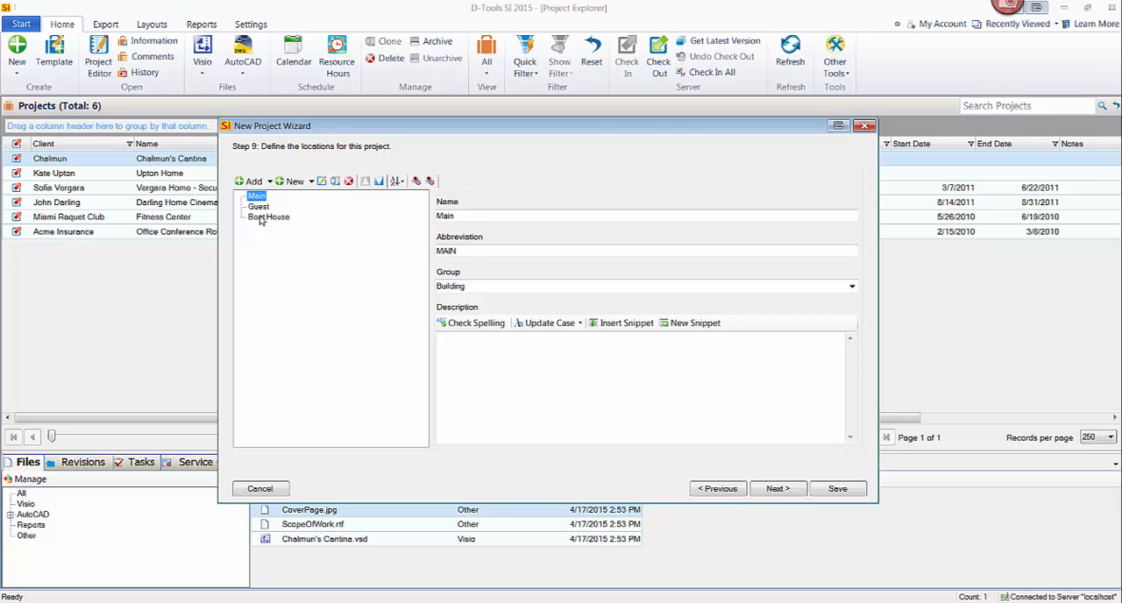
{"action": "mouse_move", "coordinate": [326, 228]}
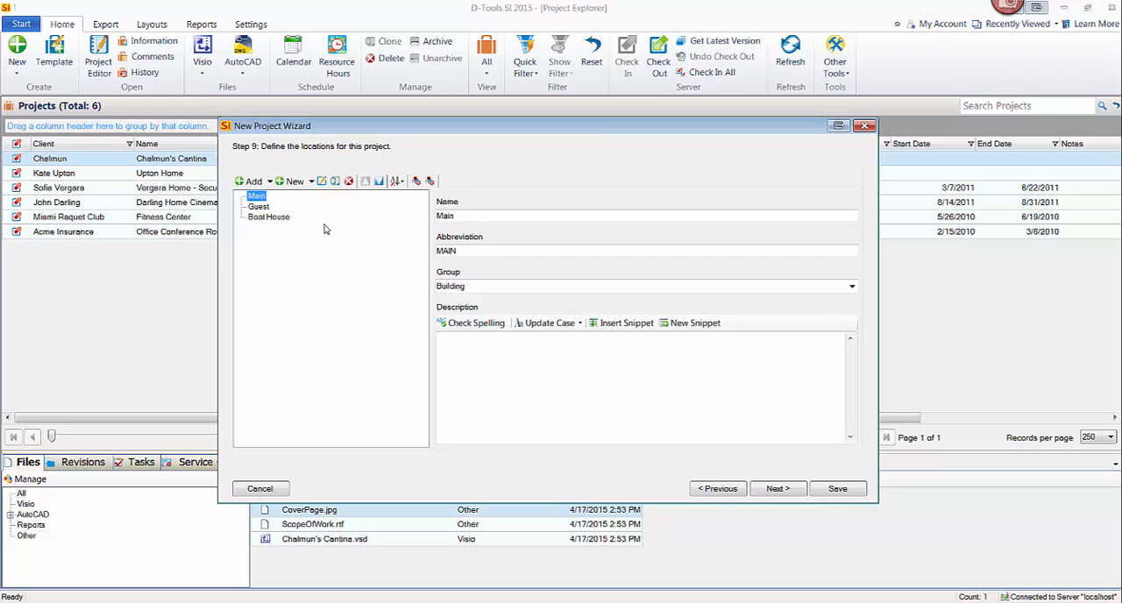
{"action": "mouse_move", "coordinate": [330, 227]}
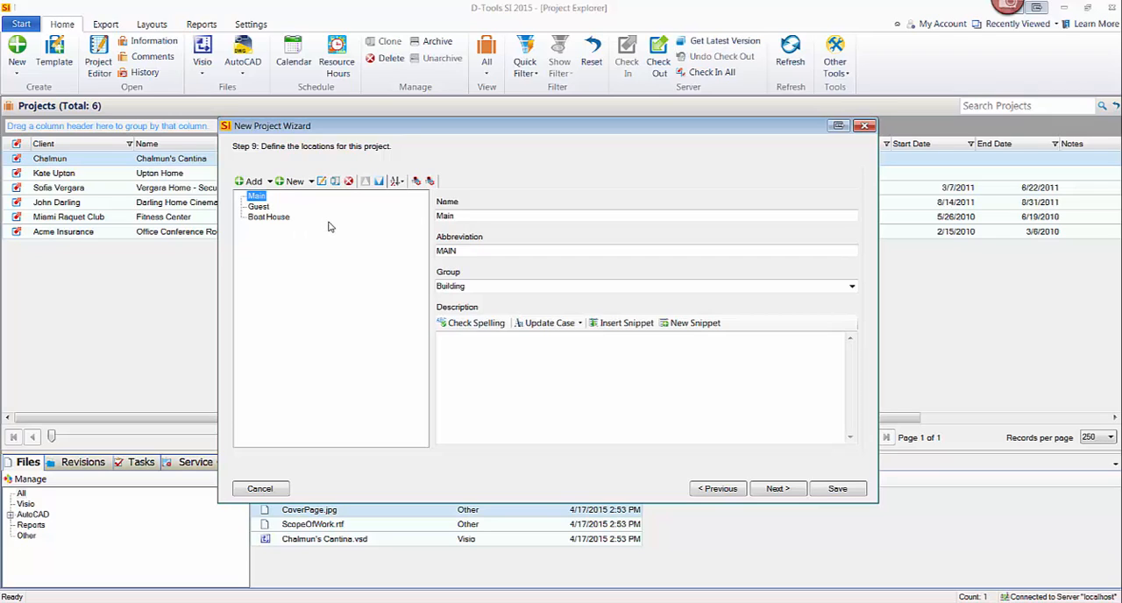
{"action": "left_click", "coordinate": [347, 182]}
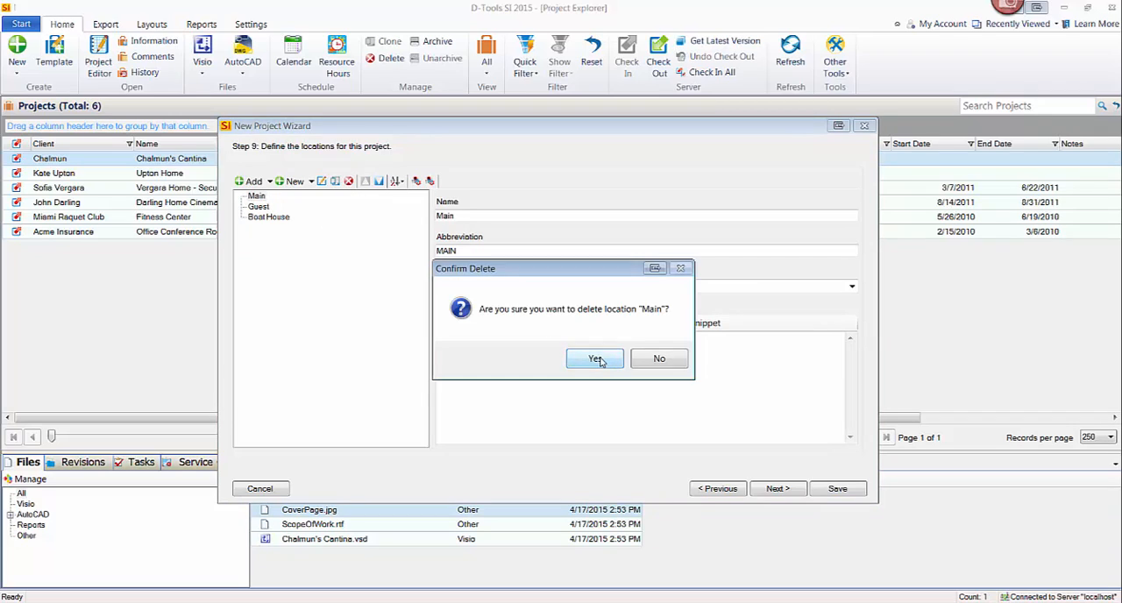
{"action": "left_click", "coordinate": [596, 357]}
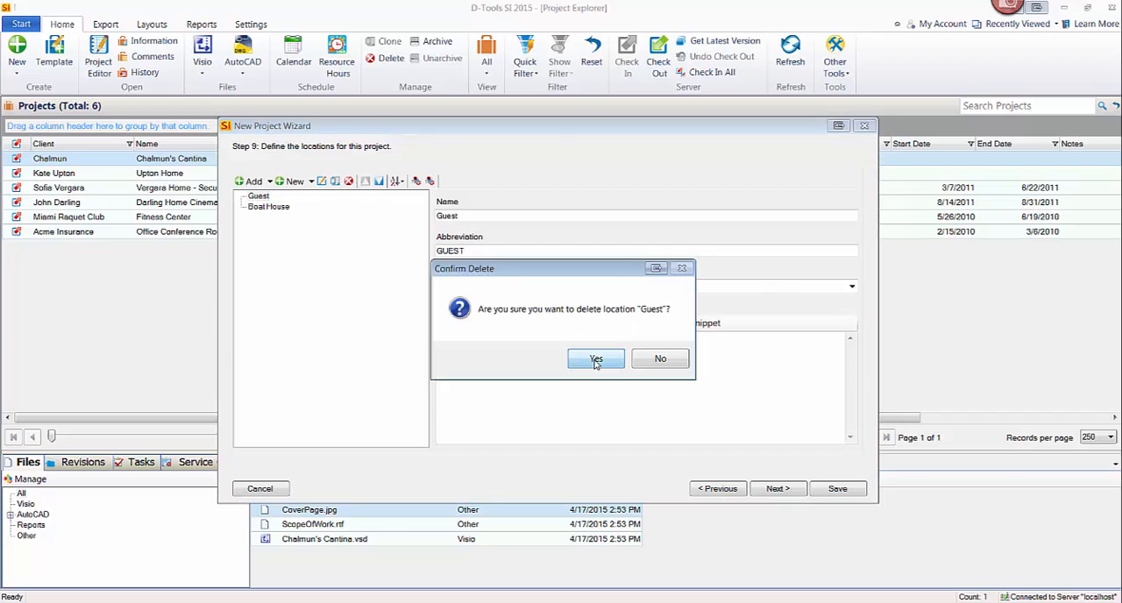
{"action": "left_click", "coordinate": [596, 358]}
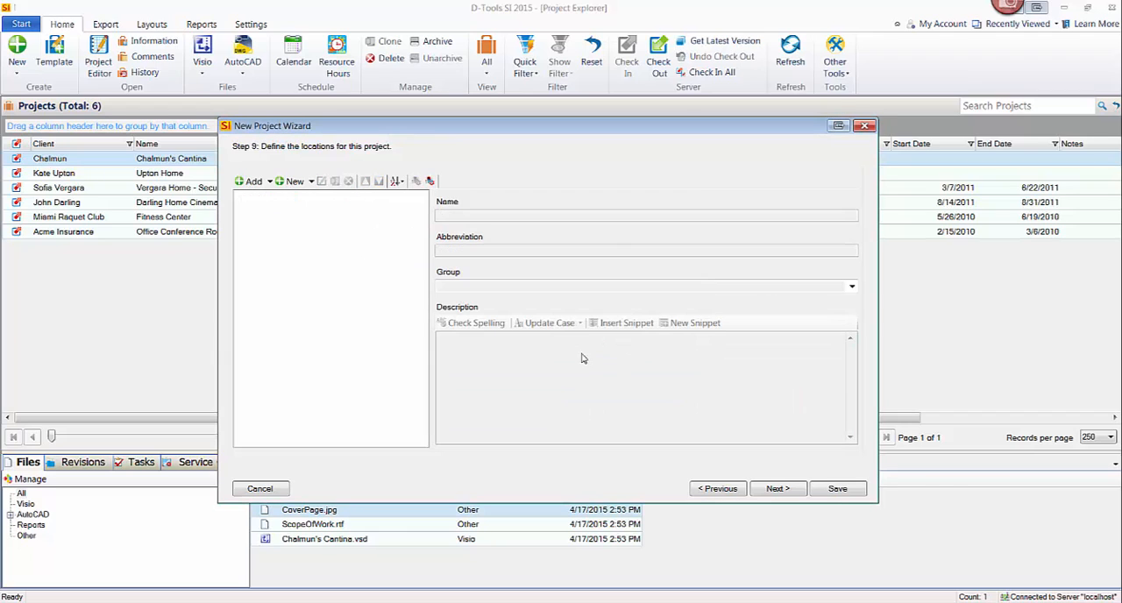
Create new top-level locations named Conference Room and Office 1
{"action": "left_click", "coordinate": [312, 183]}
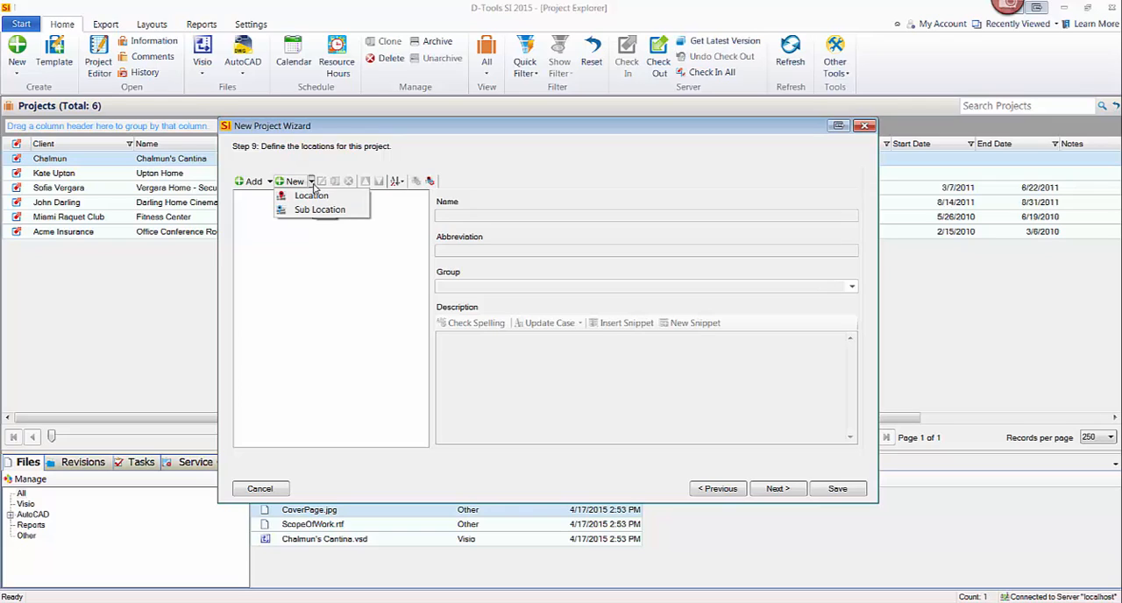
{"action": "left_click", "coordinate": [311, 194]}
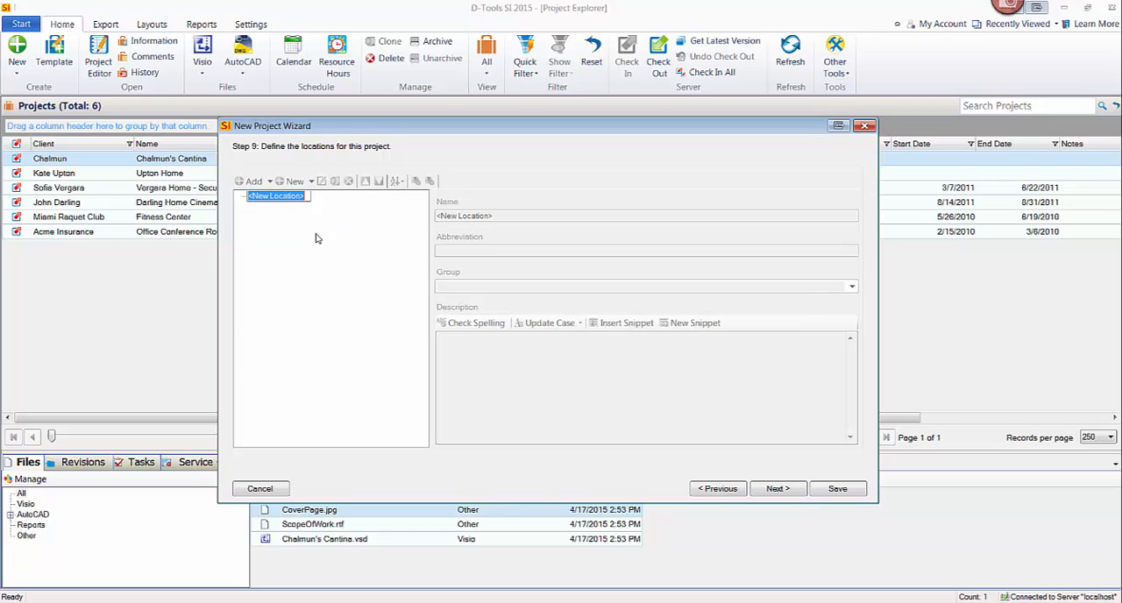
{"action": "type", "text": "c"}
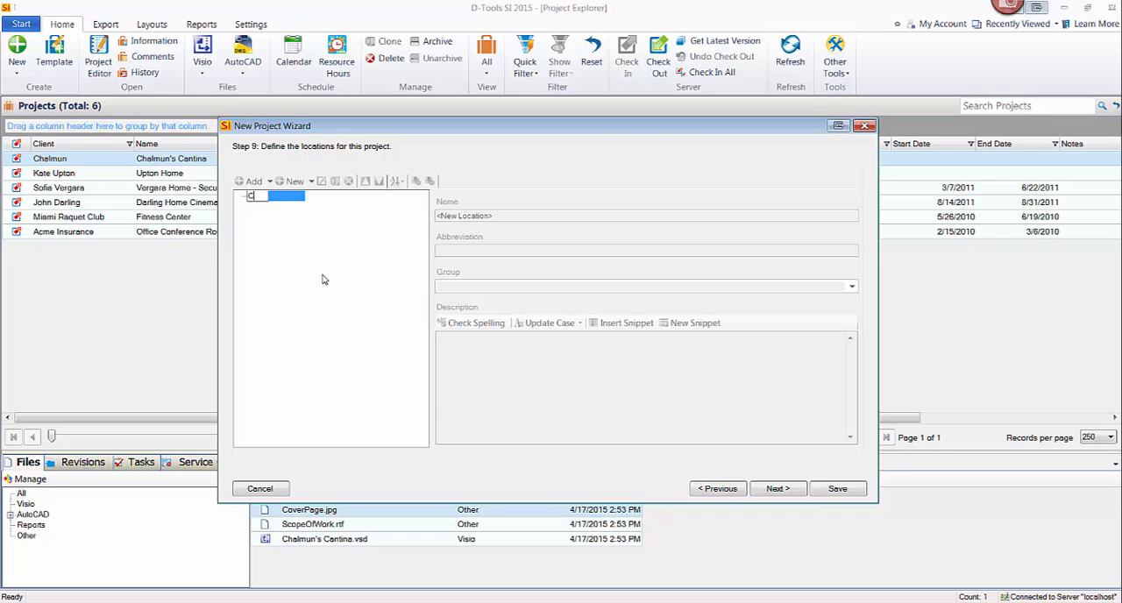
{"action": "type", "text": "Conference Room"}
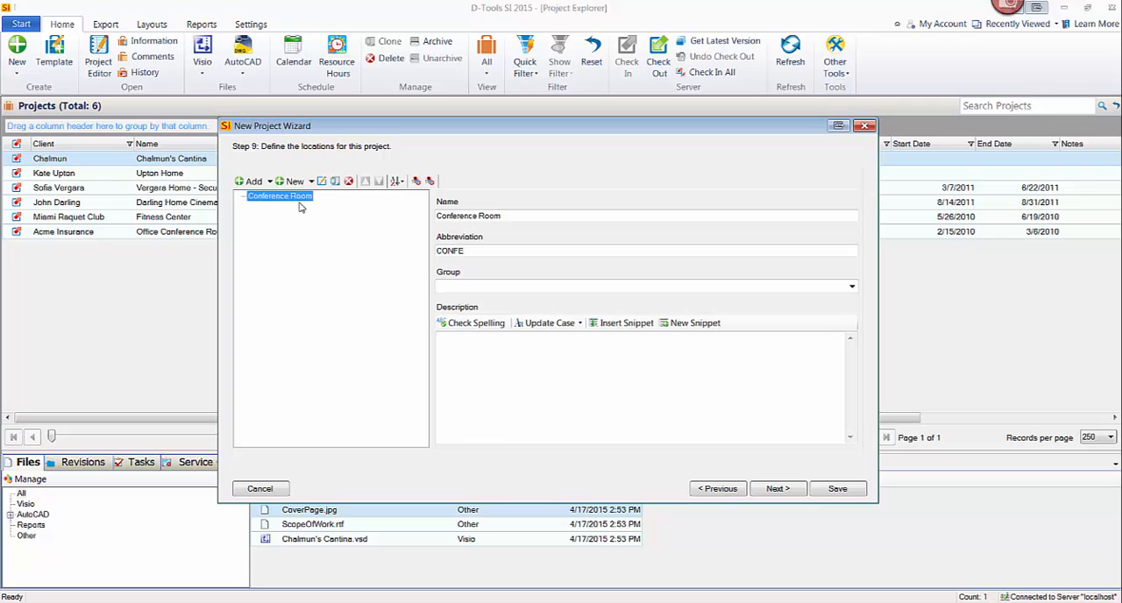
{"action": "left_click", "coordinate": [253, 180]}
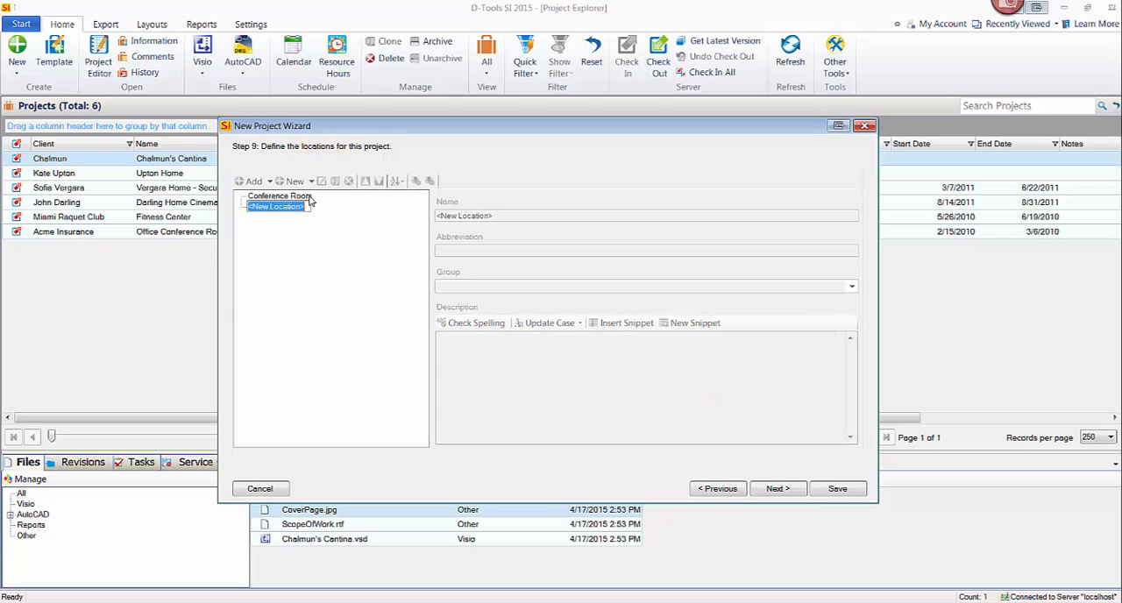
{"action": "type", "text": "O"}
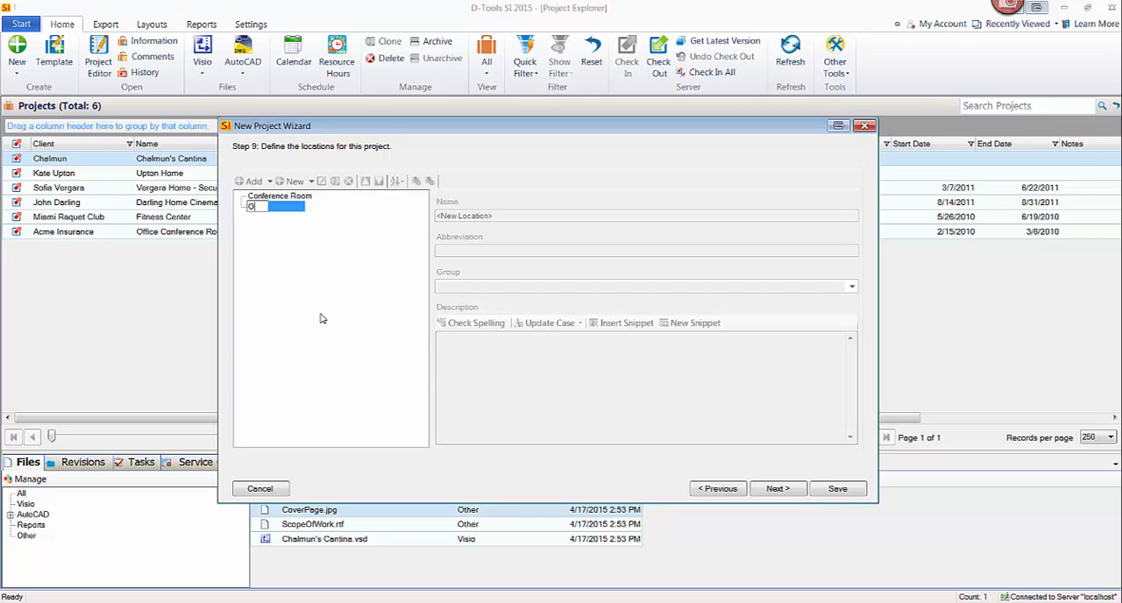
{"action": "type", "text": "Office 1"}
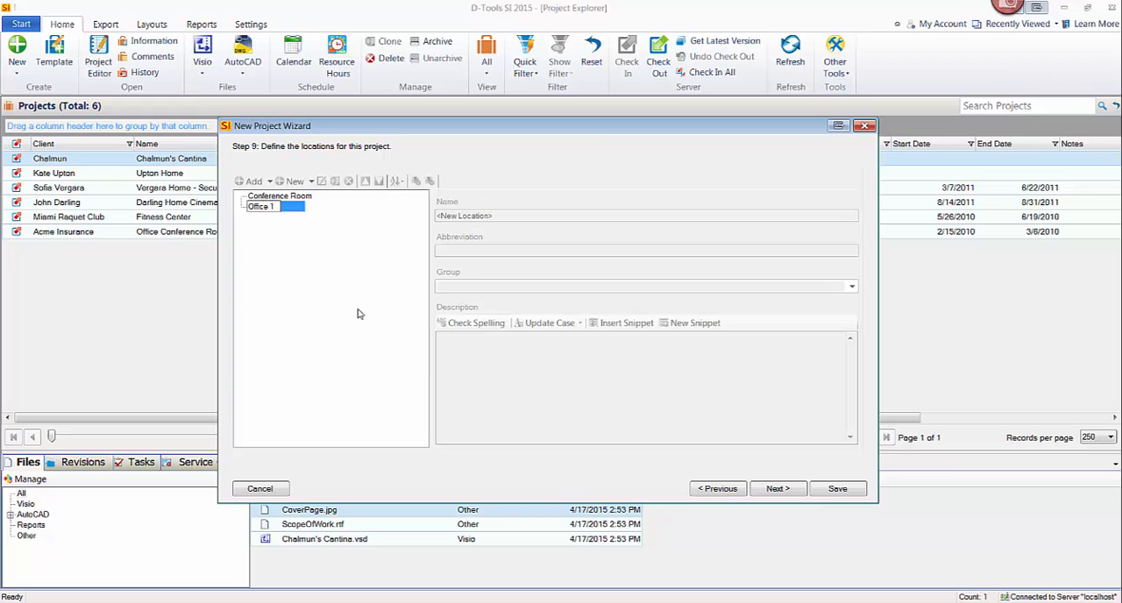
Create a third location, Office 2, and continue to the systems step
{"action": "left_click", "coordinate": [295, 182]}
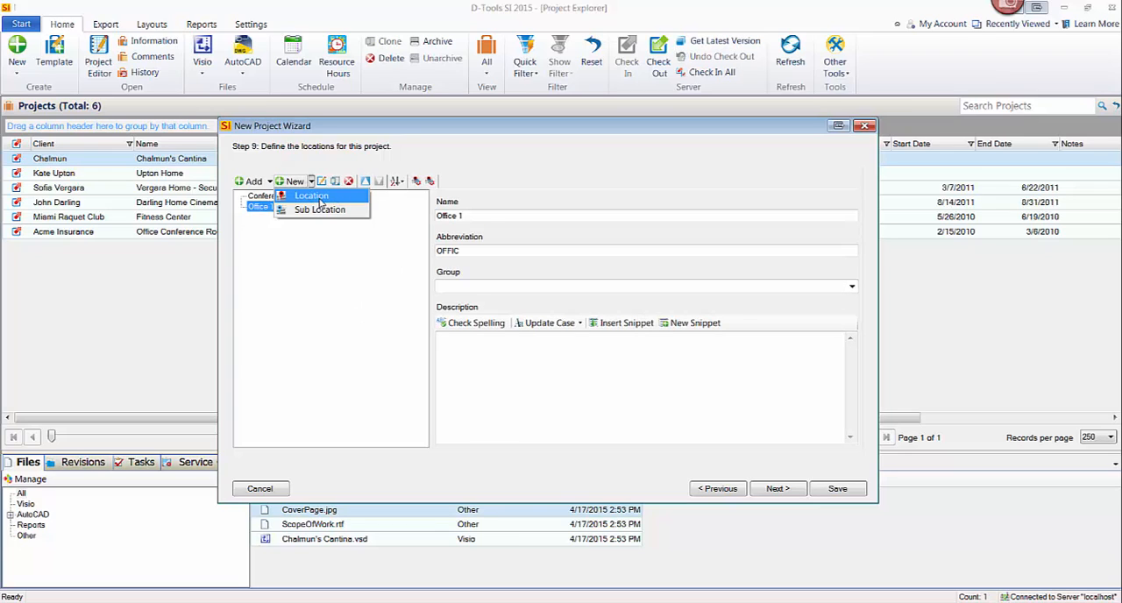
{"action": "left_click", "coordinate": [312, 197]}
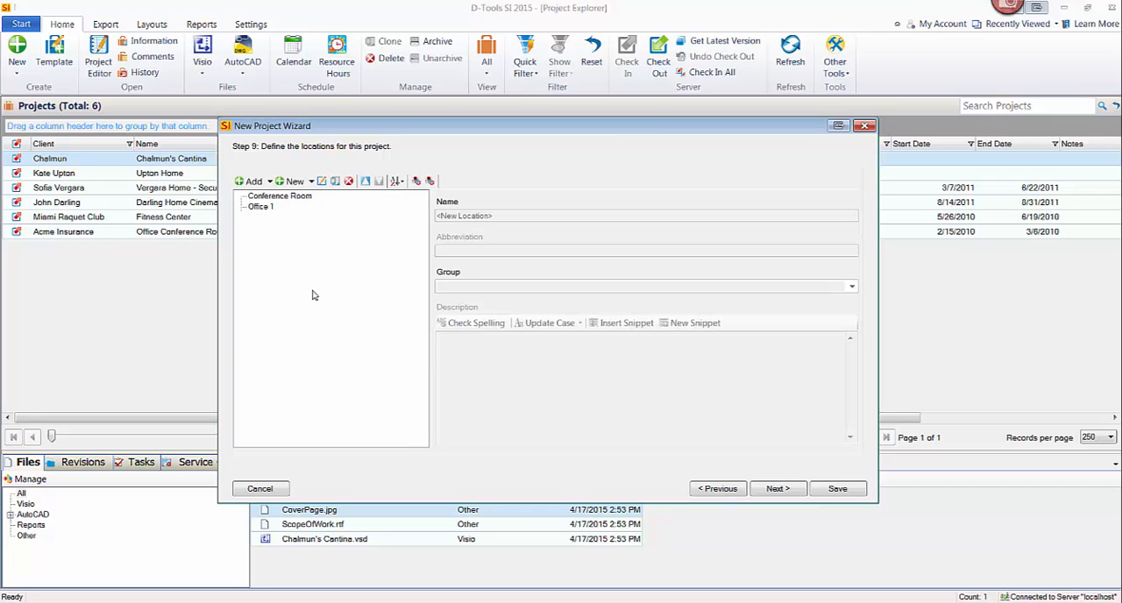
{"action": "left_click", "coordinate": [252, 181]}
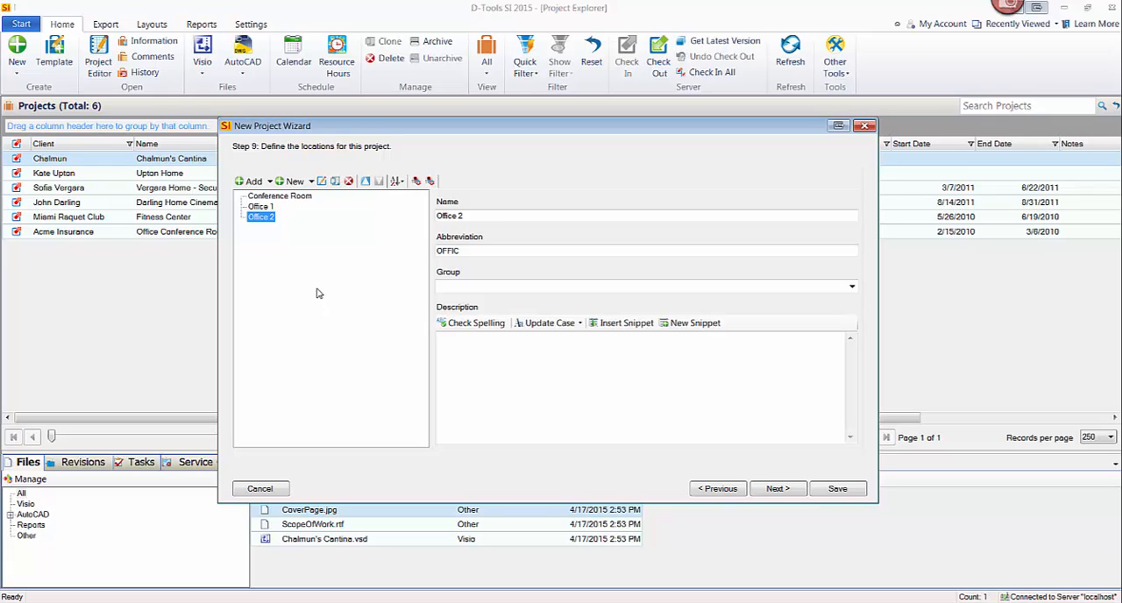
{"action": "mouse_move", "coordinate": [294, 263]}
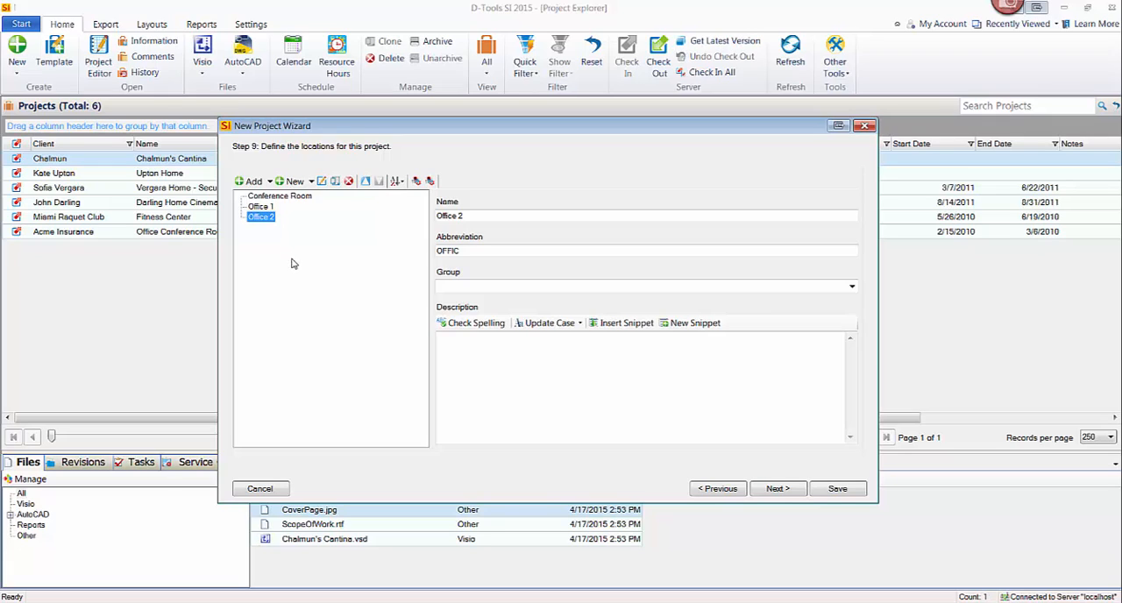
{"action": "mouse_move", "coordinate": [343, 305]}
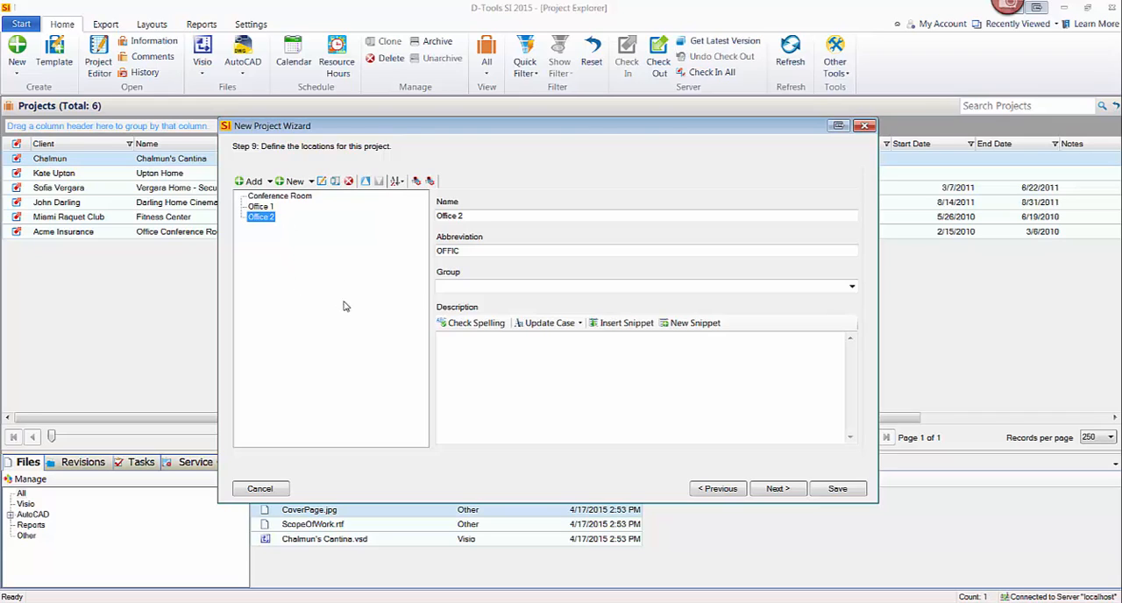
{"action": "mouse_move", "coordinate": [407, 340]}
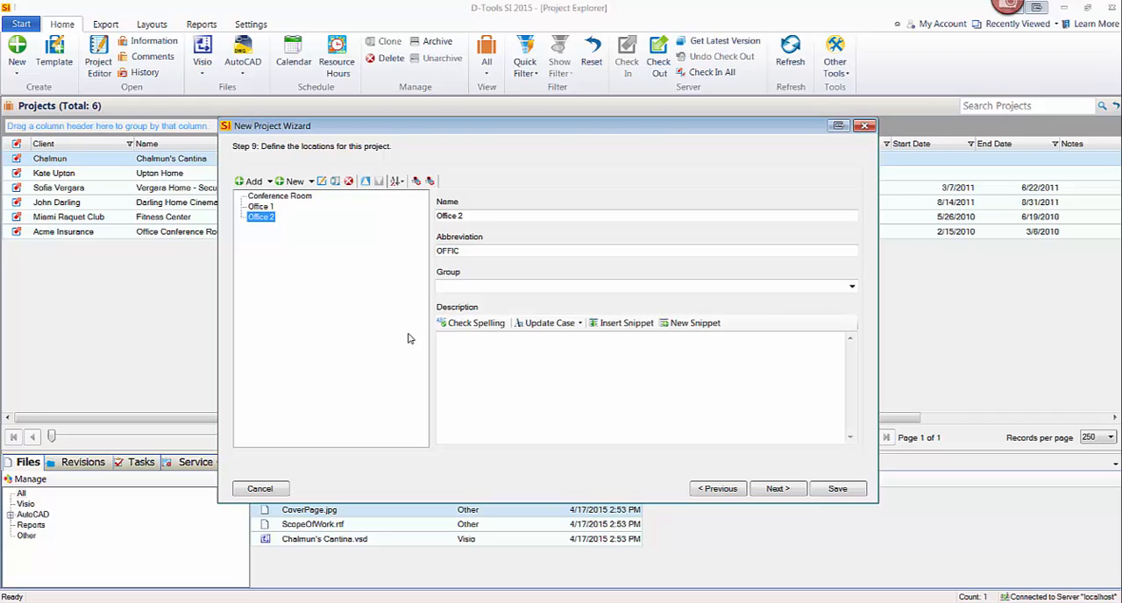
{"action": "mouse_move", "coordinate": [289, 235]}
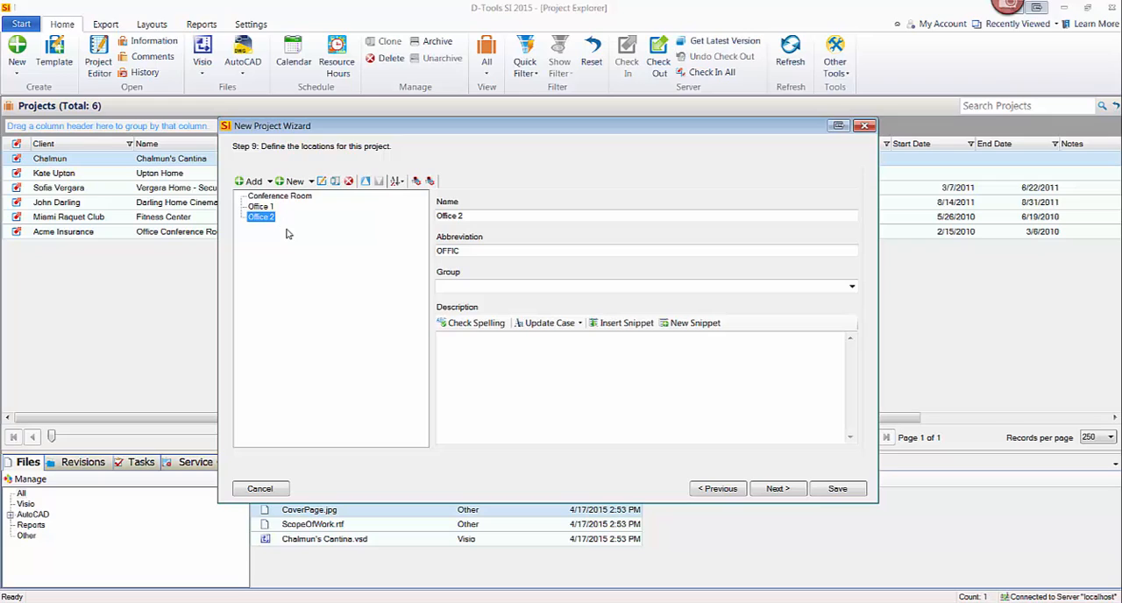
{"action": "mouse_move", "coordinate": [284, 221]}
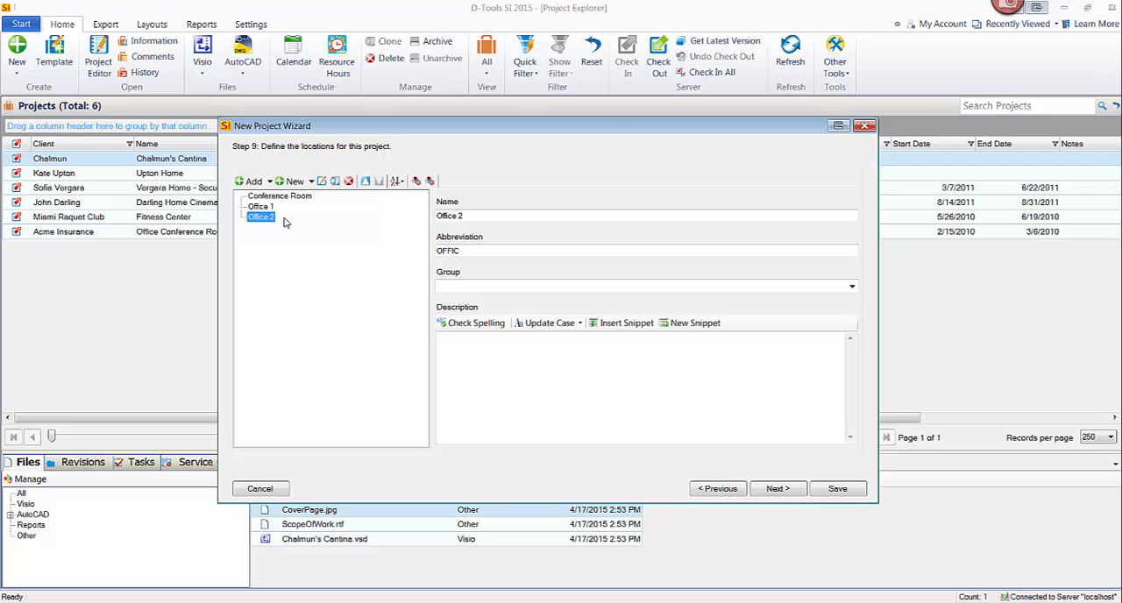
{"action": "mouse_move", "coordinate": [312, 182]}
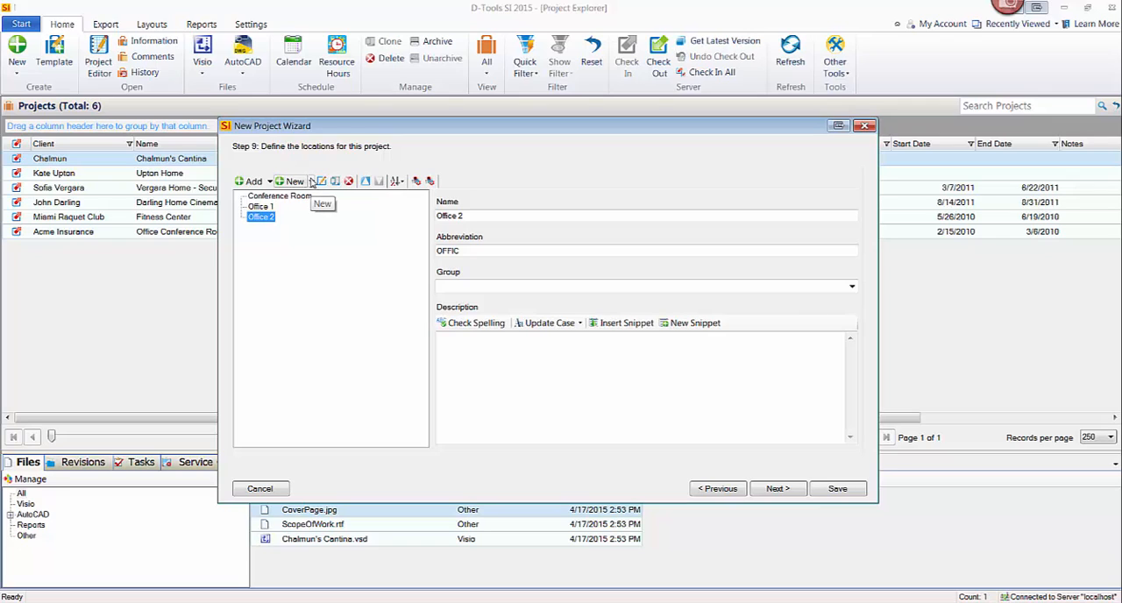
{"action": "left_click", "coordinate": [776, 487]}
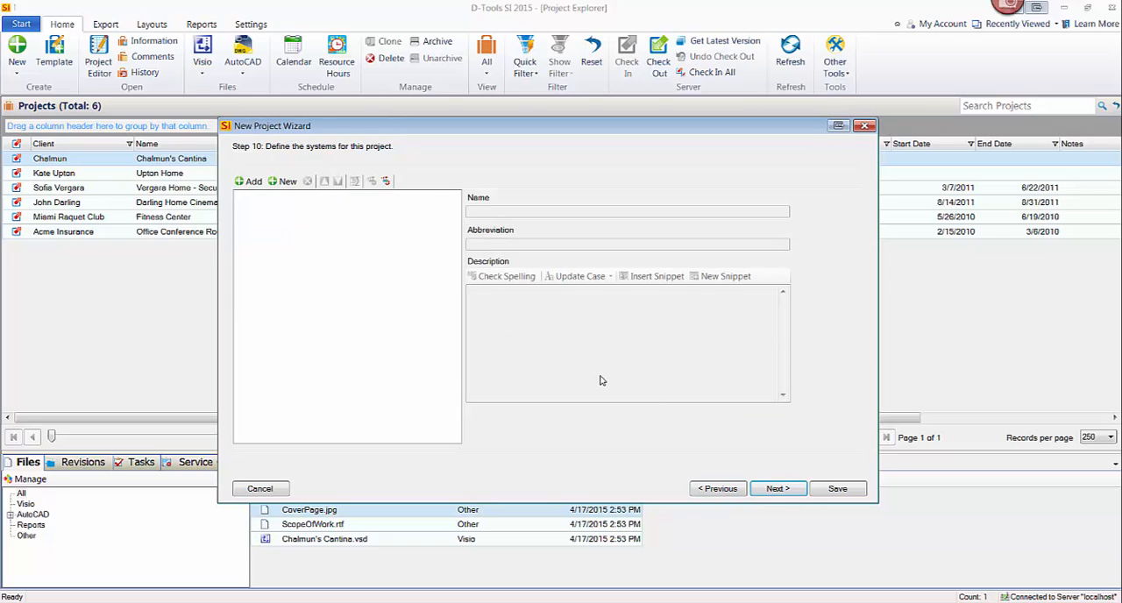
{"action": "mouse_move", "coordinate": [543, 367]}
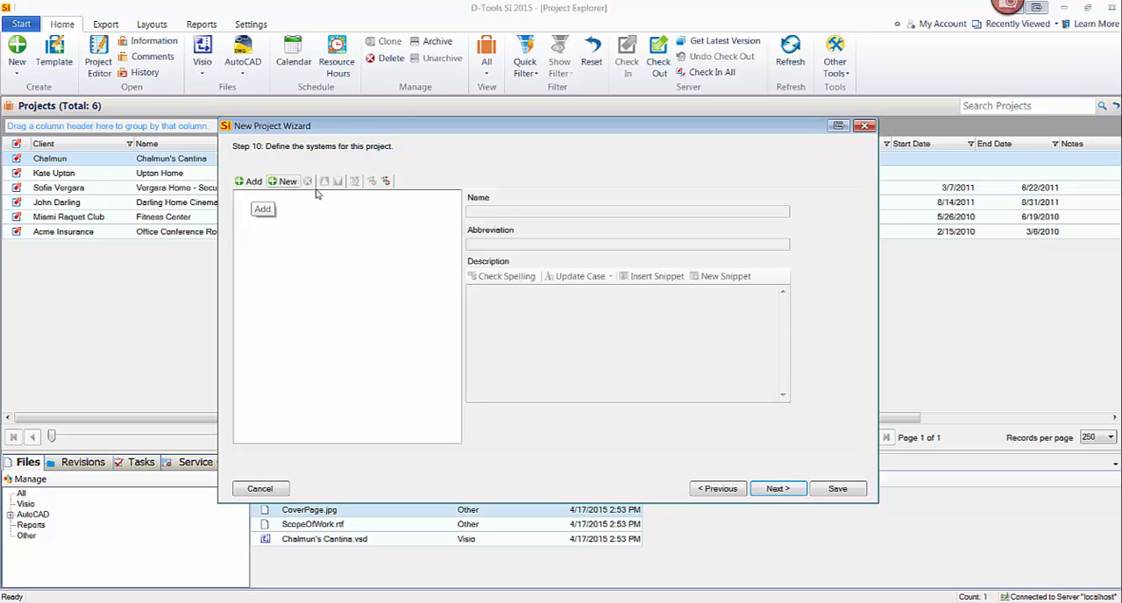
{"action": "mouse_move", "coordinate": [288, 182]}
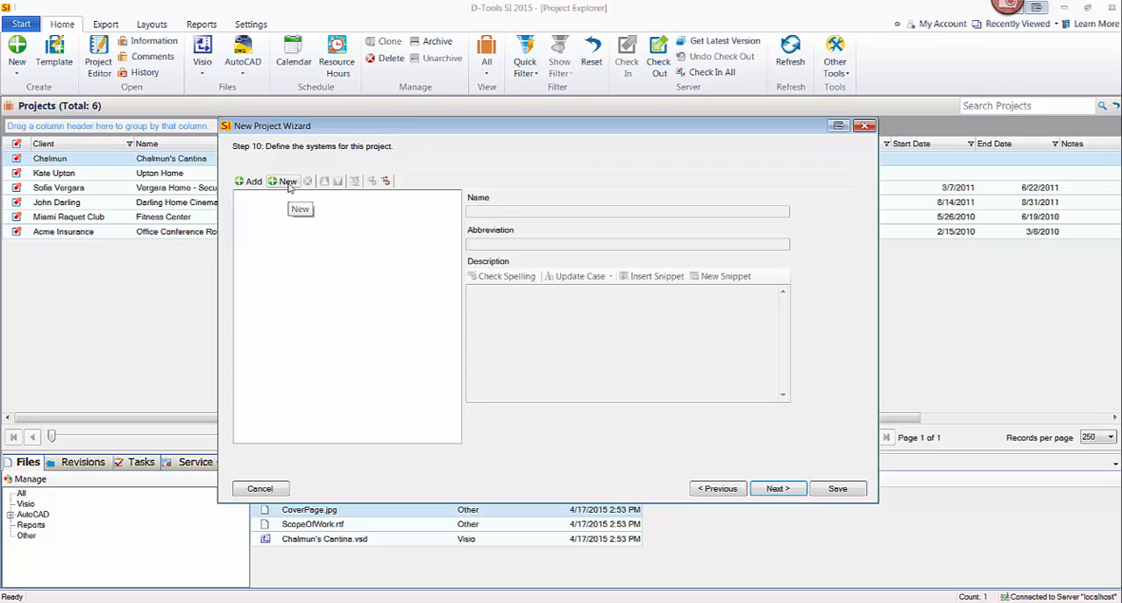
Pick AV System, Control System and Security System from the catalogue and add them to the project
{"action": "left_click", "coordinate": [249, 180]}
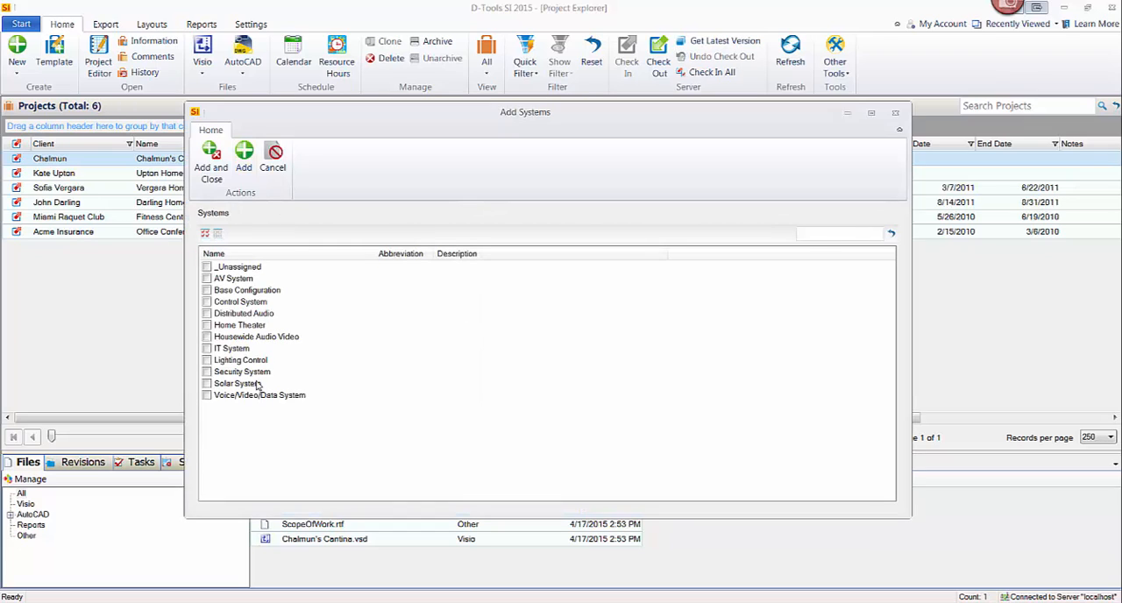
{"action": "left_click", "coordinate": [207, 277]}
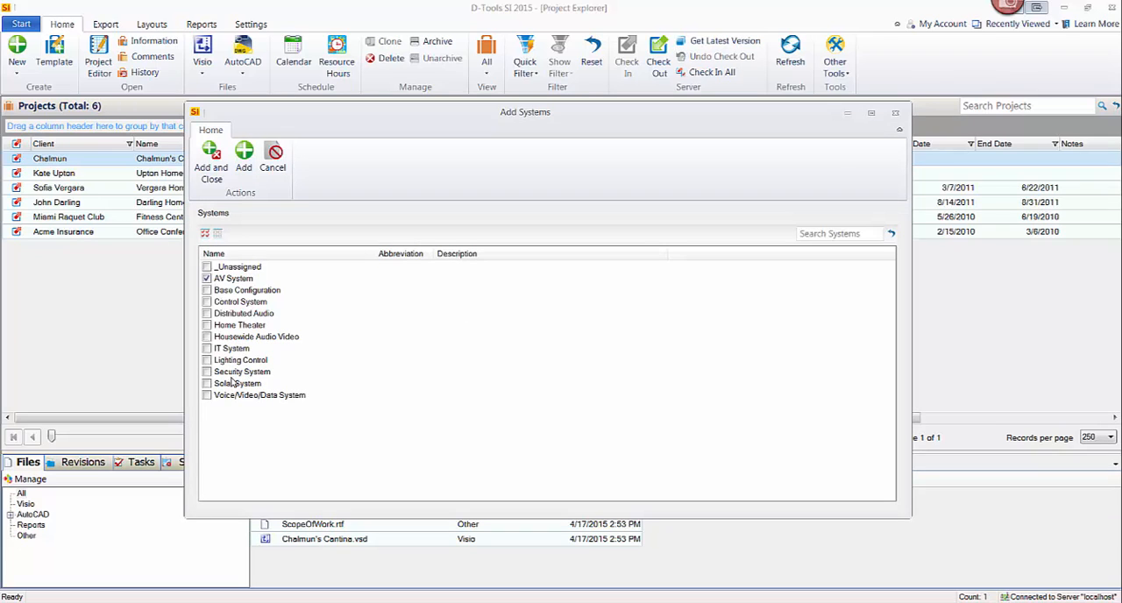
{"action": "mouse_move", "coordinate": [211, 307]}
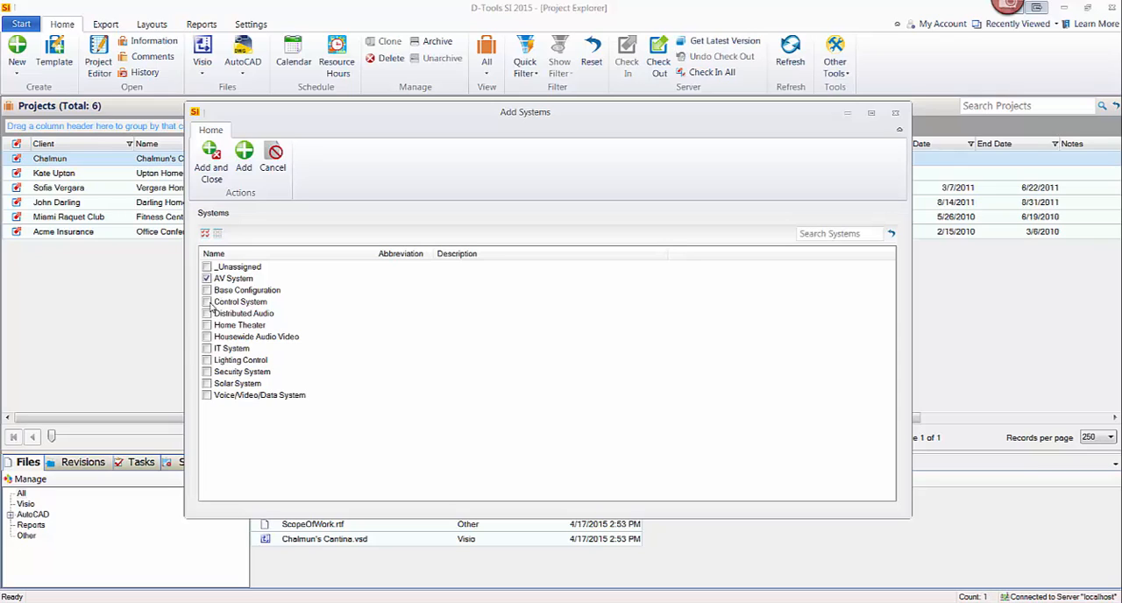
{"action": "left_click", "coordinate": [207, 301]}
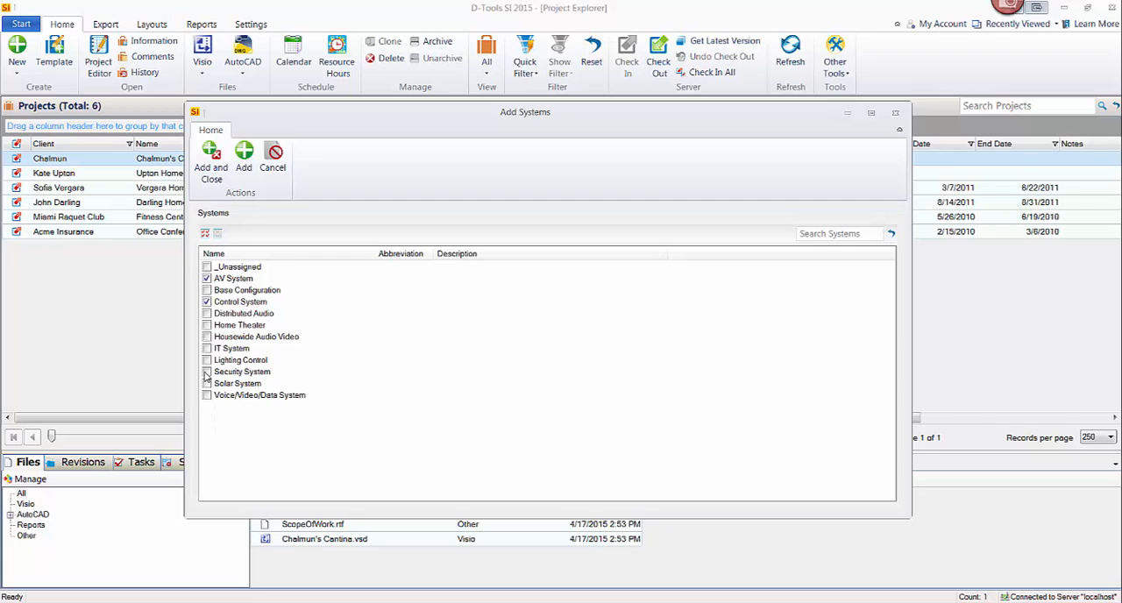
{"action": "left_click", "coordinate": [207, 371]}
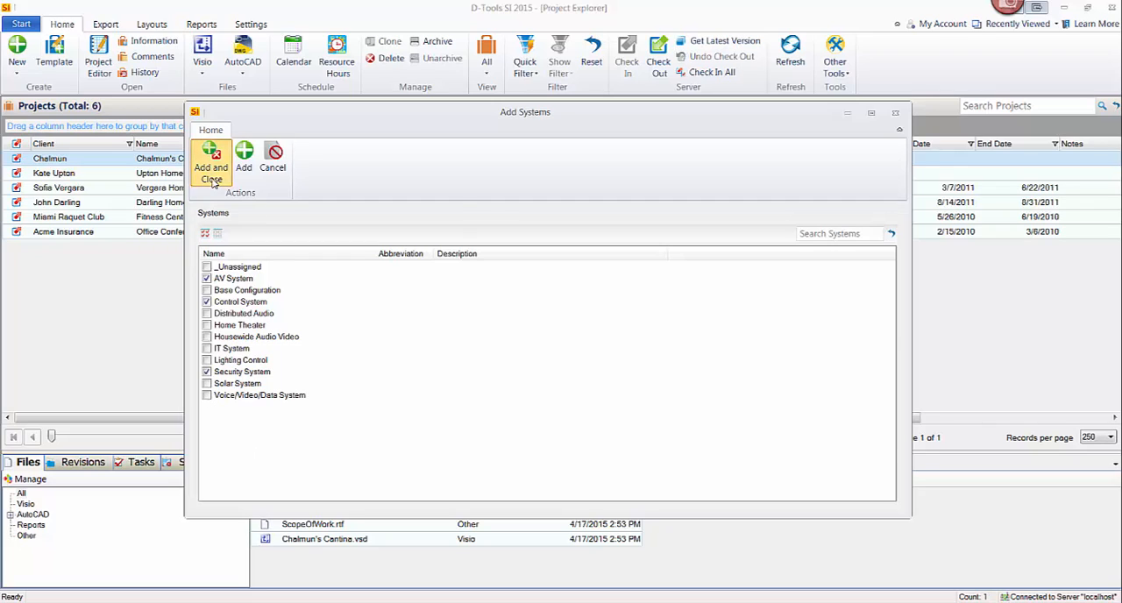
{"action": "left_click", "coordinate": [210, 167]}
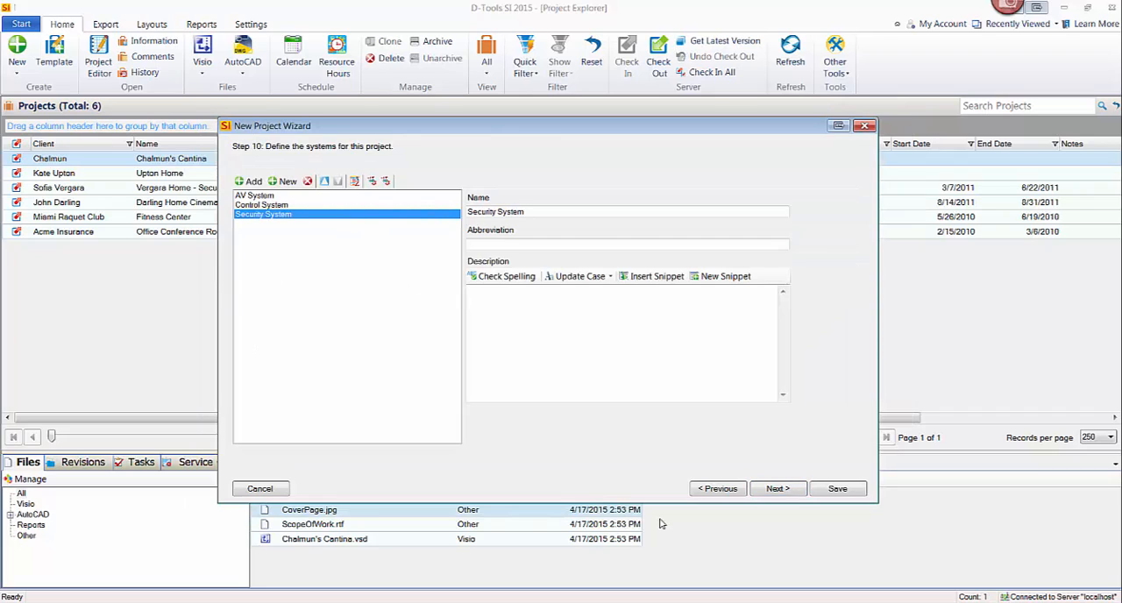
Leave the Initial Deposit, Progress Payment and Final schedule at defaults and continue to custom fields
{"action": "left_click", "coordinate": [778, 487]}
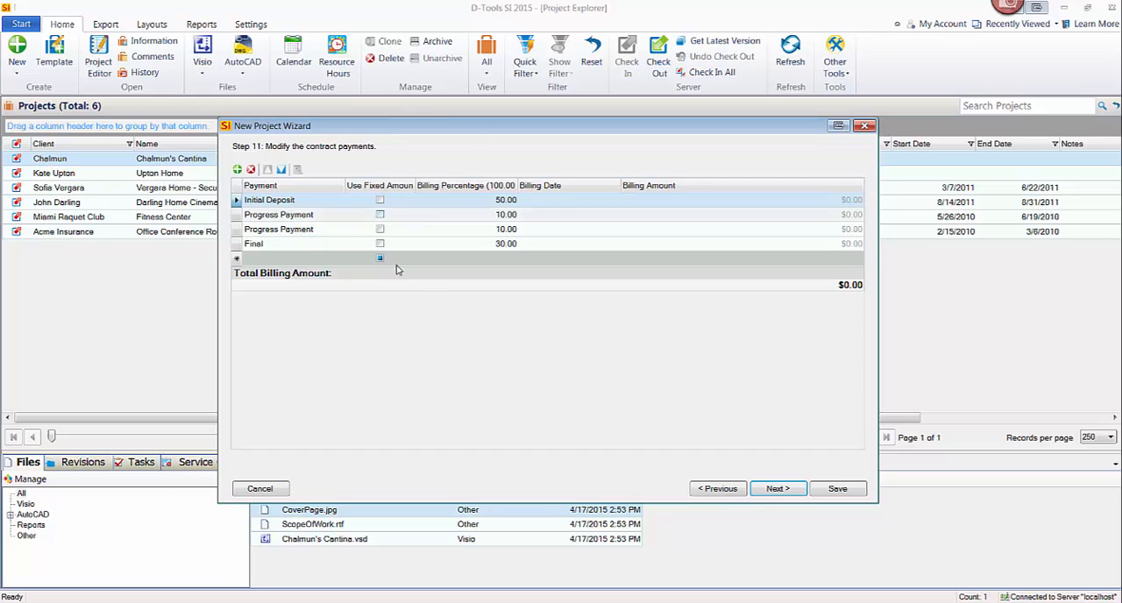
{"action": "left_click", "coordinate": [279, 216]}
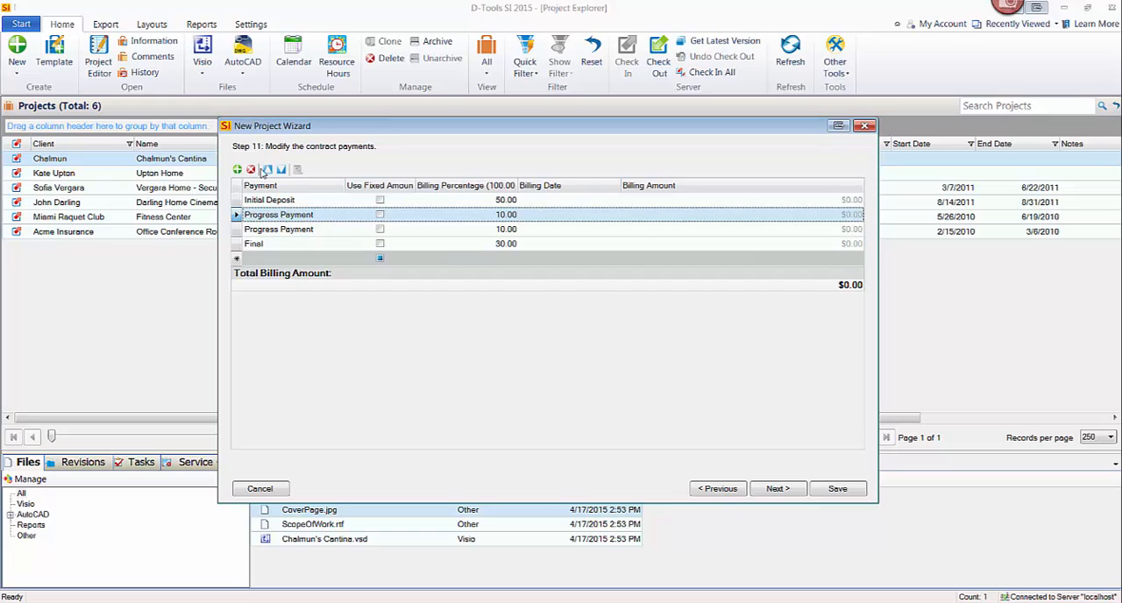
{"action": "mouse_move", "coordinate": [483, 270]}
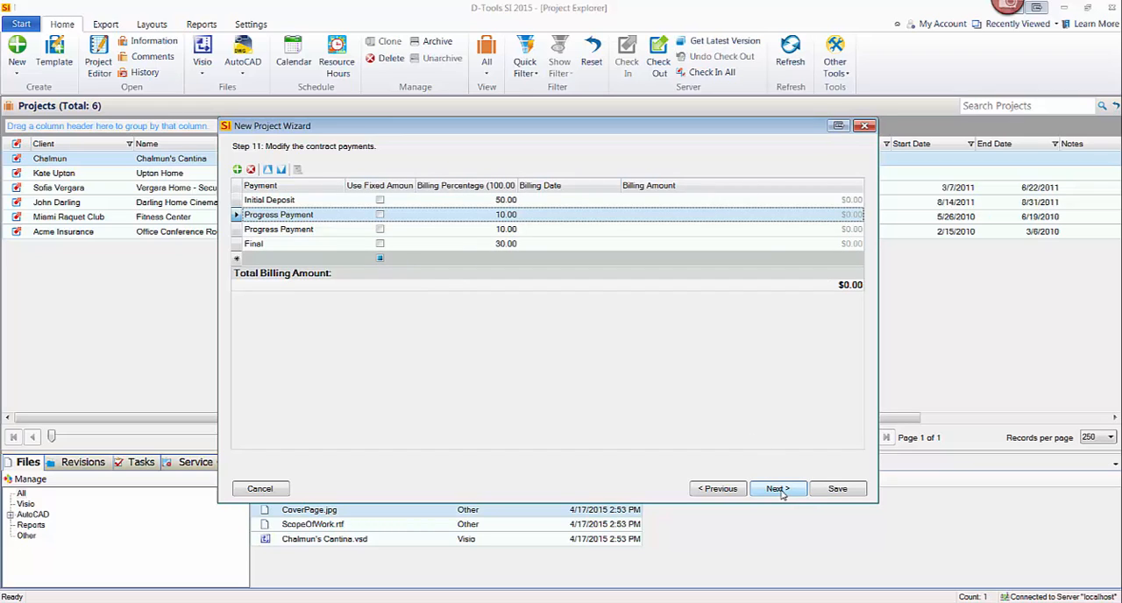
{"action": "left_click", "coordinate": [776, 487]}
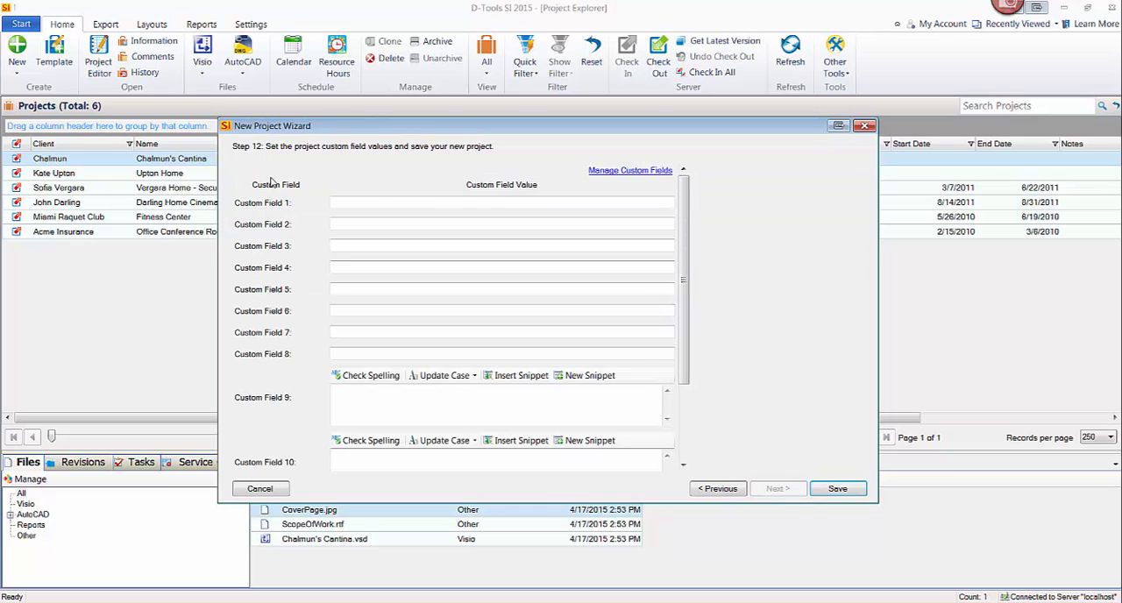
{"action": "mouse_move", "coordinate": [272, 392]}
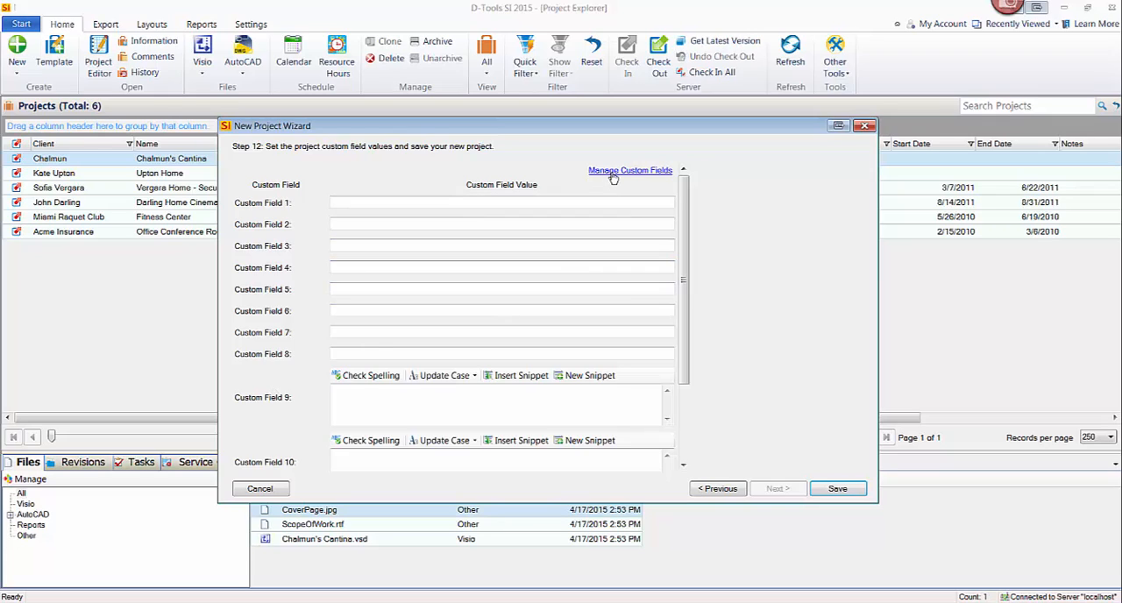
{"action": "mouse_move", "coordinate": [368, 219]}
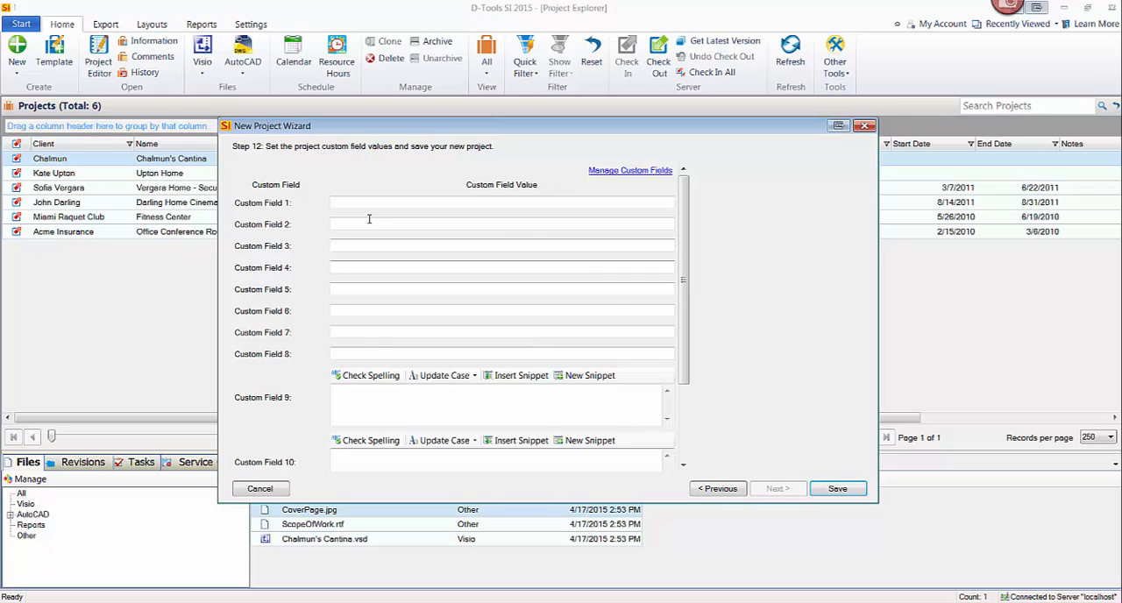
{"action": "mouse_move", "coordinate": [403, 306]}
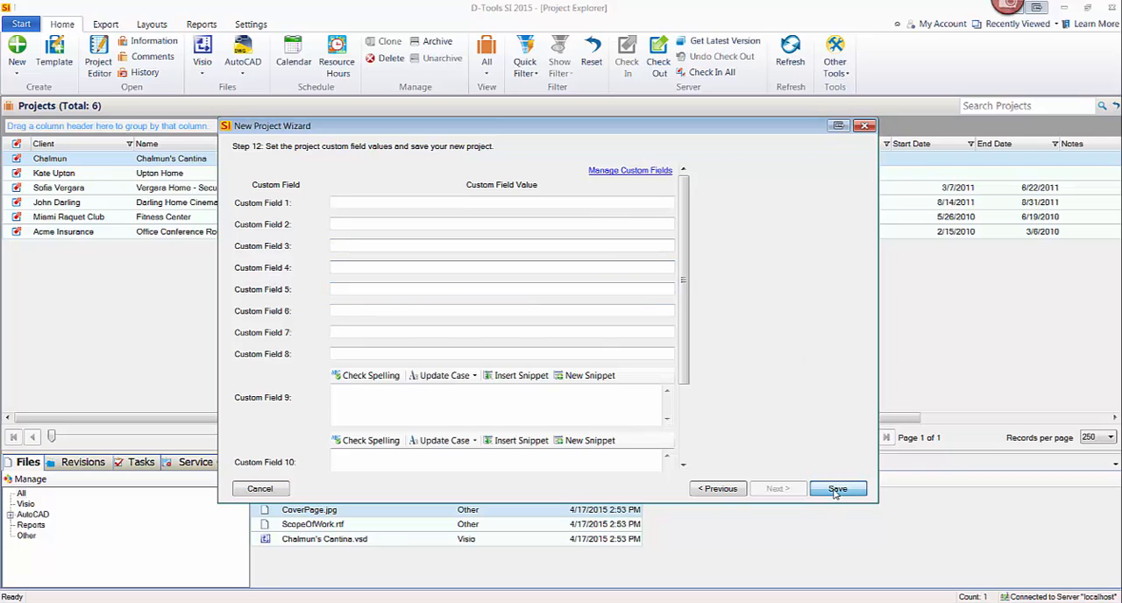
Save the project with blank custom fields so it opens in the Project Editor
{"action": "left_click", "coordinate": [838, 487]}
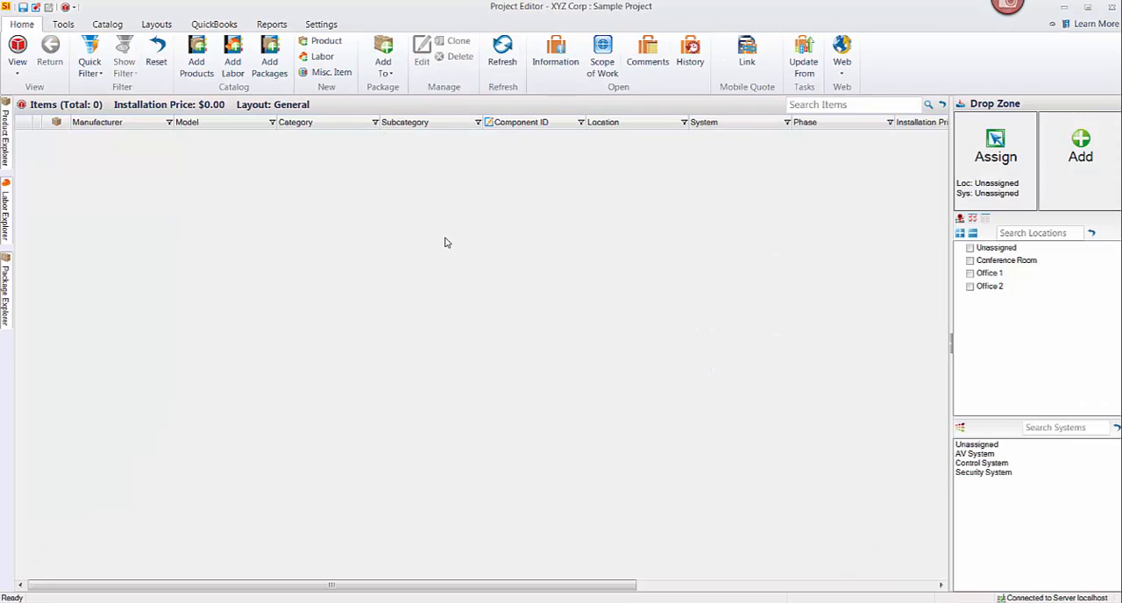
{"action": "mouse_move", "coordinate": [596, 273]}
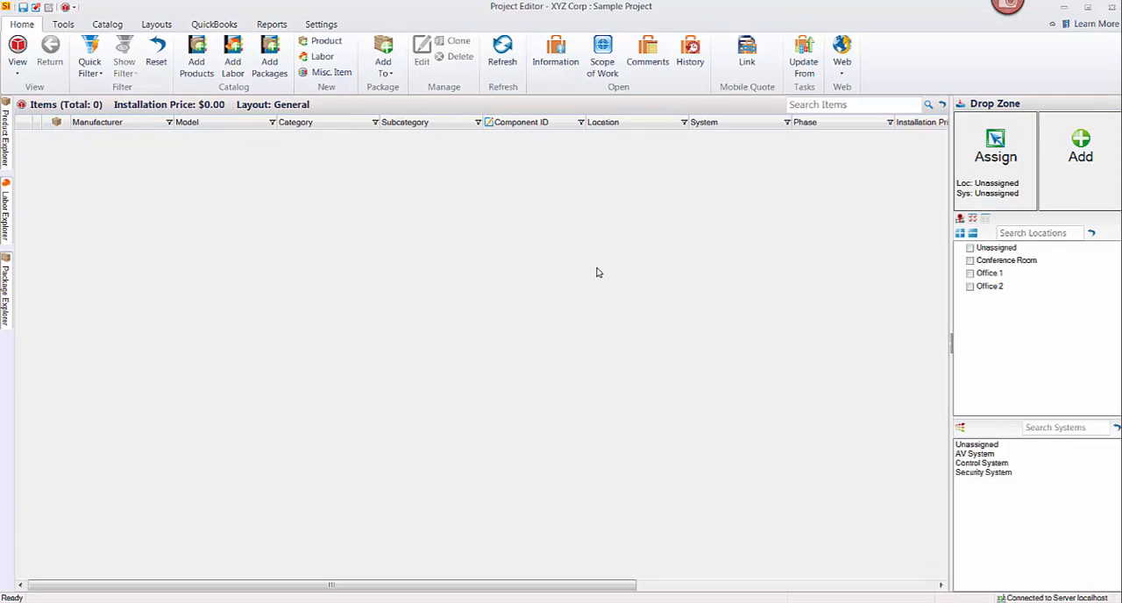
{"action": "mouse_move", "coordinate": [477, 343]}
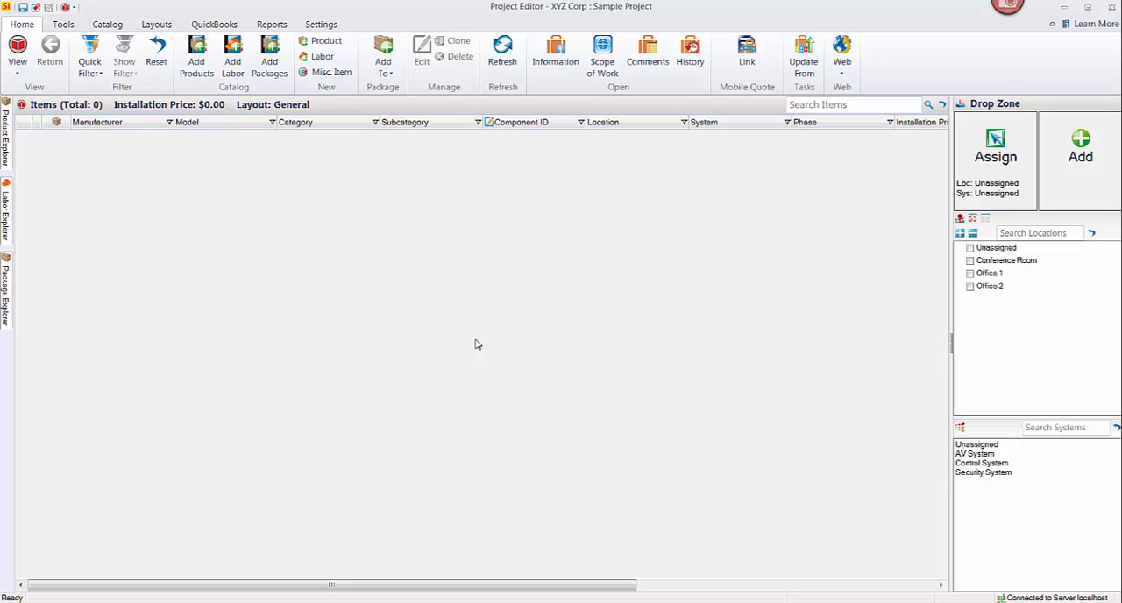
{"action": "mouse_move", "coordinate": [470, 315]}
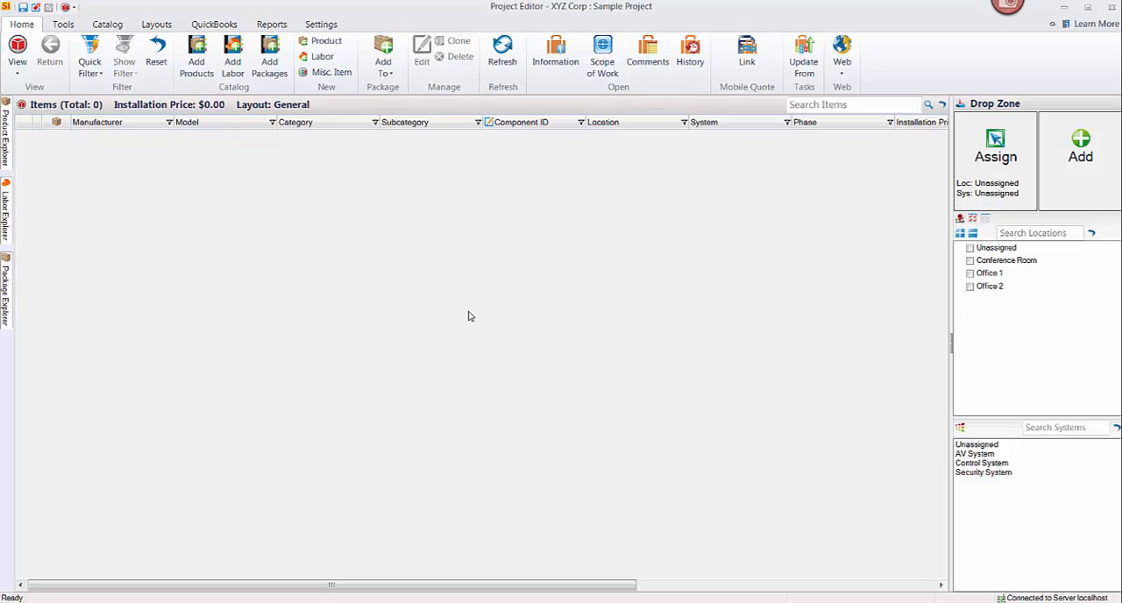
{"action": "mouse_move", "coordinate": [477, 308]}
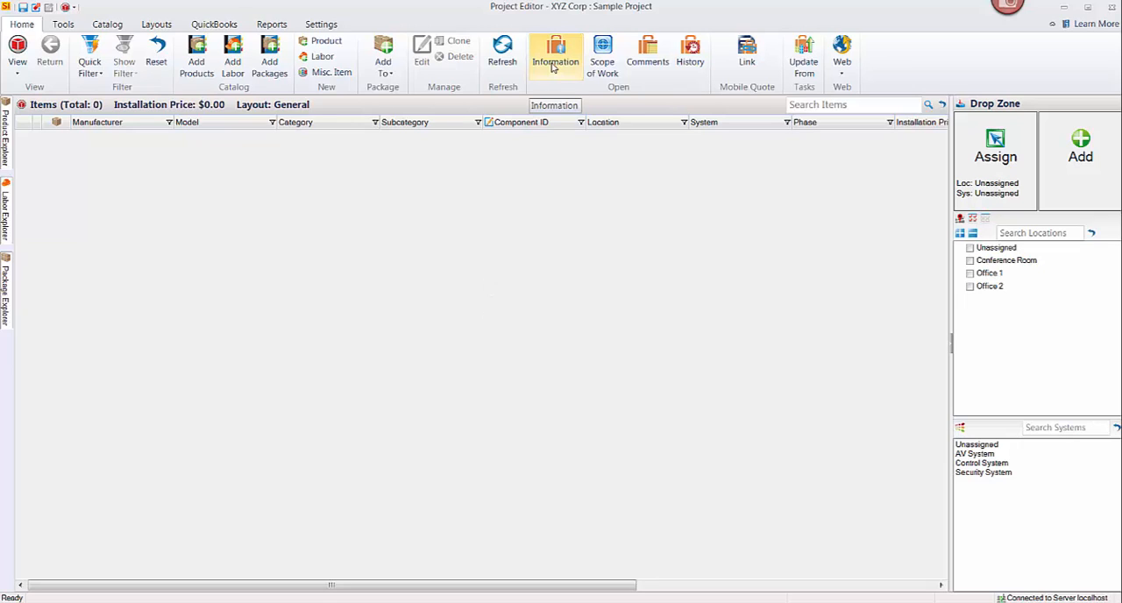
Show the Project Information window for Sample Project with client XYZ Corp
{"action": "left_click", "coordinate": [554, 53]}
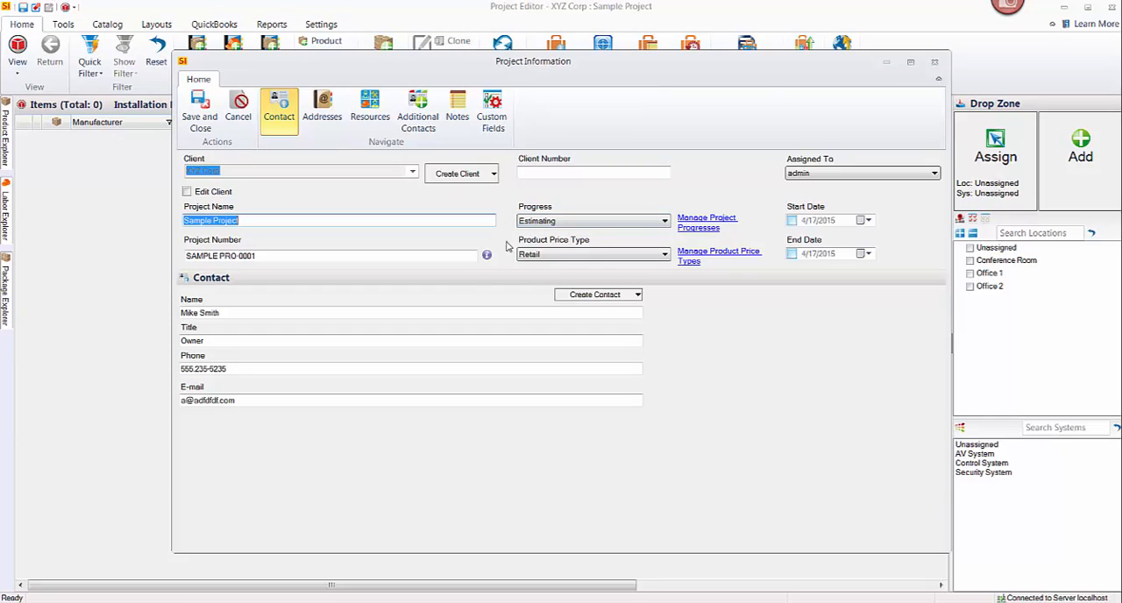
{"action": "mouse_move", "coordinate": [333, 284]}
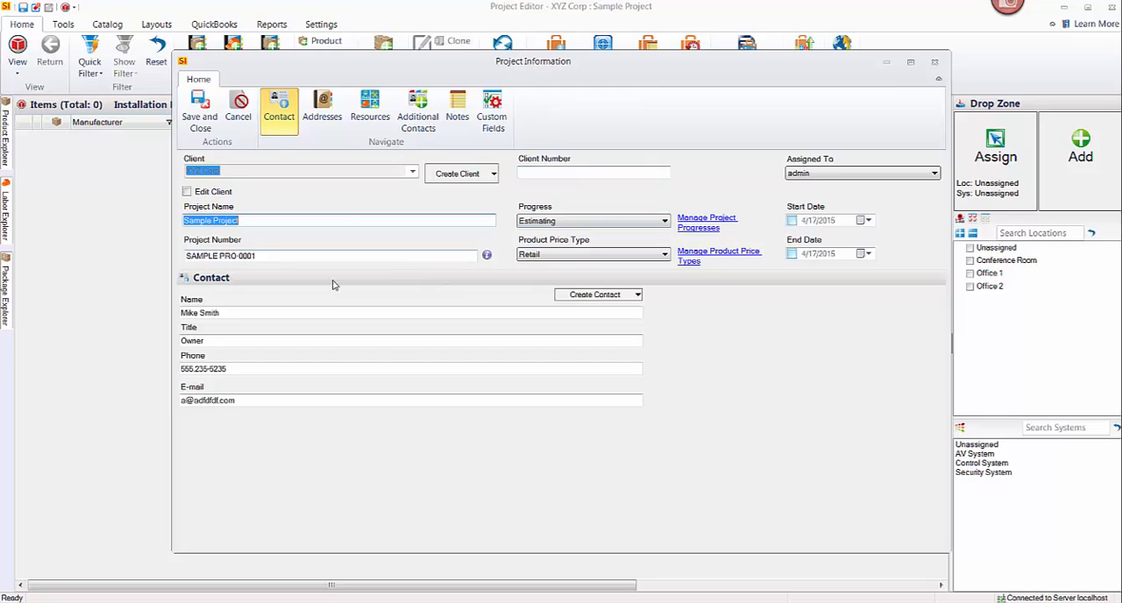
{"action": "mouse_move", "coordinate": [323, 106]}
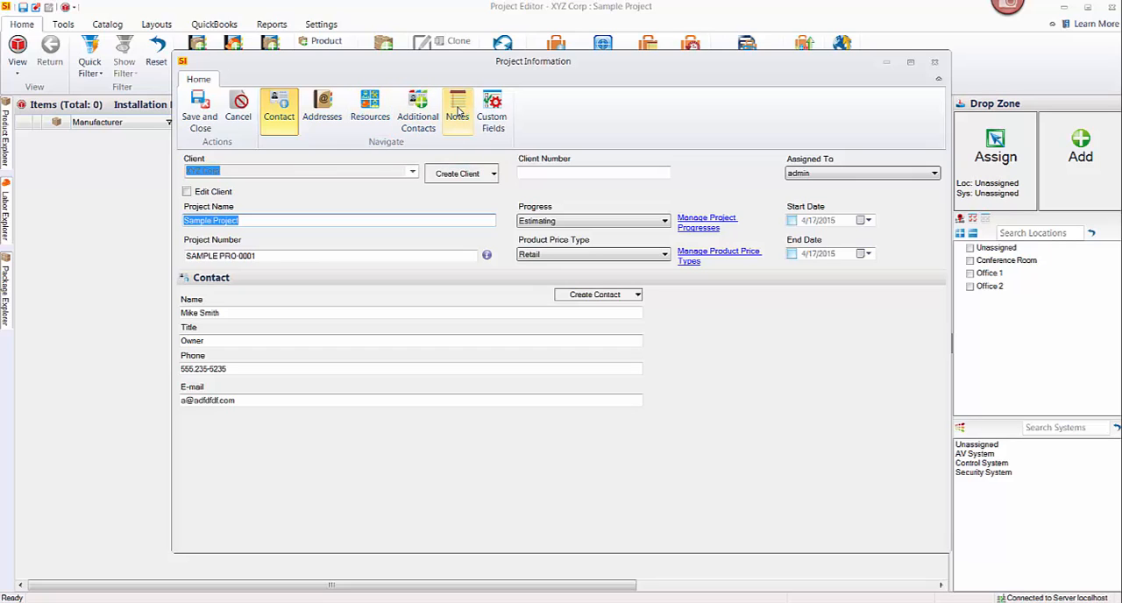
View the project's empty Notes section, then save and close Project Information
{"action": "left_click", "coordinate": [456, 108]}
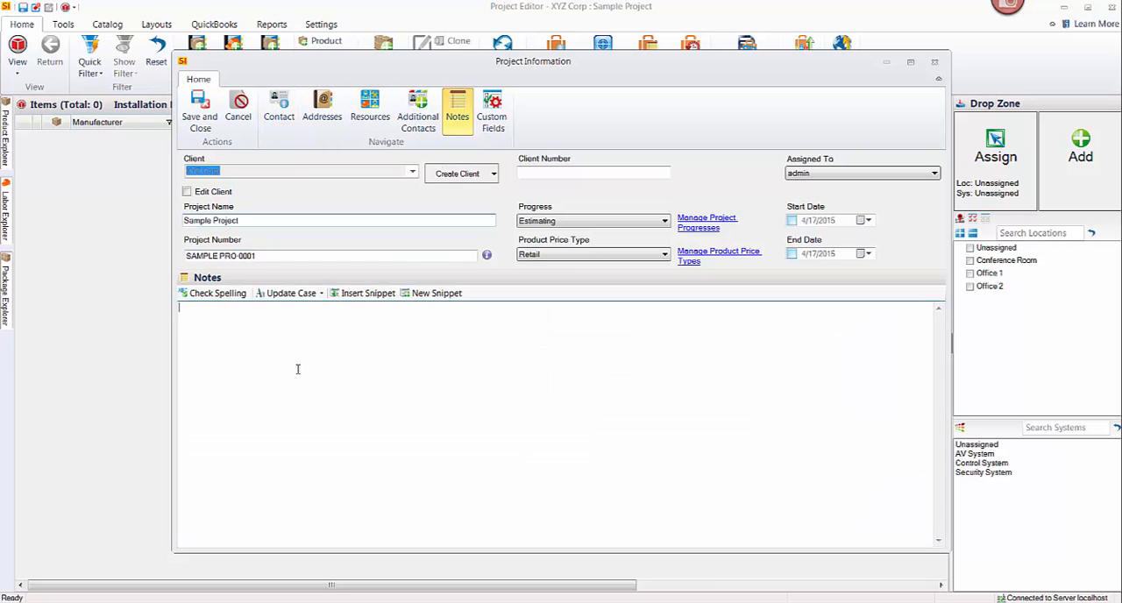
{"action": "mouse_move", "coordinate": [312, 406]}
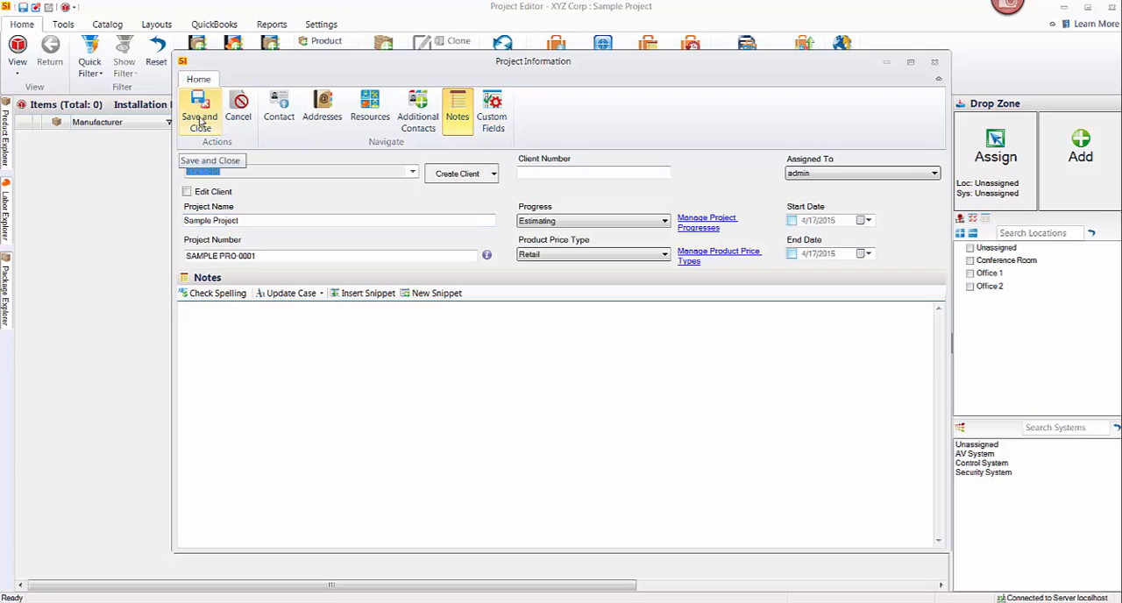
{"action": "left_click", "coordinate": [200, 105]}
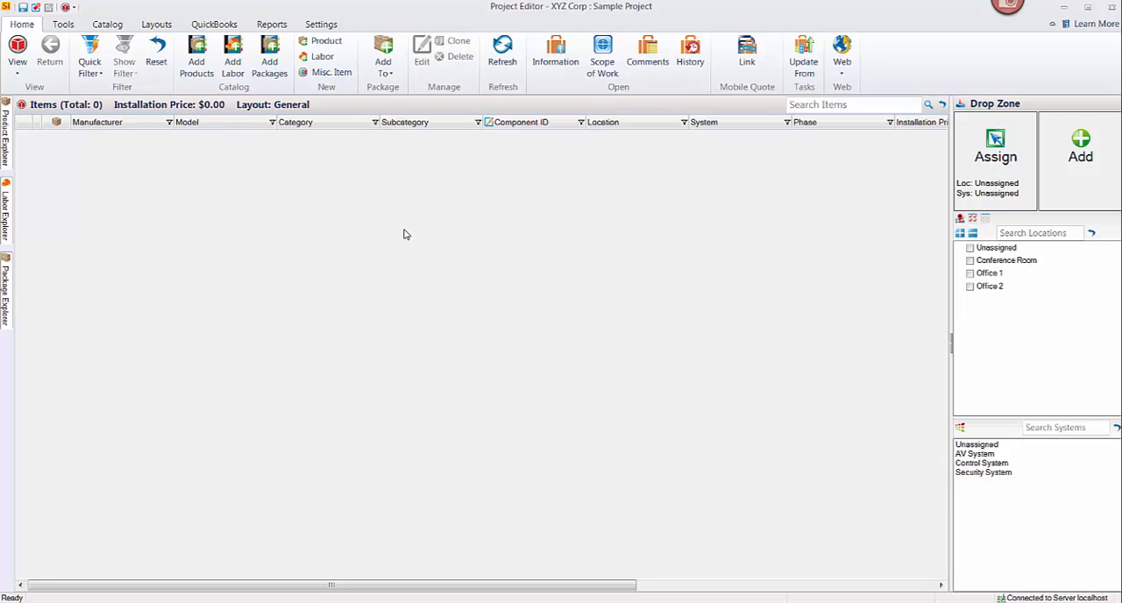
{"action": "mouse_move", "coordinate": [1017, 289]}
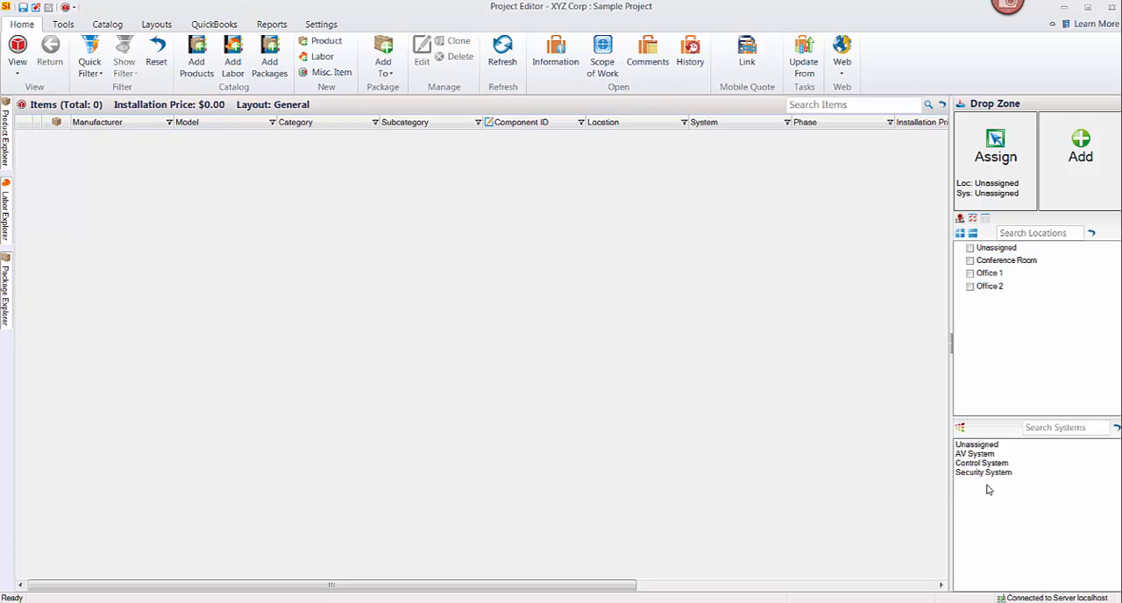
{"action": "mouse_move", "coordinate": [978, 473]}
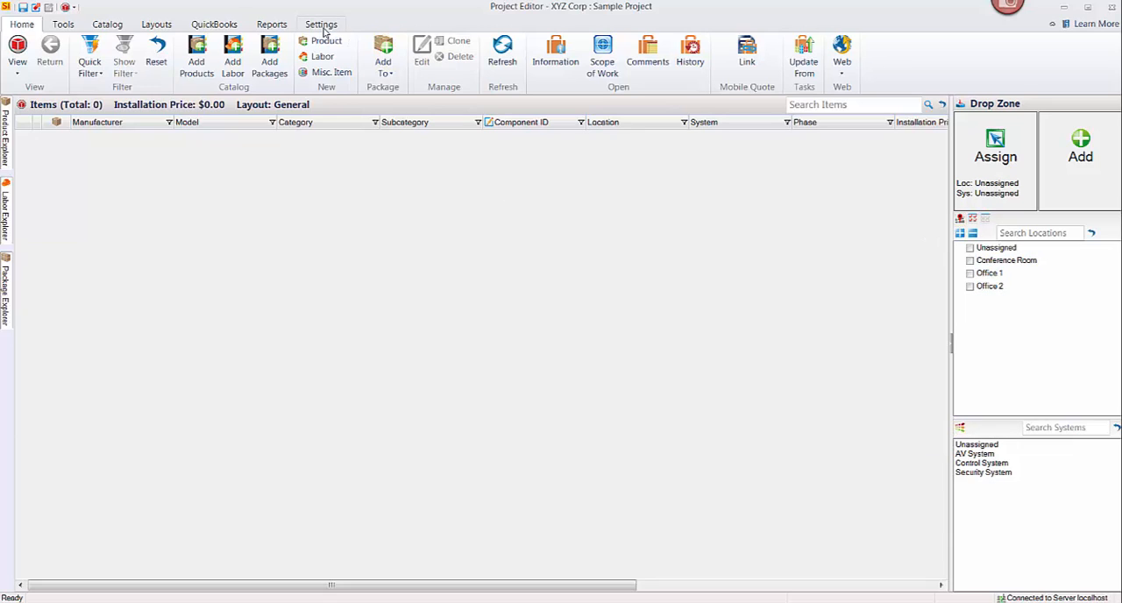
Bring up Manage Project Locations from the Settings ribbon's Manage group
{"action": "left_click", "coordinate": [321, 25]}
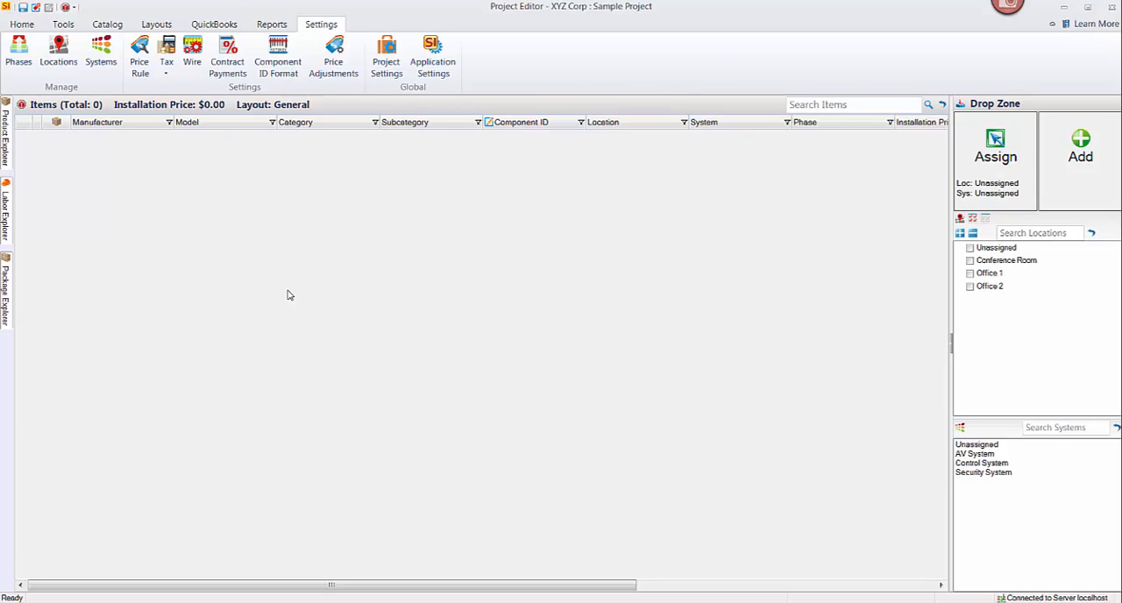
{"action": "mouse_move", "coordinate": [217, 179]}
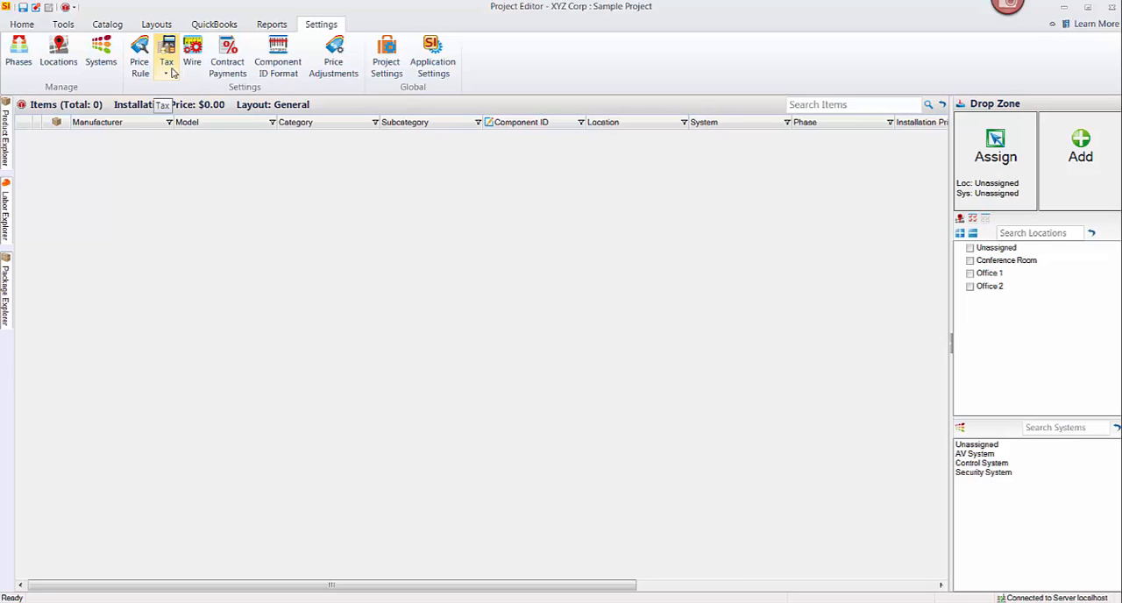
{"action": "left_click", "coordinate": [58, 51]}
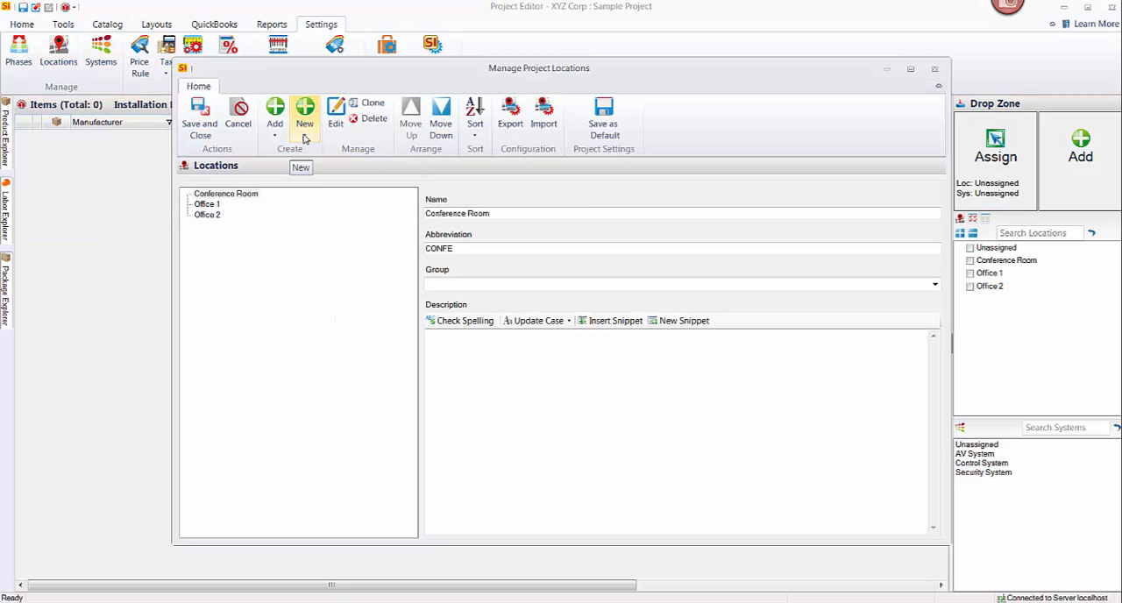
Add a new Equipment Closet location and save and close the locations manager
{"action": "left_click", "coordinate": [305, 114]}
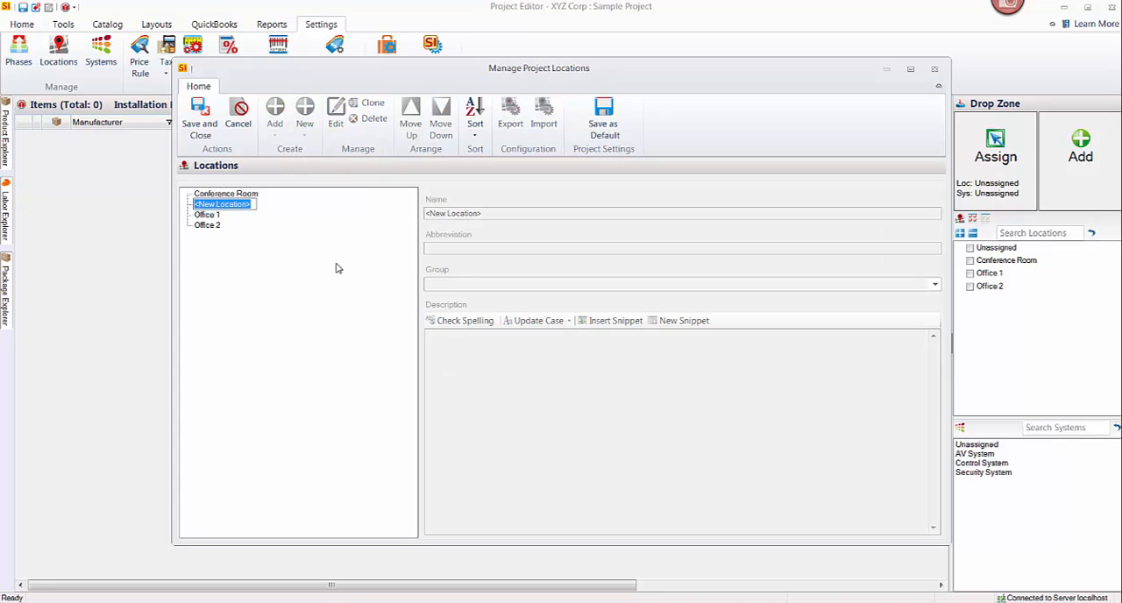
{"action": "type", "text": "Equipment Closet"}
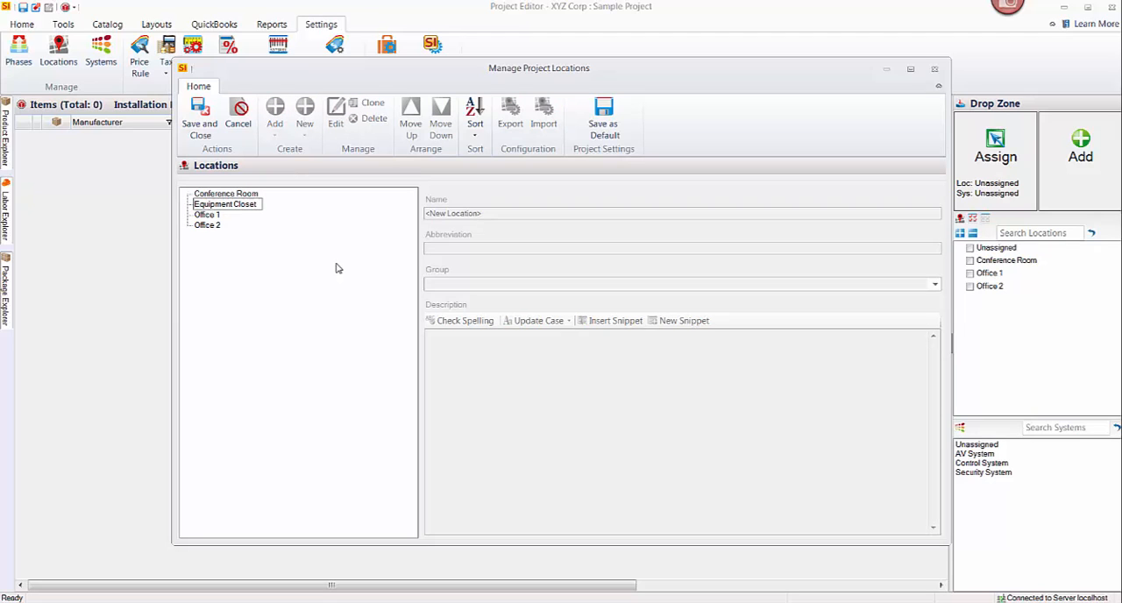
{"action": "left_click", "coordinate": [224, 204]}
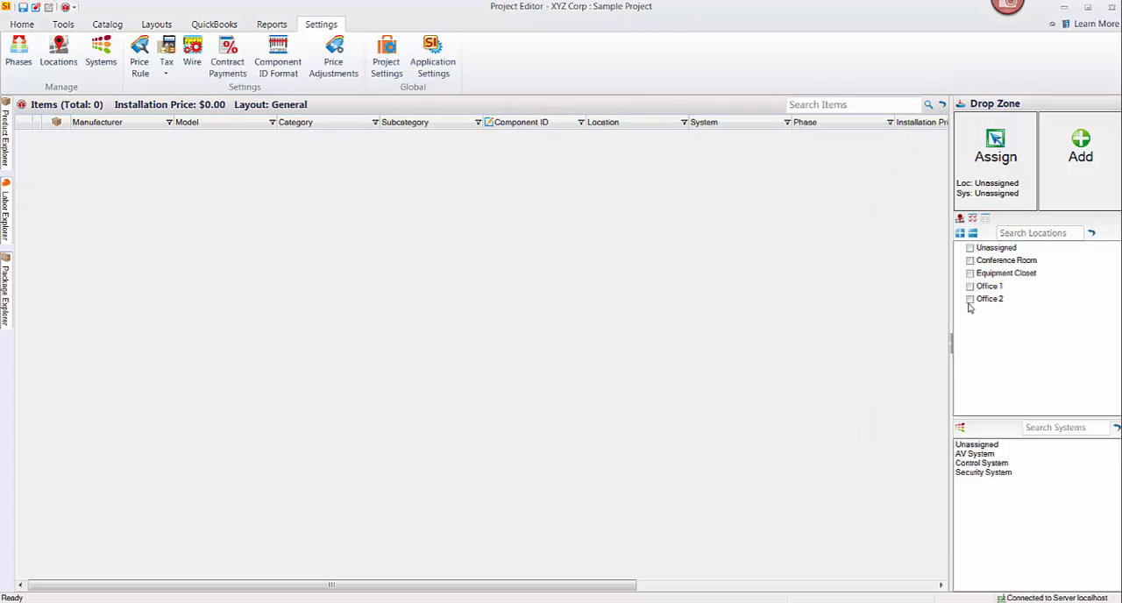
{"action": "mouse_move", "coordinate": [507, 333]}
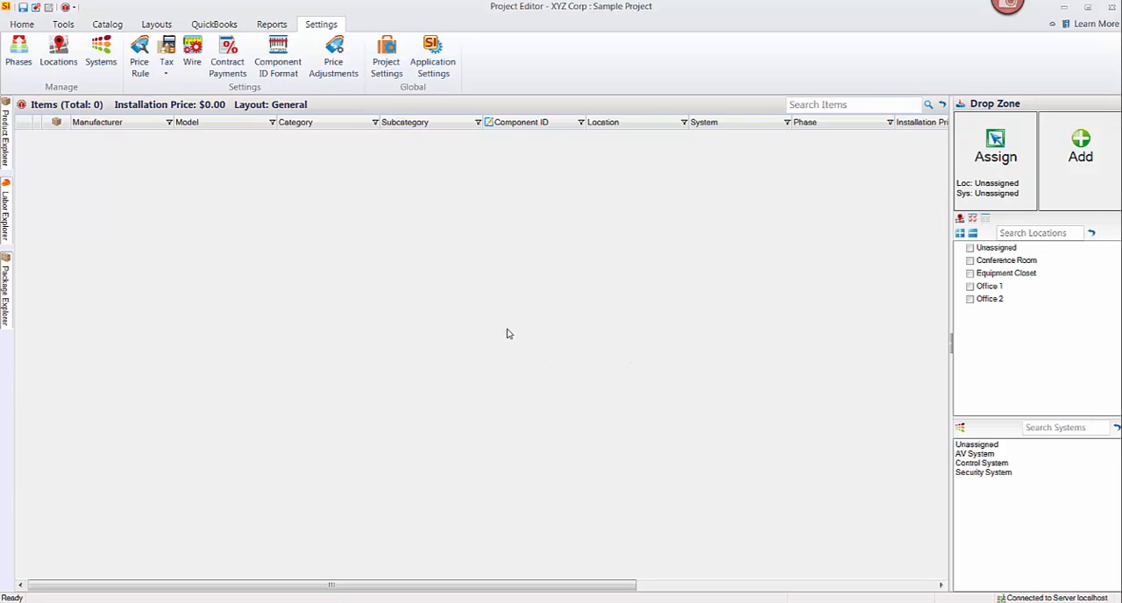
{"action": "mouse_move", "coordinate": [519, 289]}
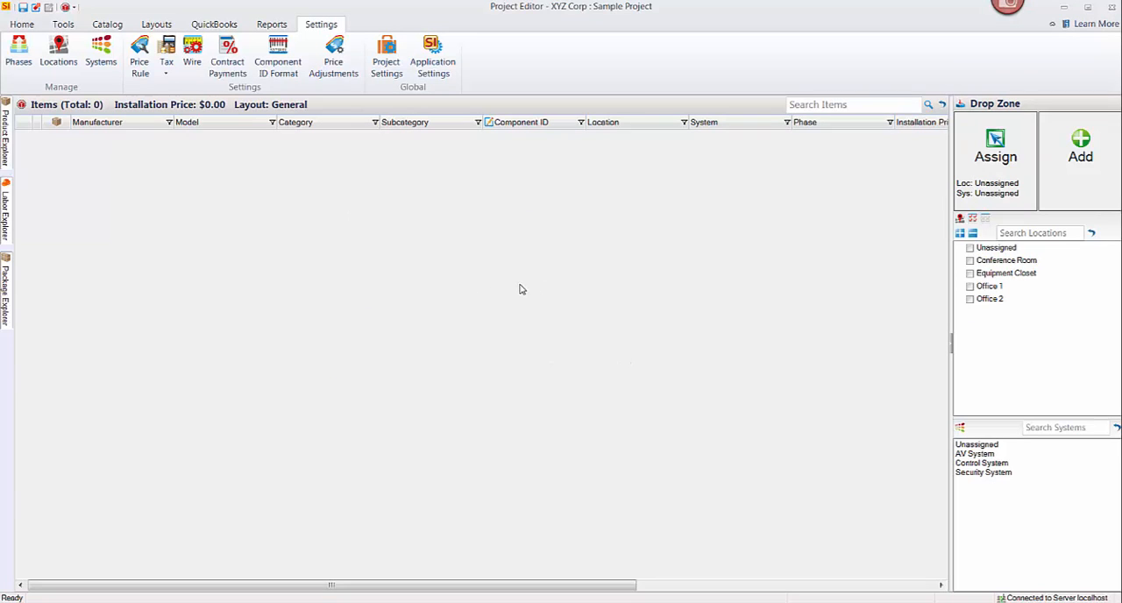
Return the Project Editor ribbon to its Home commands
{"action": "left_click", "coordinate": [21, 24]}
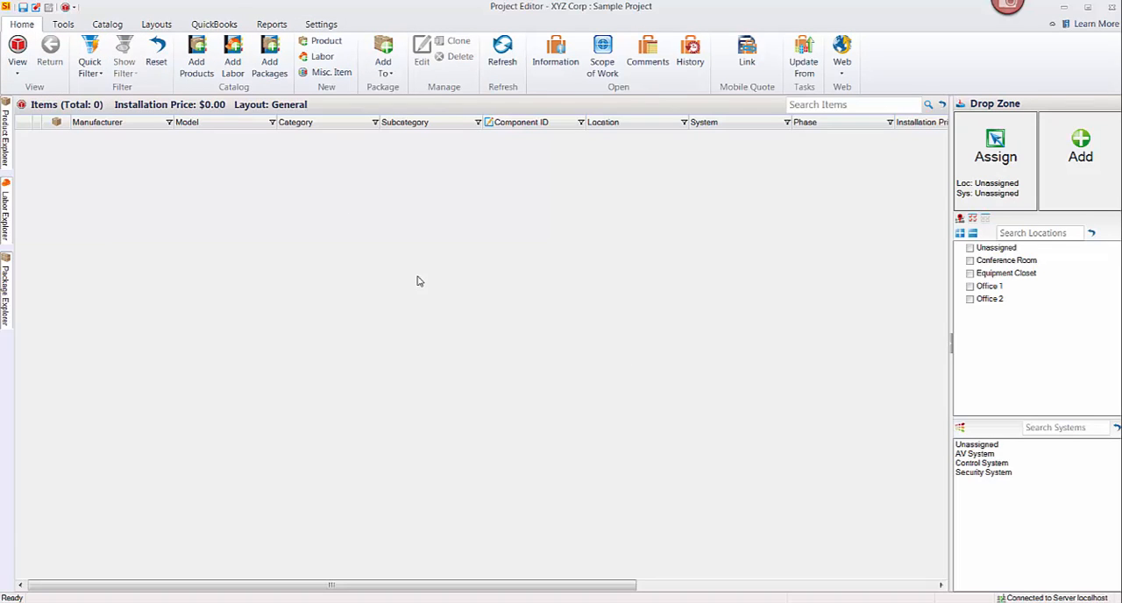